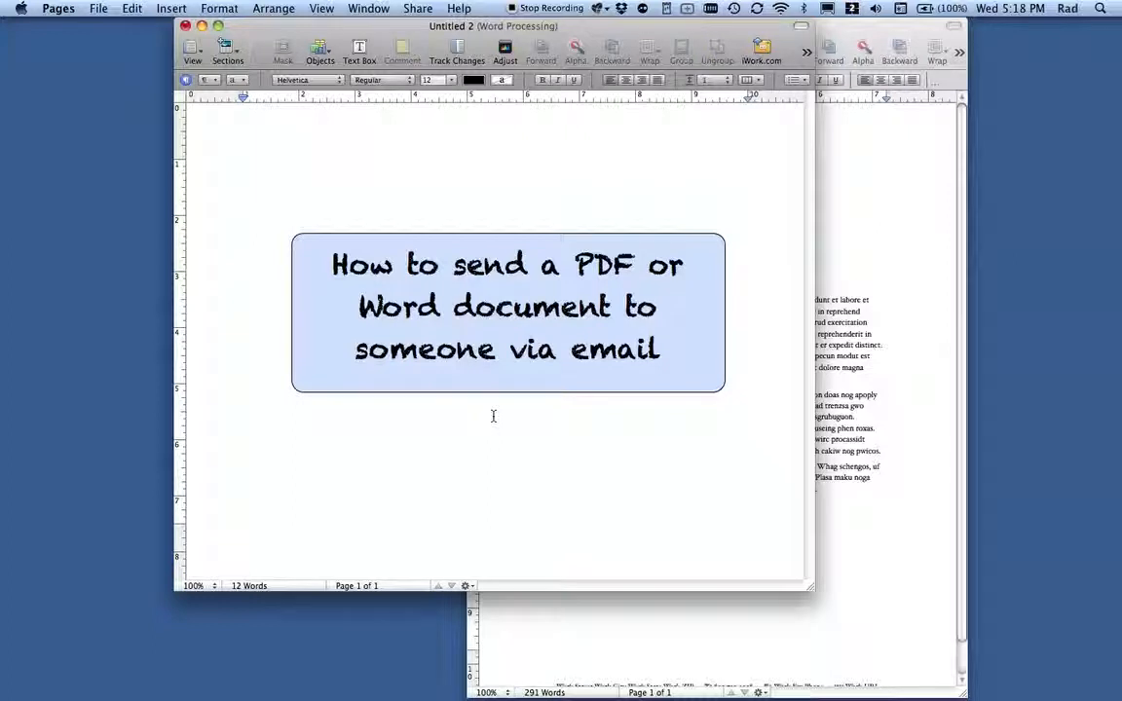
- Bring up a new Finder window on the home folder over the title document
{"action": "left_click", "coordinate": [241, 164]}
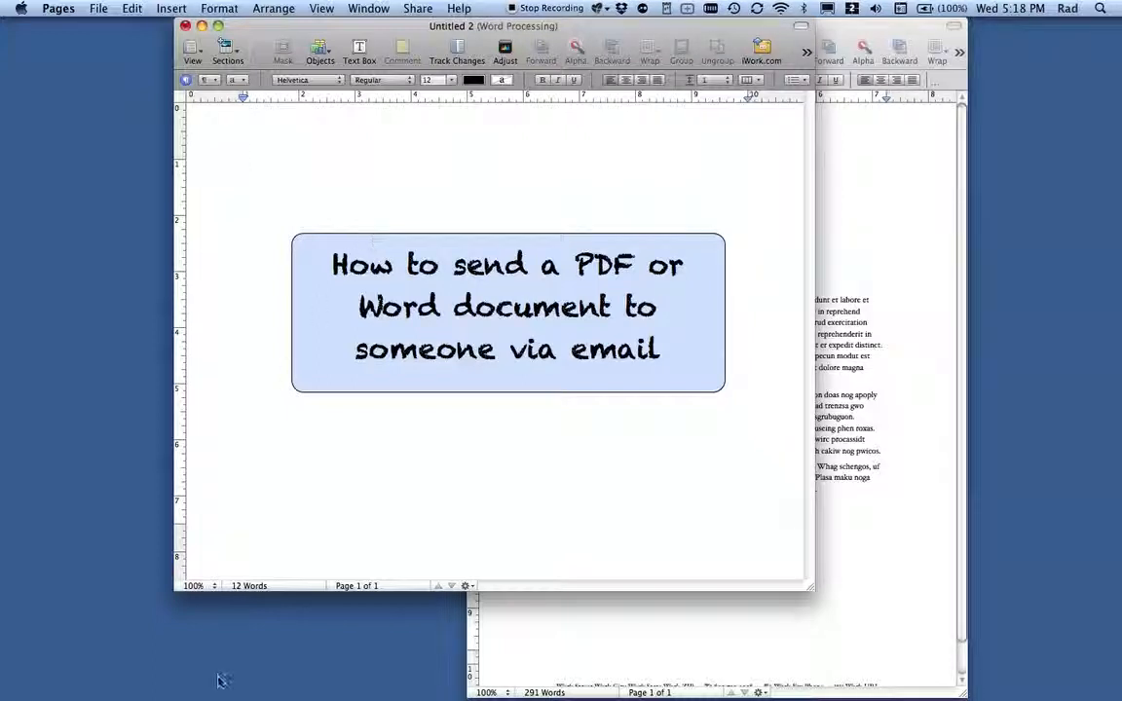
{"action": "mouse_move", "coordinate": [41, 678]}
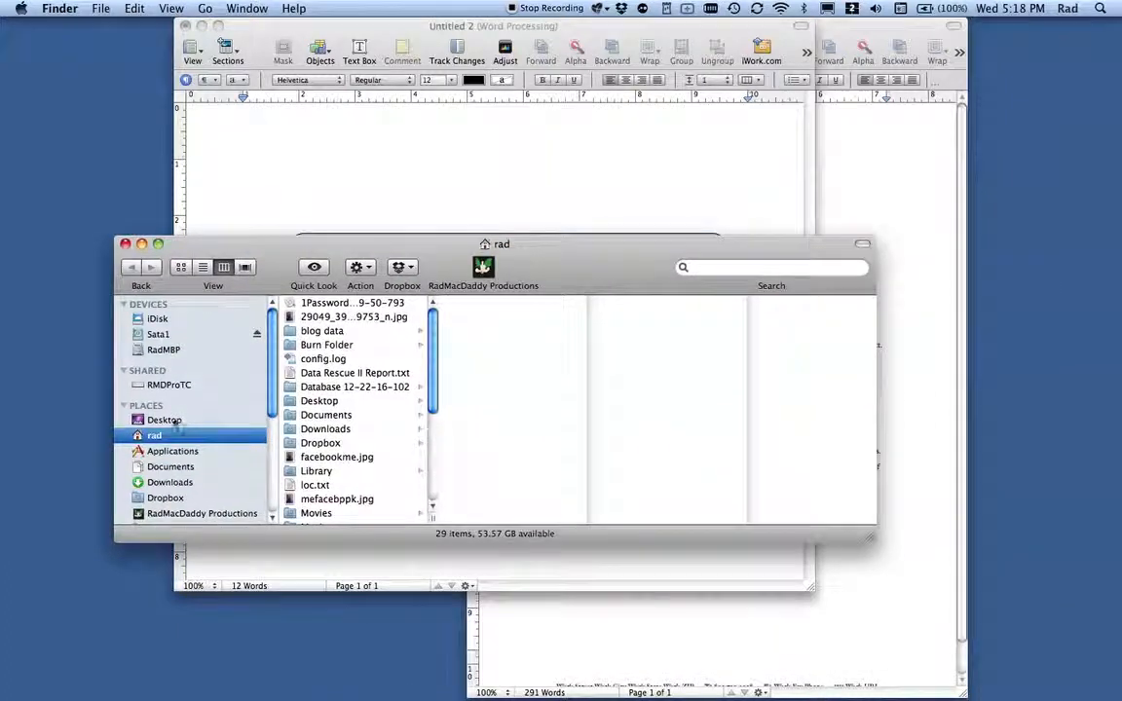
- Browse the Documents folder and preview the HP 4100 service manual PDF
{"action": "left_click", "coordinate": [172, 468]}
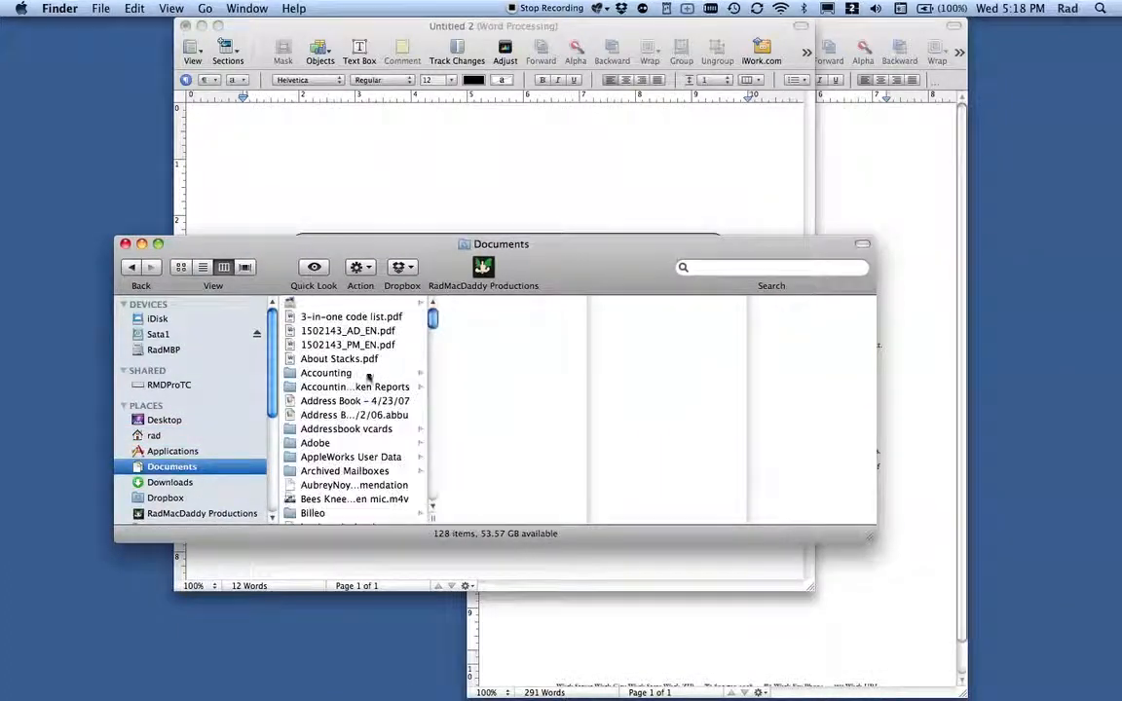
{"action": "scroll", "scroll_direction": "down", "scroll_amount": 3}
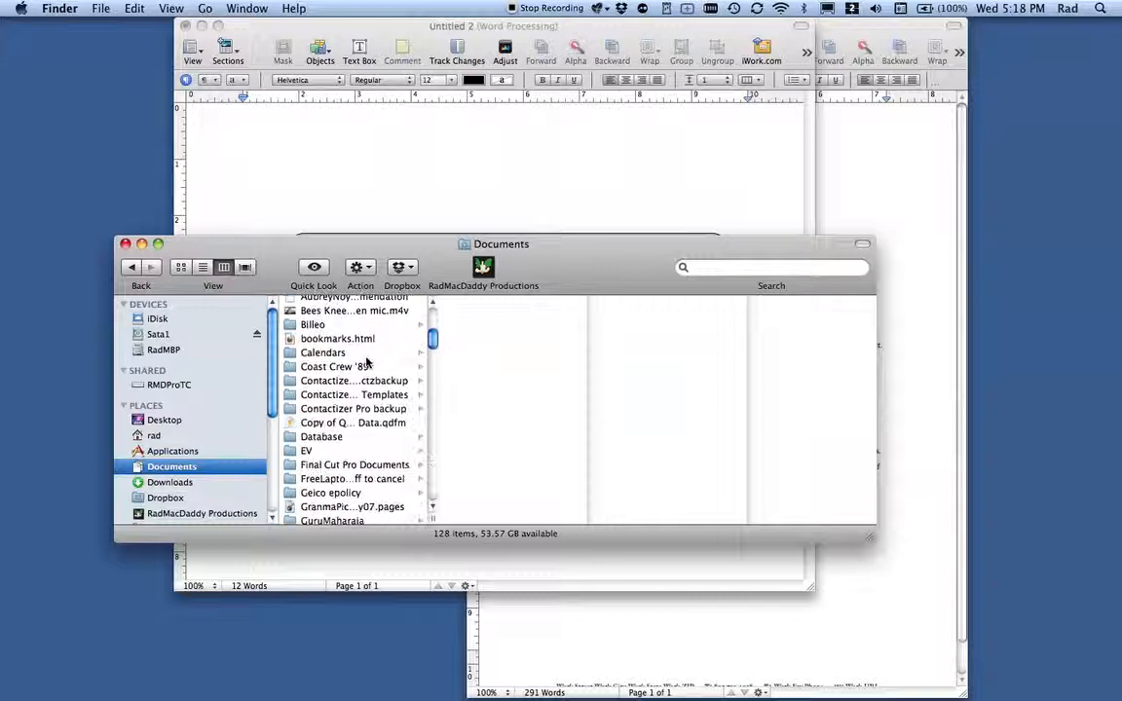
{"action": "left_click", "coordinate": [351, 380]}
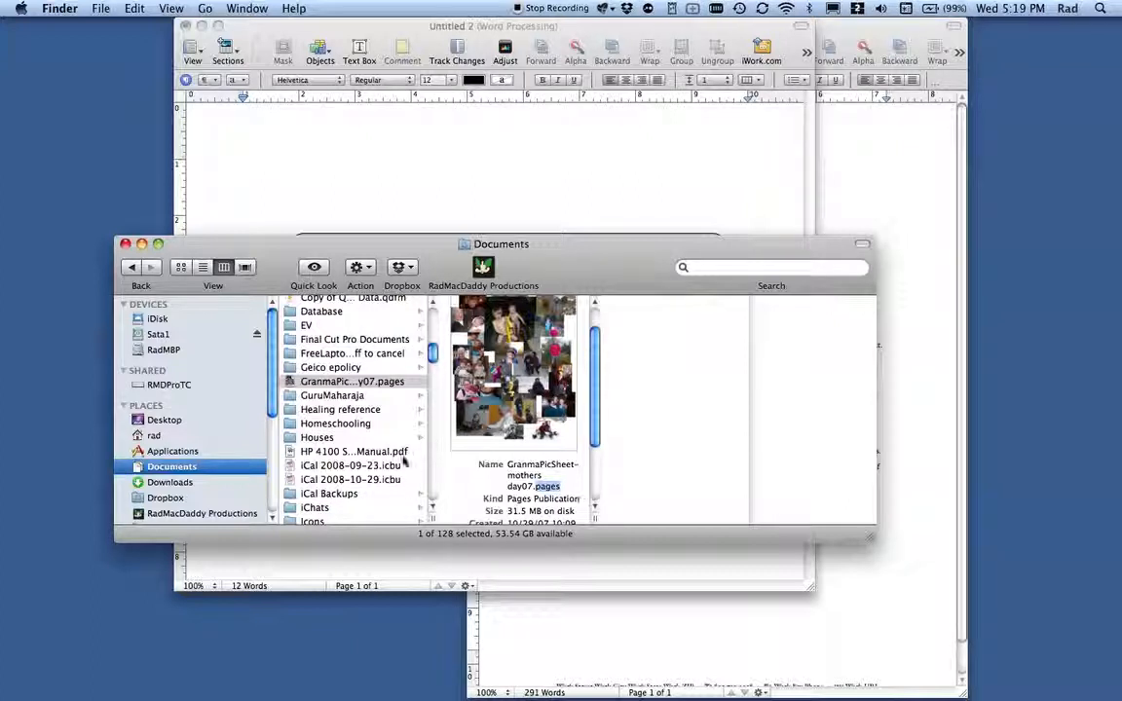
{"action": "left_click", "coordinate": [352, 452]}
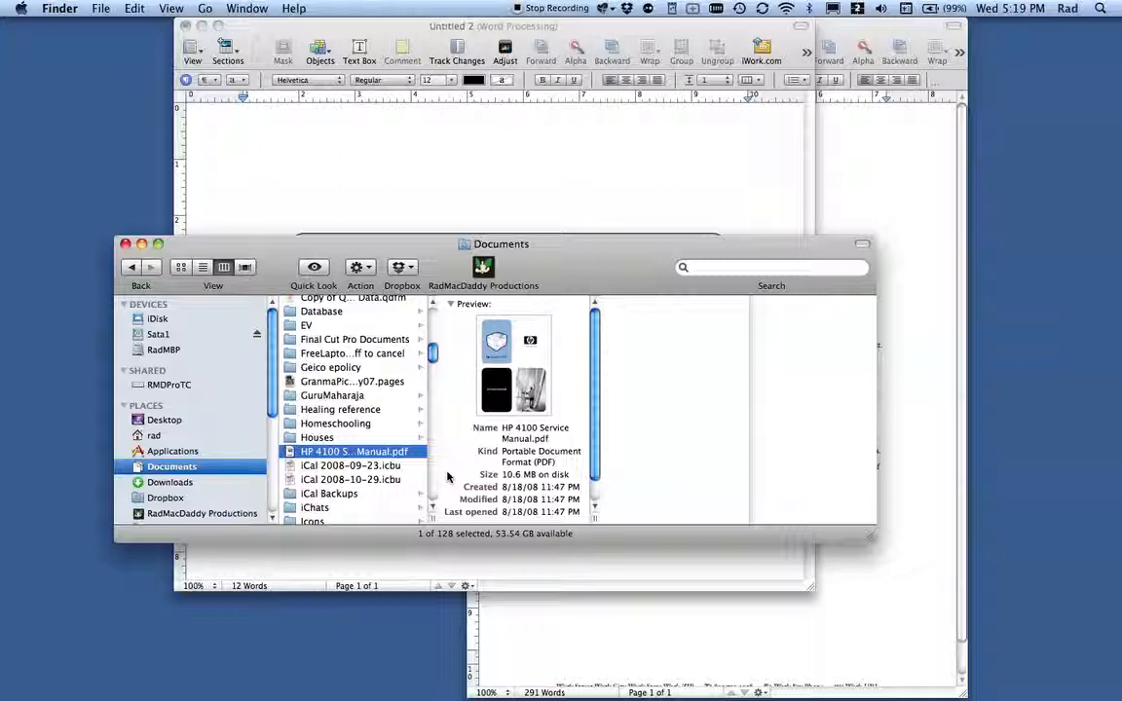
{"action": "mouse_move", "coordinate": [427, 473]}
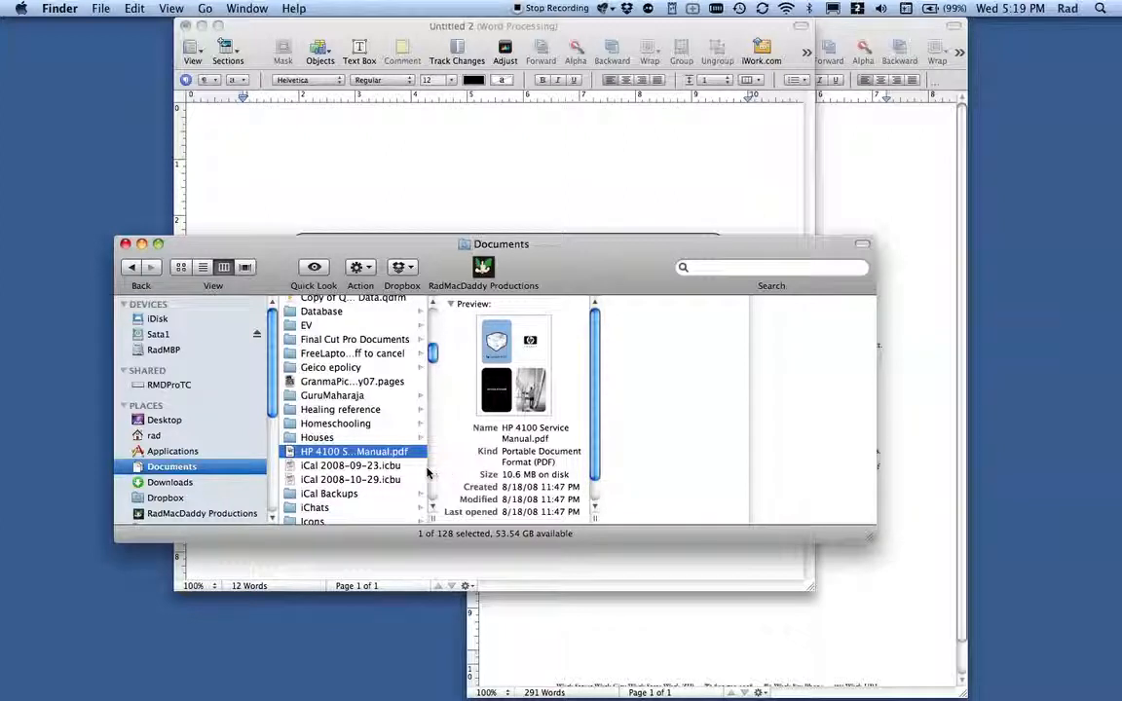
{"action": "mouse_move", "coordinate": [394, 464]}
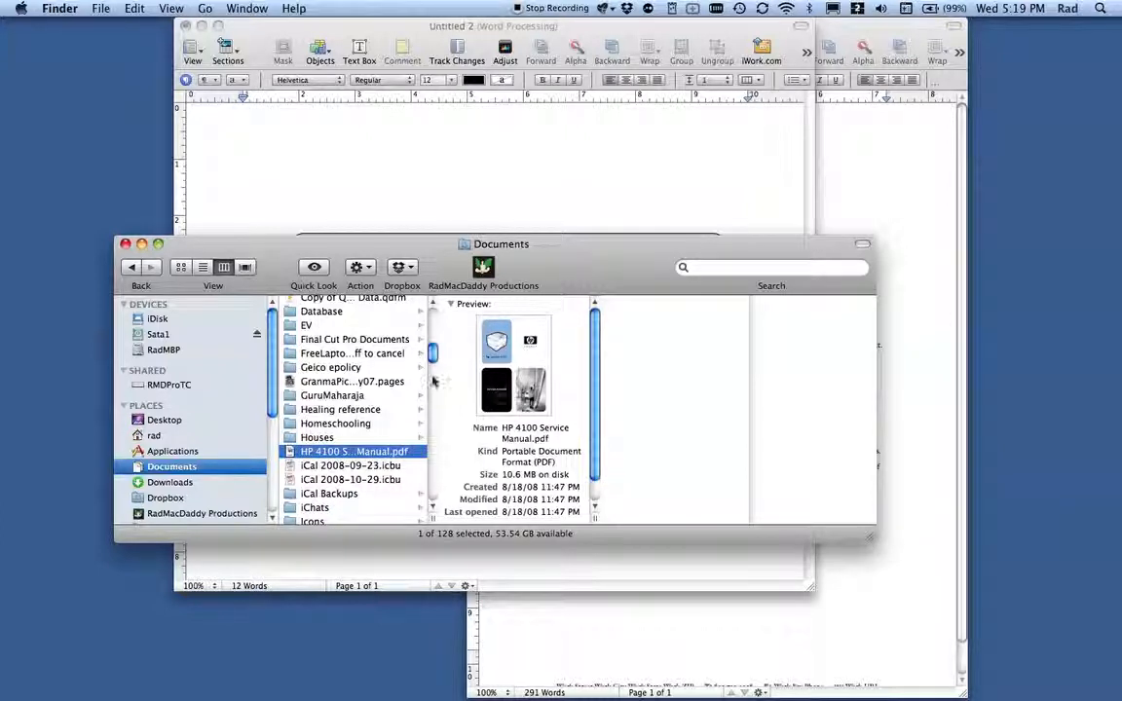
- Scroll the file list and preview the About Stacks PDF
{"action": "scroll", "scroll_direction": "down", "scroll_amount": 3}
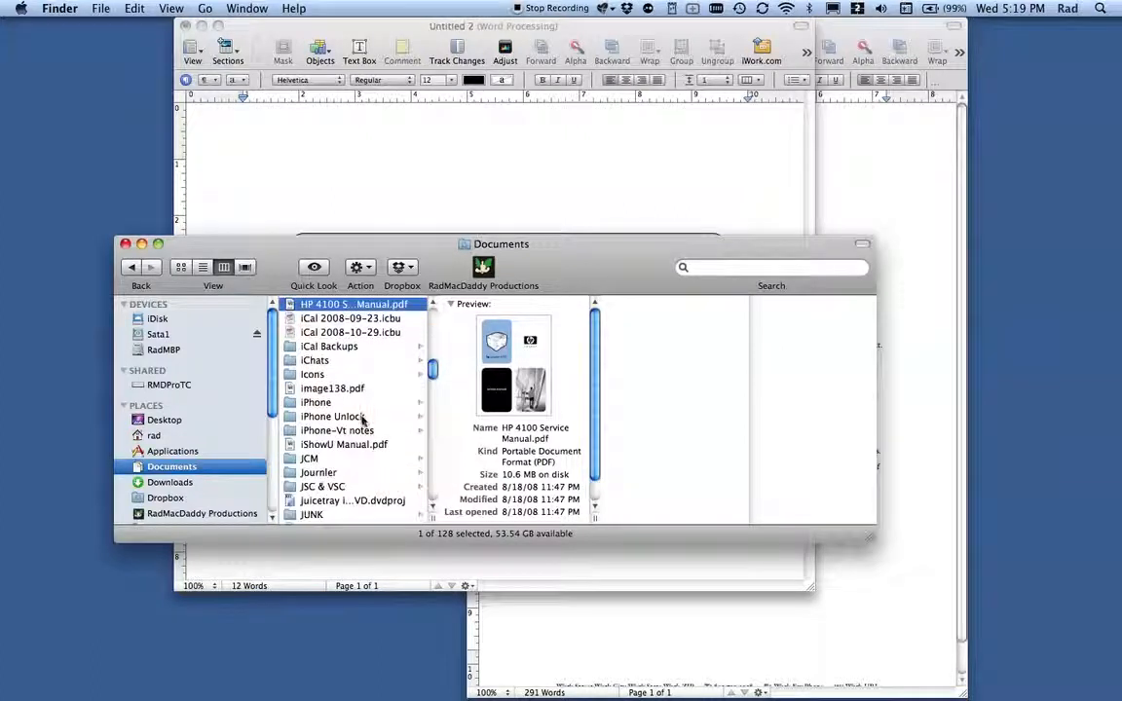
{"action": "mouse_move", "coordinate": [329, 458]}
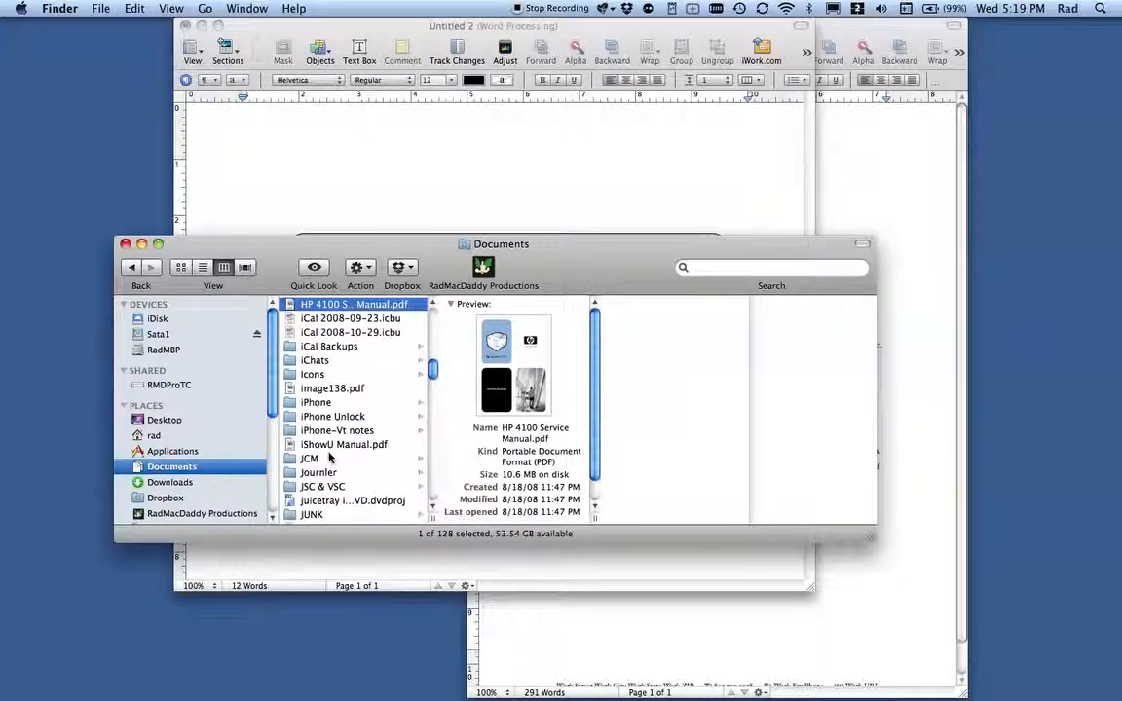
{"action": "scroll", "scroll_direction": "up", "scroll_amount": 3}
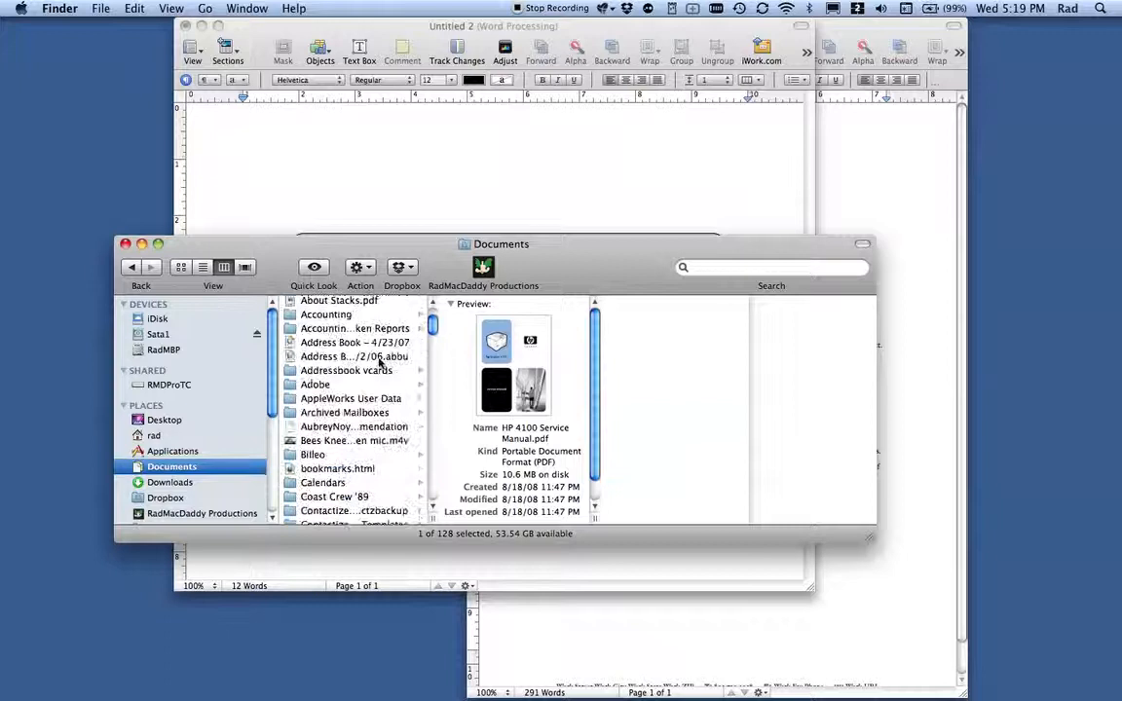
{"action": "left_click", "coordinate": [339, 300]}
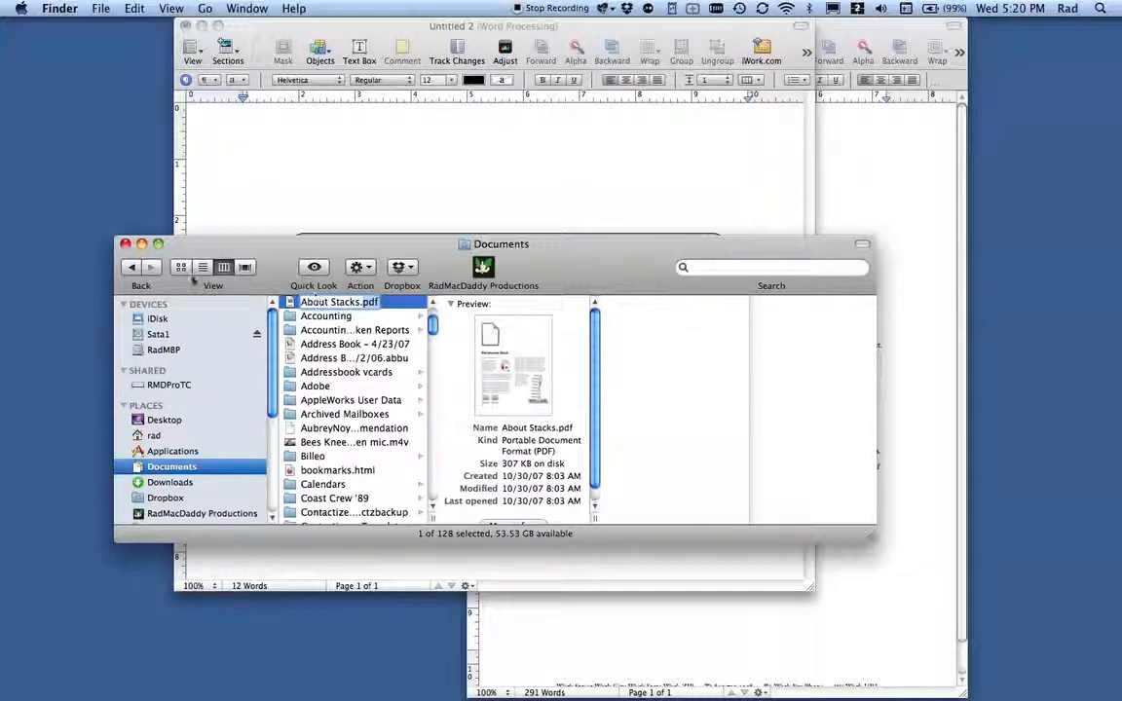
{"action": "mouse_move", "coordinate": [212, 266]}
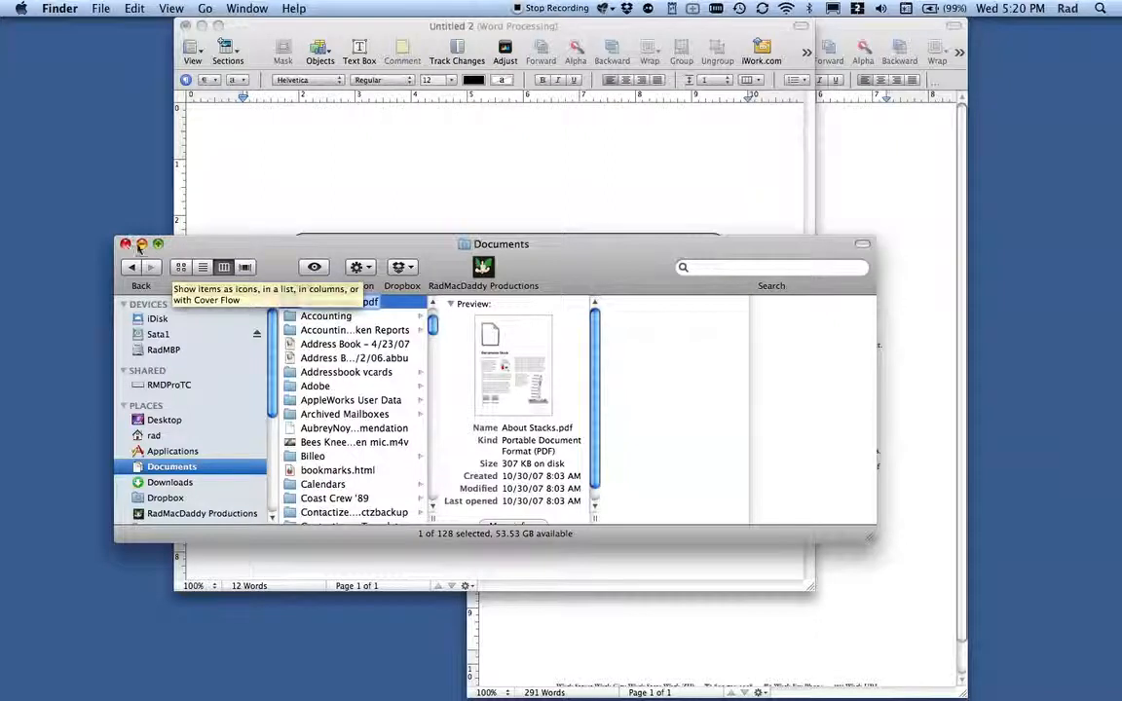
- Bring the Pages title document back to the front over Finder
{"action": "left_click", "coordinate": [125, 245]}
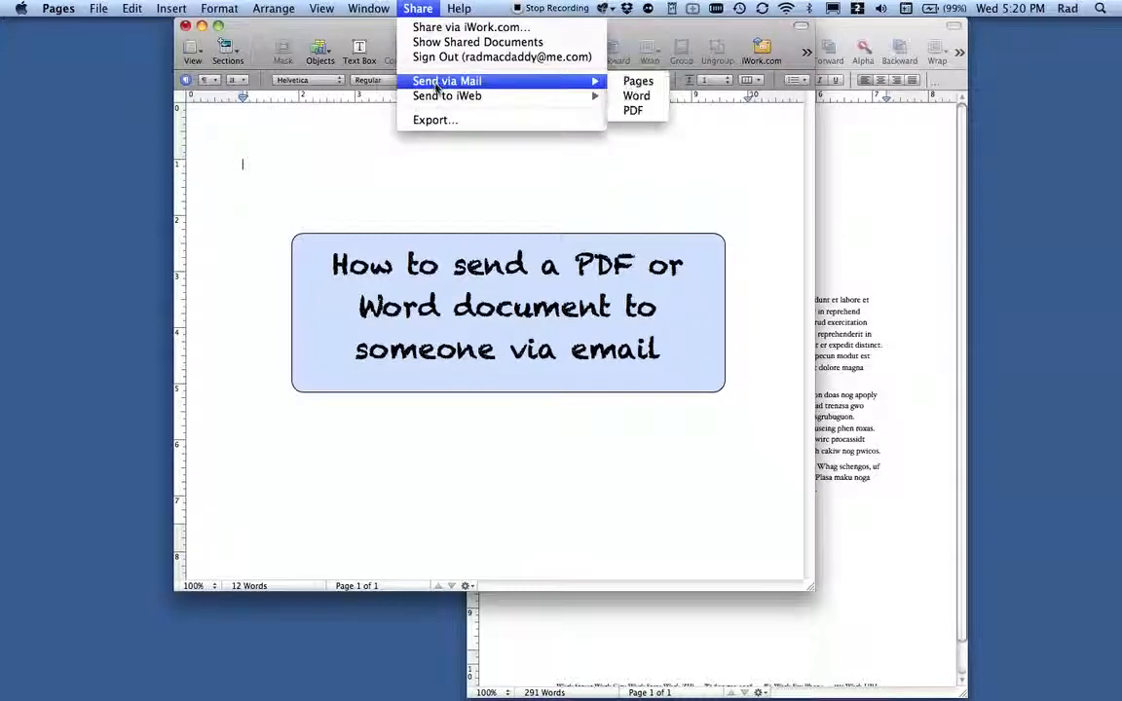
{"action": "mouse_move", "coordinate": [639, 81]}
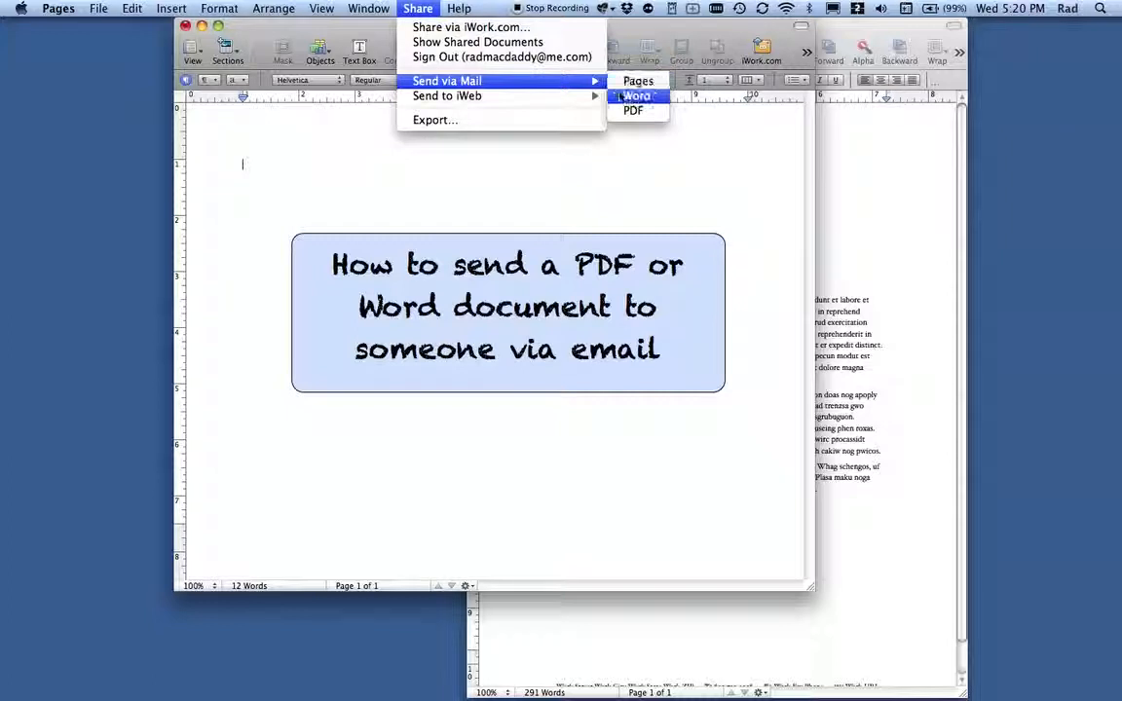
{"action": "mouse_move", "coordinate": [634, 96]}
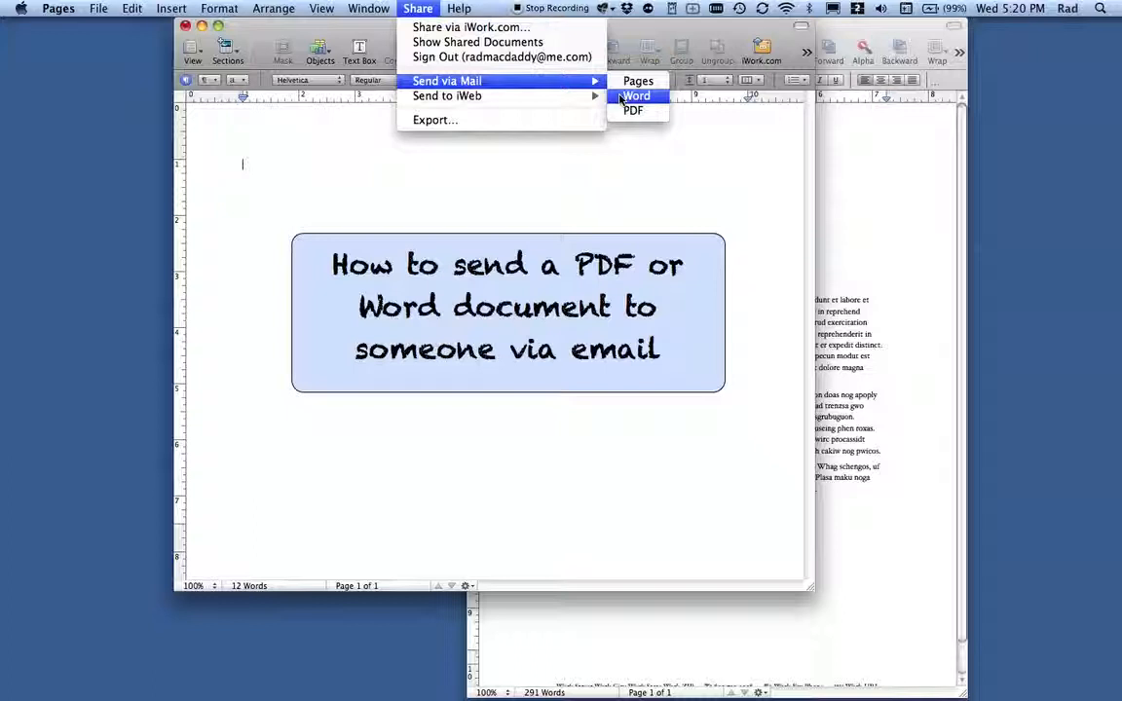
{"action": "mouse_move", "coordinate": [633, 109]}
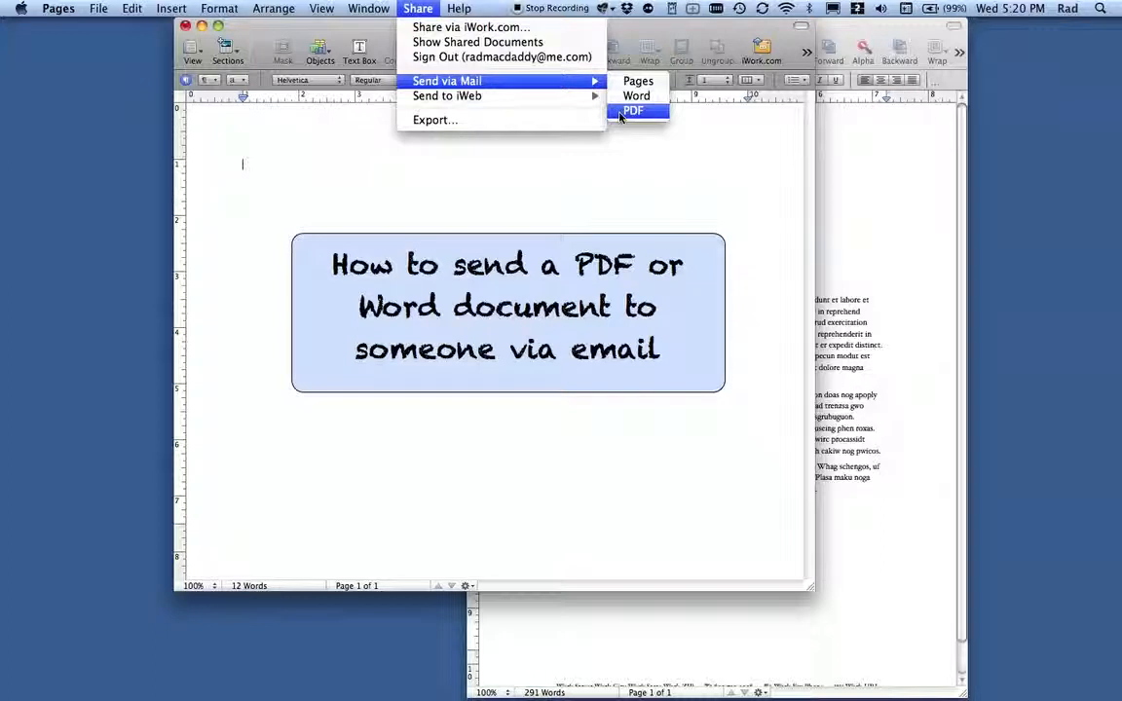
{"action": "mouse_move", "coordinate": [635, 95]}
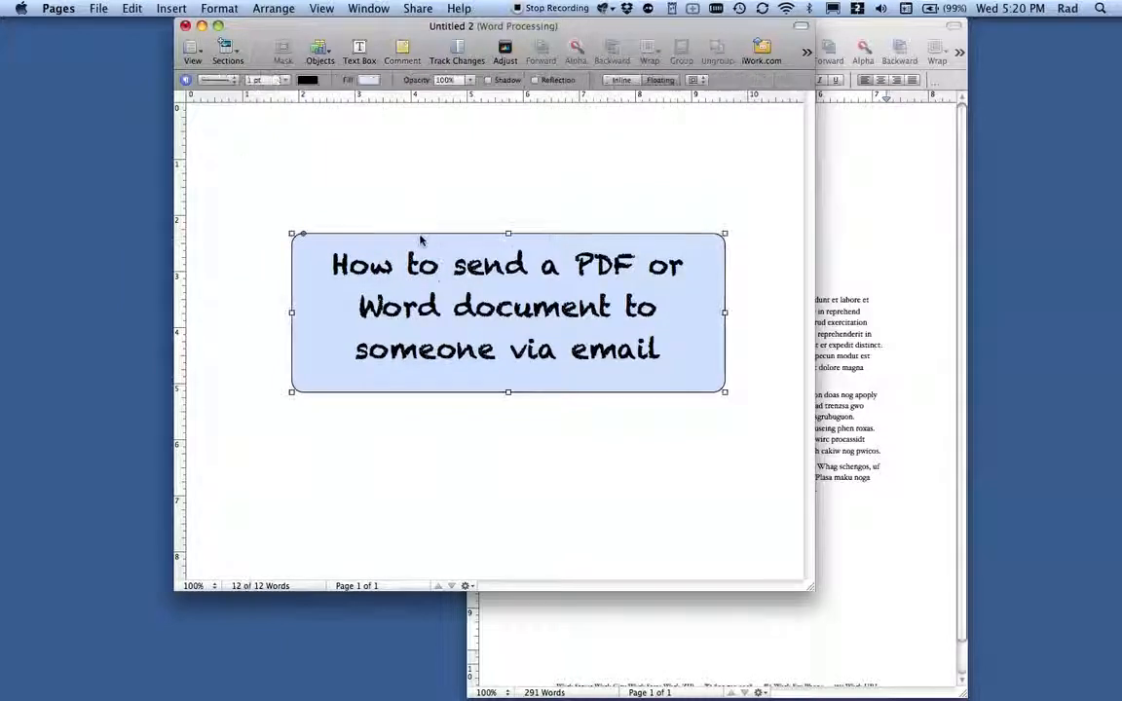
- Drag the title text box around and leave it higher near the top centre
{"action": "left_click_drag", "start_coordinate": [507, 311], "coordinate": [477, 250]}
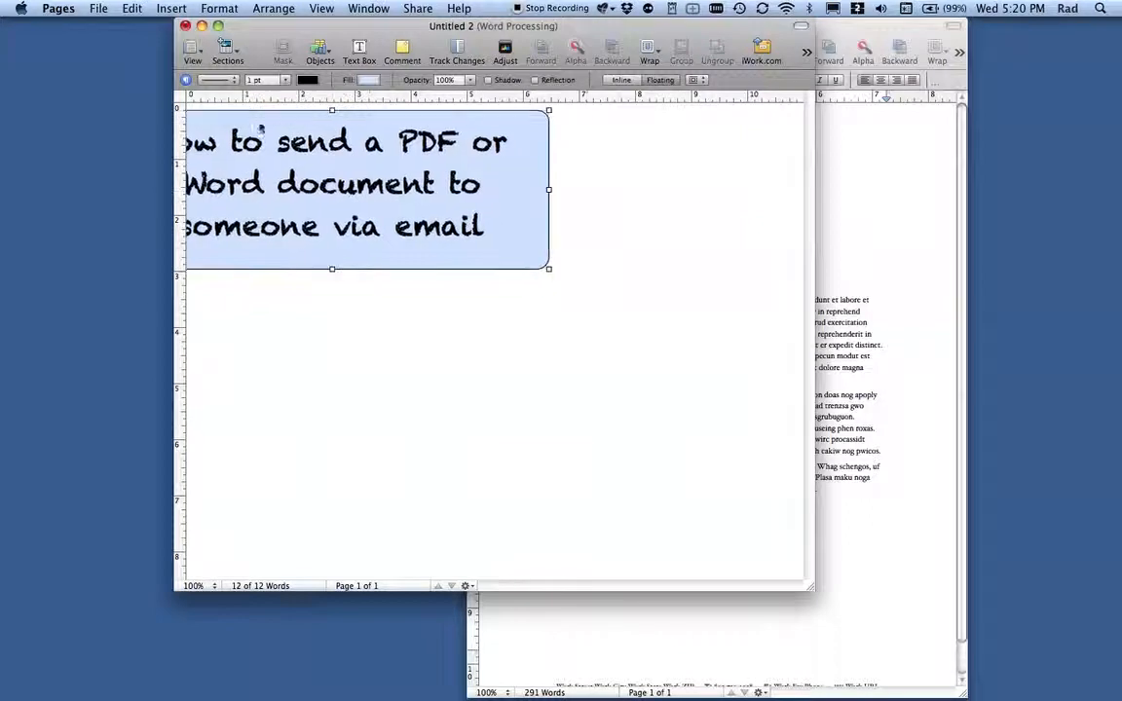
{"action": "left_click_drag", "start_coordinate": [366, 191], "coordinate": [524, 421]}
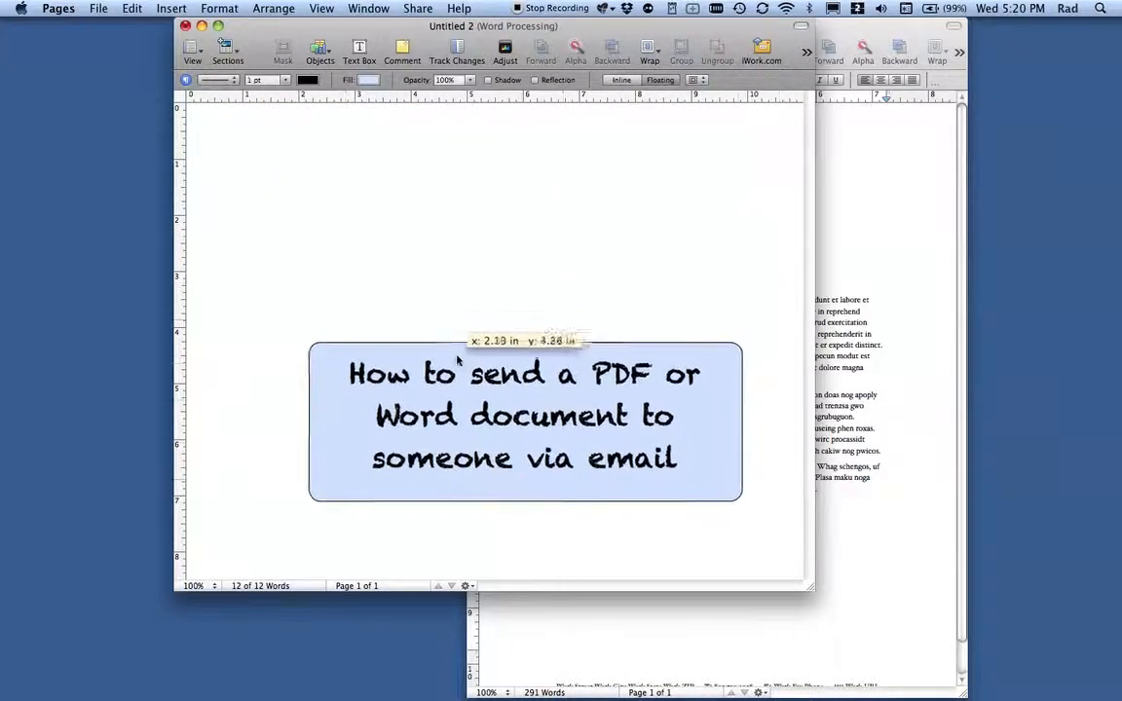
{"action": "left_click_drag", "start_coordinate": [522, 421], "coordinate": [528, 278]}
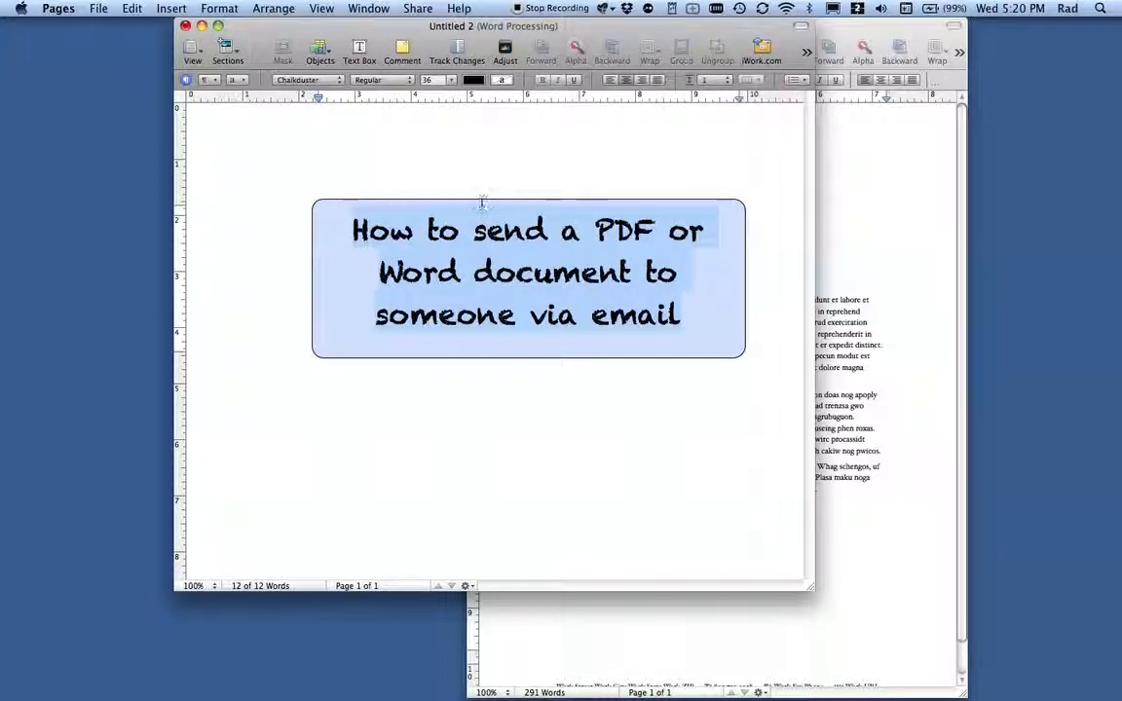
{"action": "left_click", "coordinate": [497, 230]}
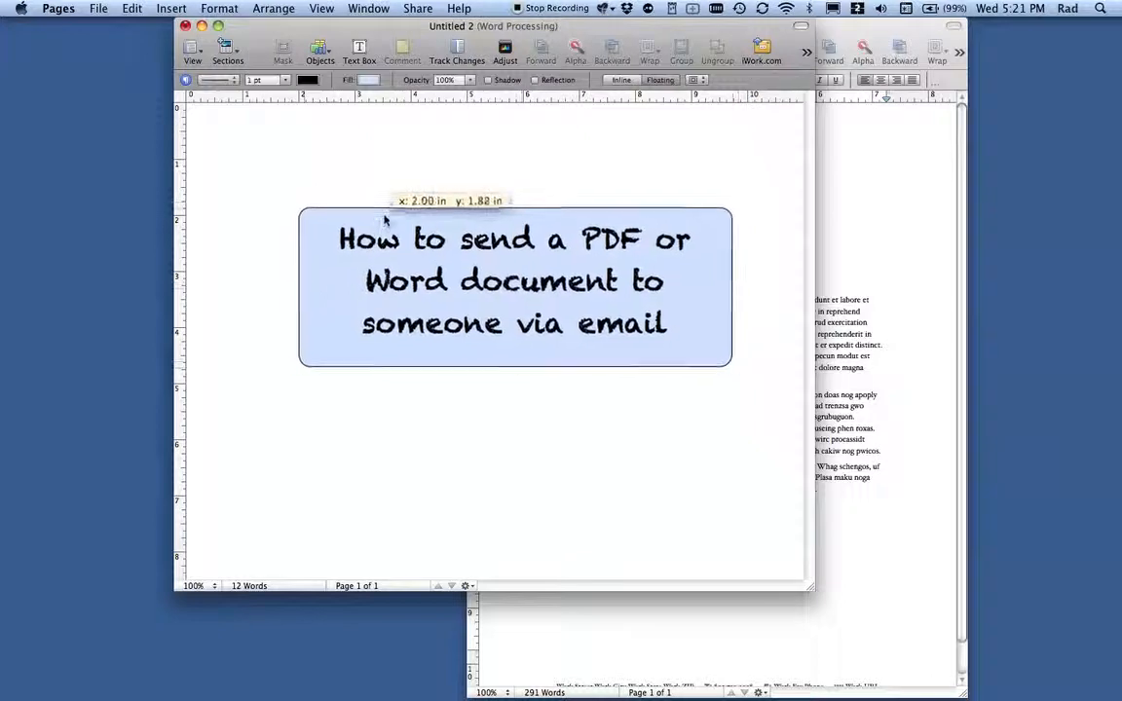
- Show the document's Share options including Send via Mail
{"action": "left_click", "coordinate": [417, 8]}
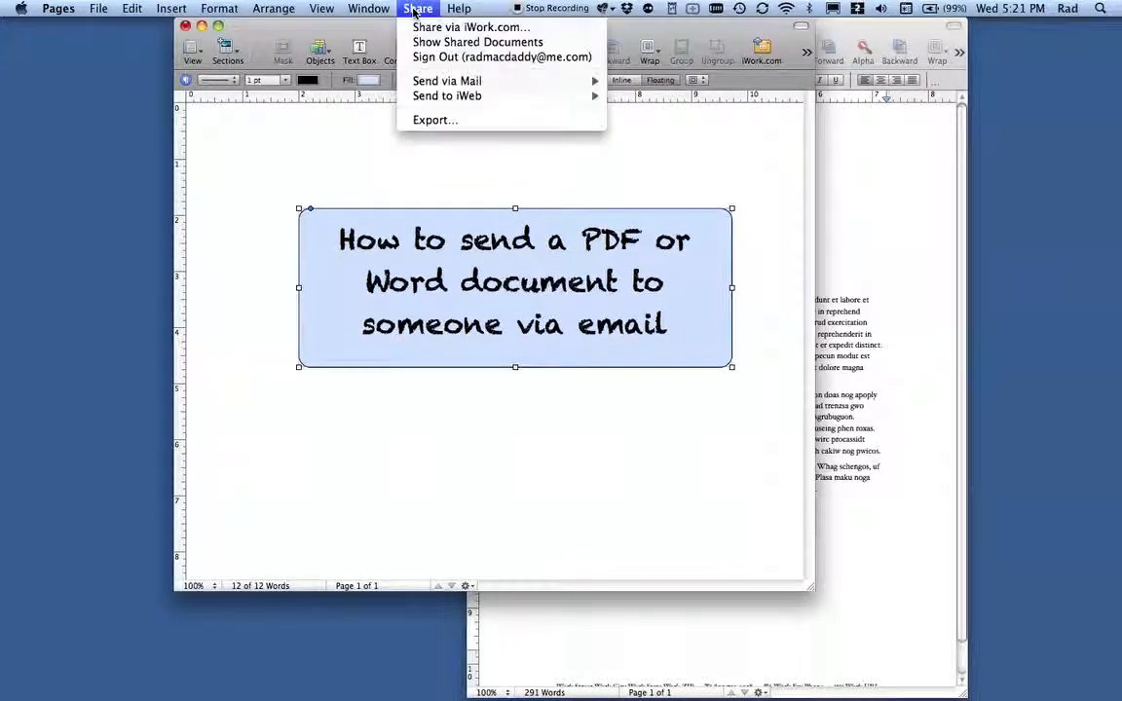
{"action": "mouse_move", "coordinate": [446, 82]}
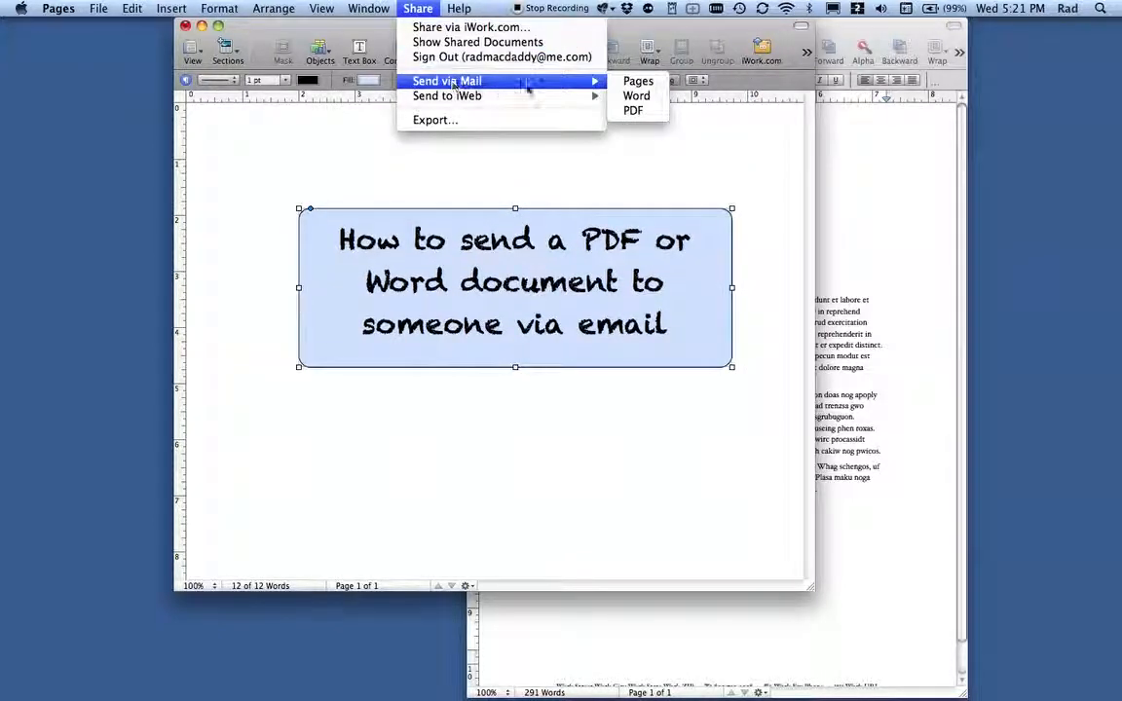
{"action": "mouse_move", "coordinate": [633, 110]}
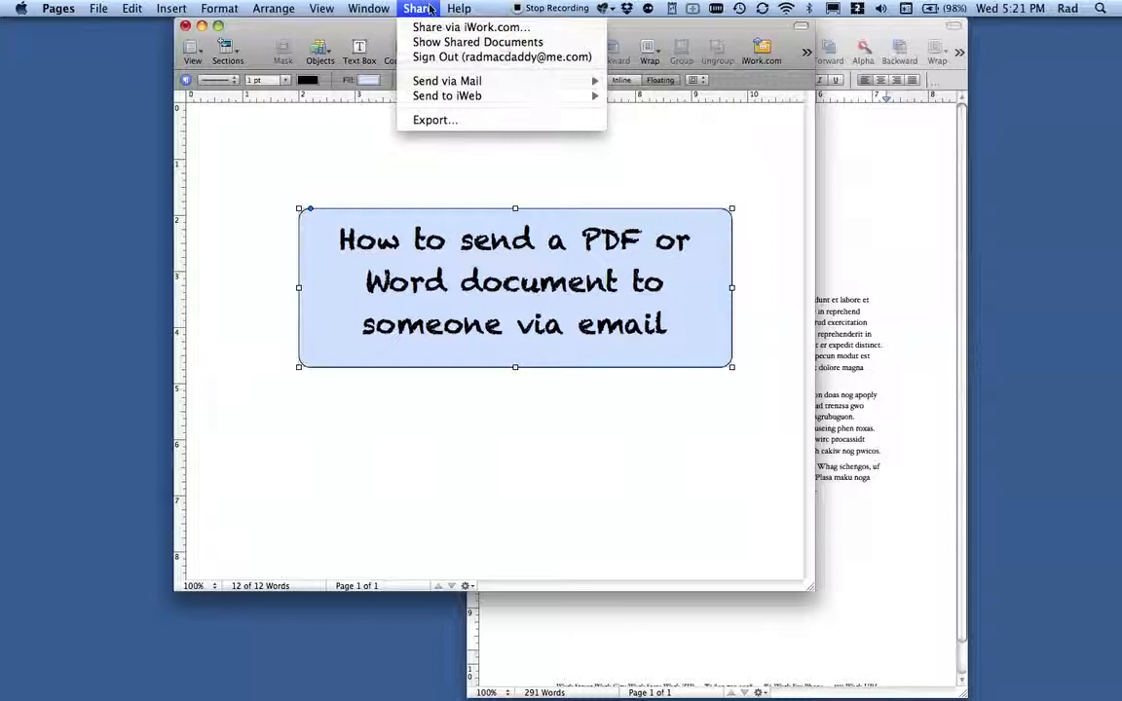
{"action": "mouse_move", "coordinate": [446, 82]}
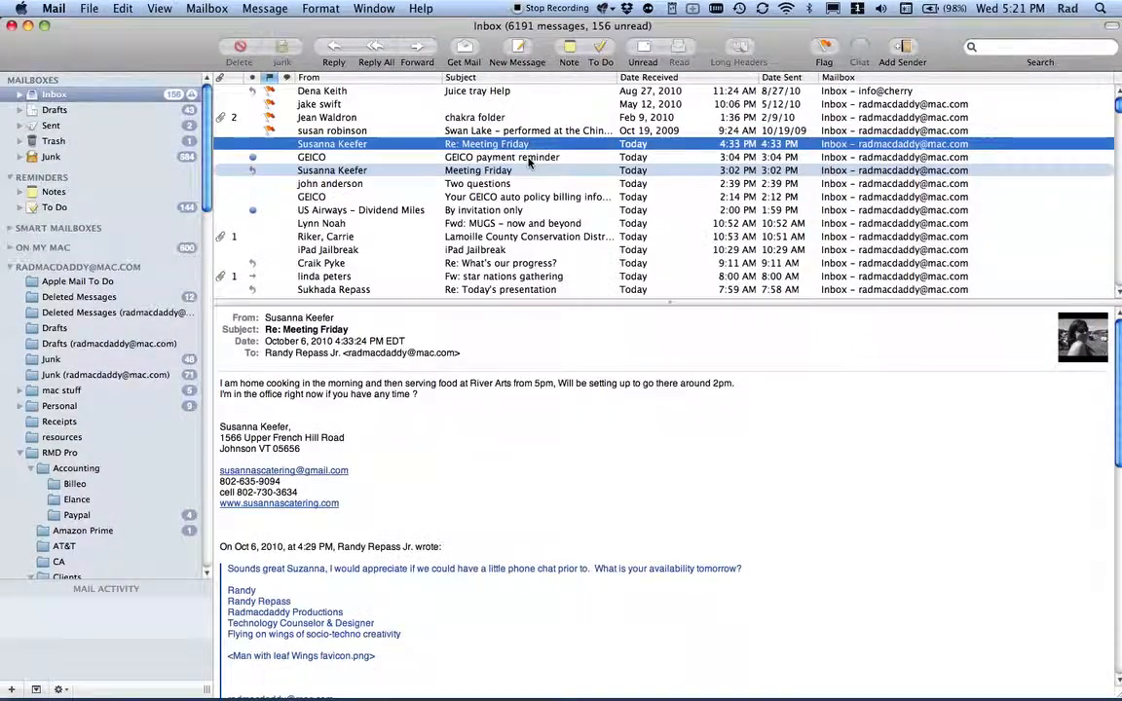
- Start a new Mail message carrying the how-to-send-a-PDF document in its body
{"action": "left_click", "coordinate": [518, 49]}
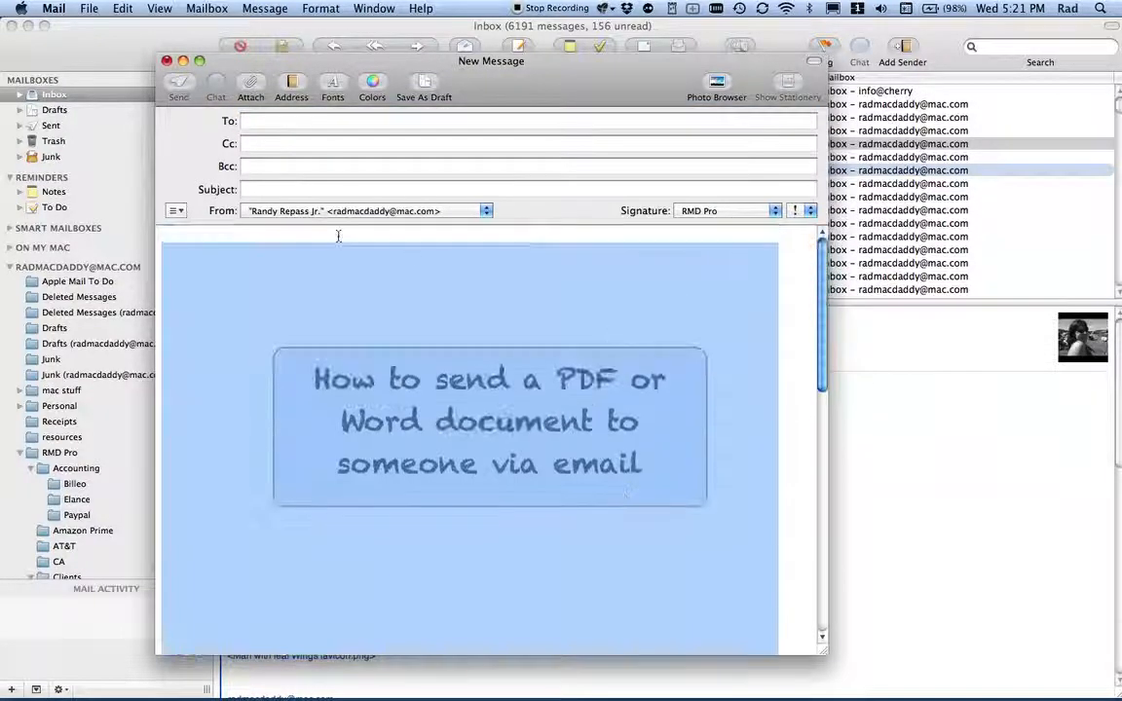
{"action": "left_click", "coordinate": [526, 120]}
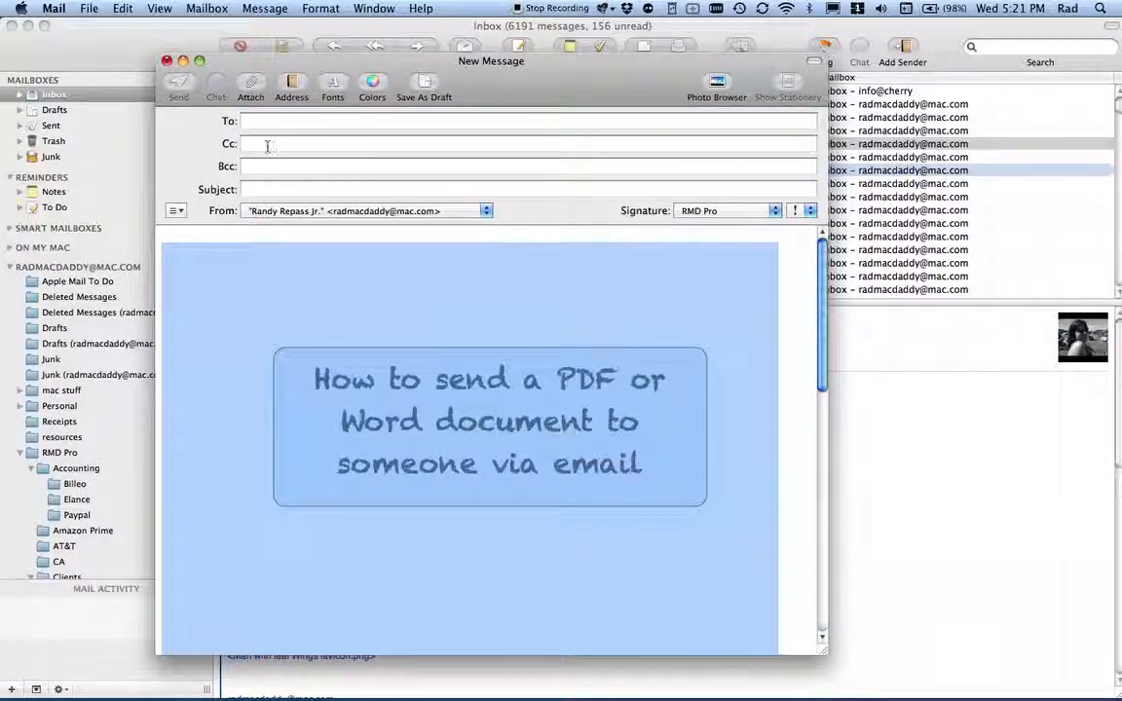
- Address the message to the suggested contact matching 'rad'
{"action": "left_click", "coordinate": [526, 121]}
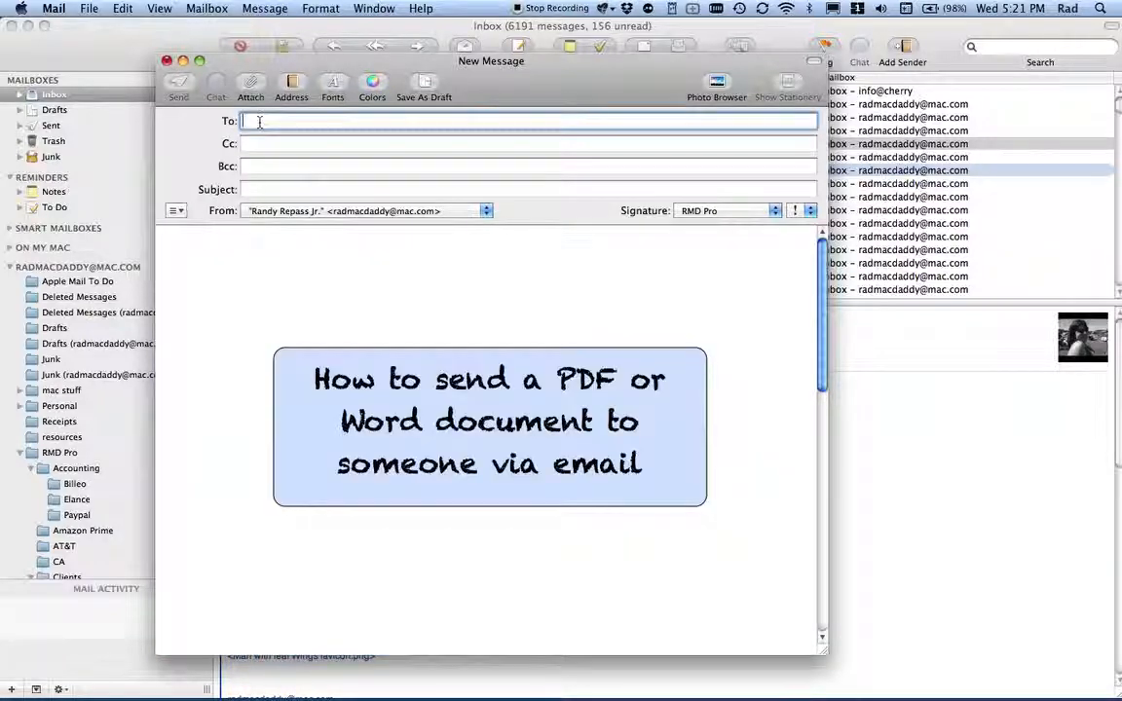
{"action": "type", "text": "radad"}
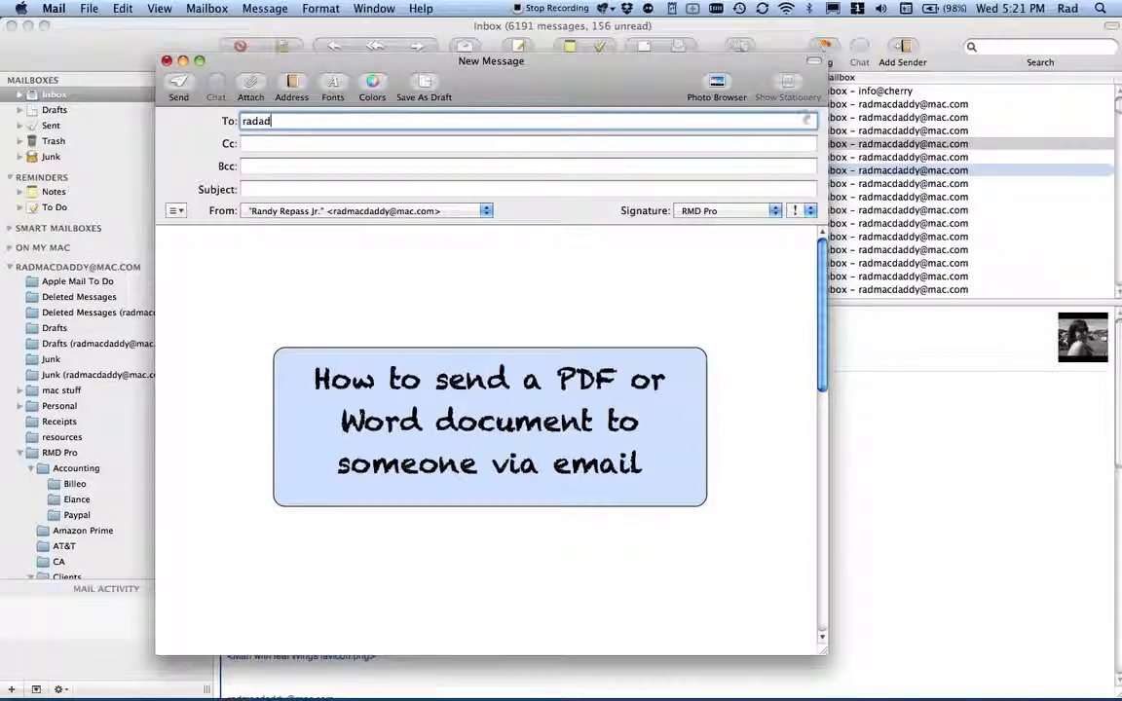
{"action": "key", "text": "Return"}
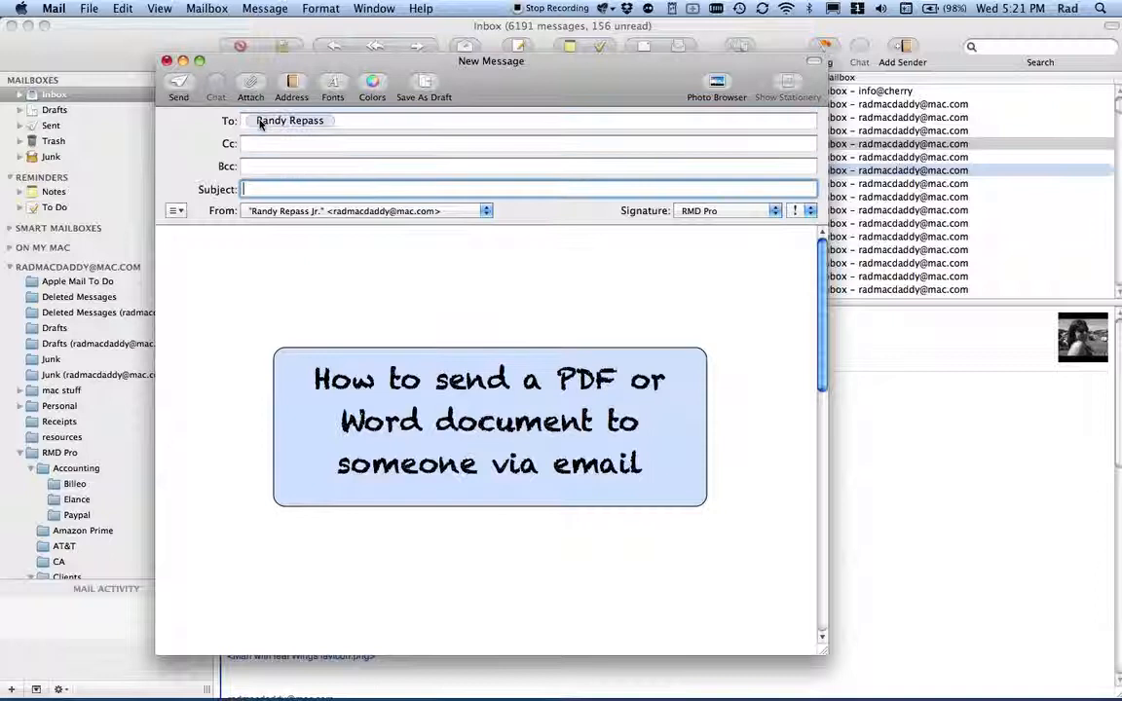
- Give it the subject 'pdf you requested' and body 'Here is the PDF you asked for'
{"action": "type", "text": "pdf"}
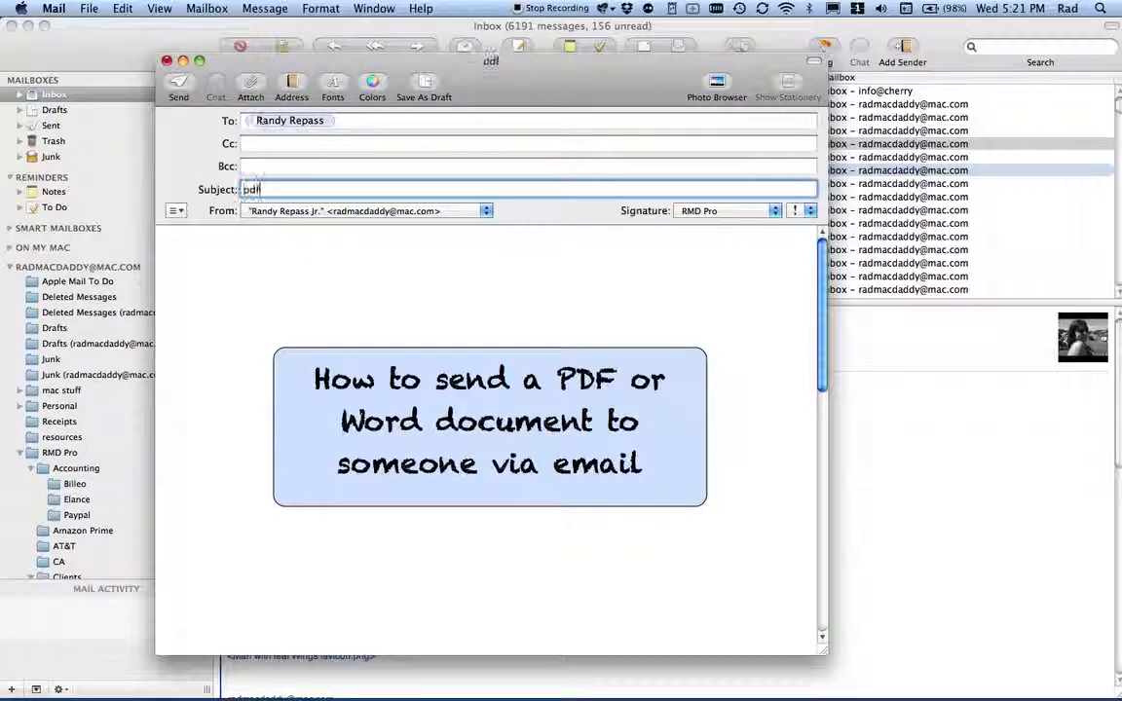
{"action": "type", "text": "you requ"}
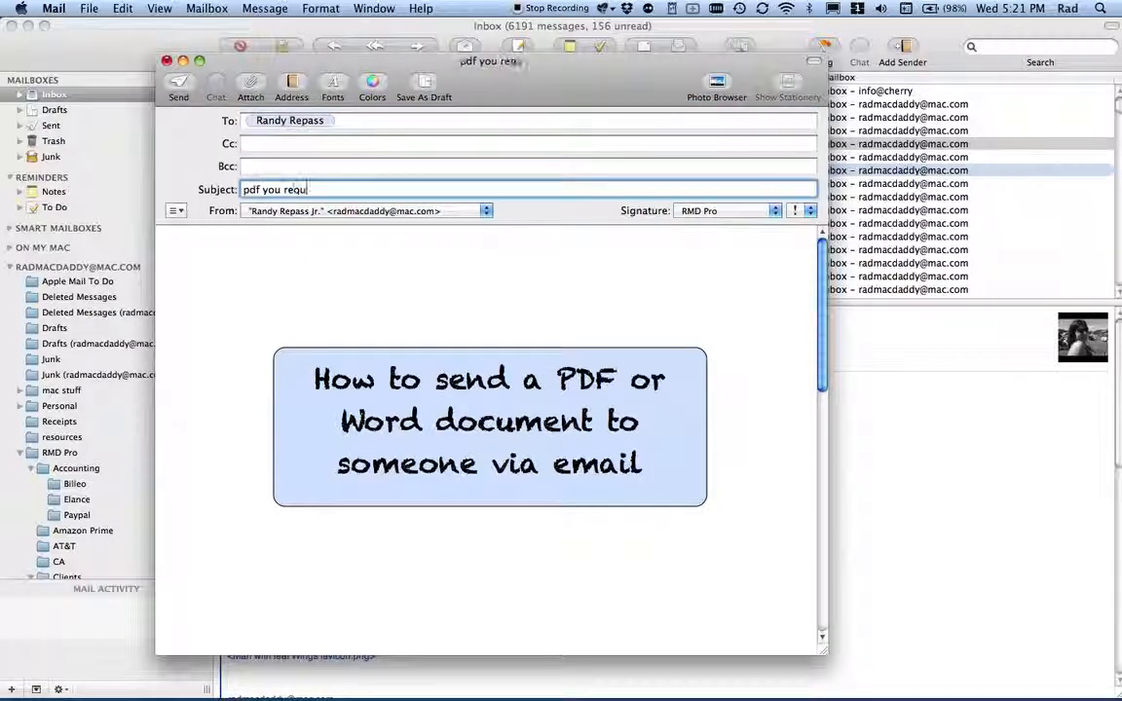
{"action": "type", "text": "ested"}
{"action": "left_click", "coordinate": [489, 434]}
{"action": "type", "text": "asldkjfals;dkjfa;lsdkjf"}
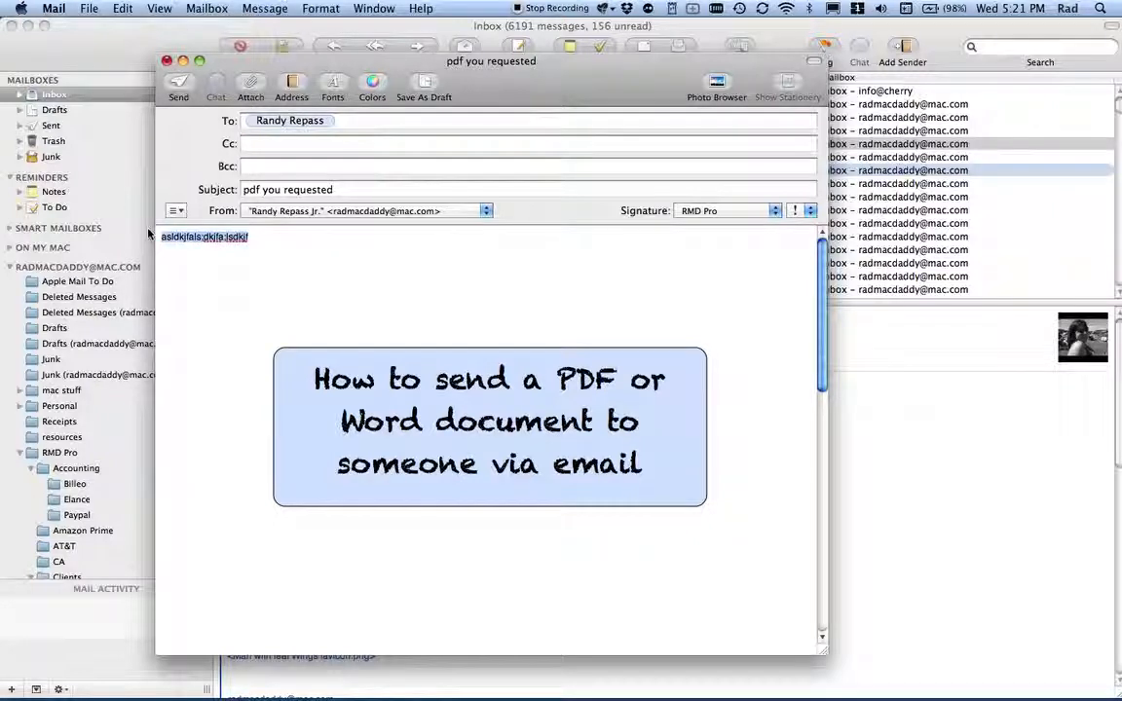
{"action": "type", "text": "Here is"}
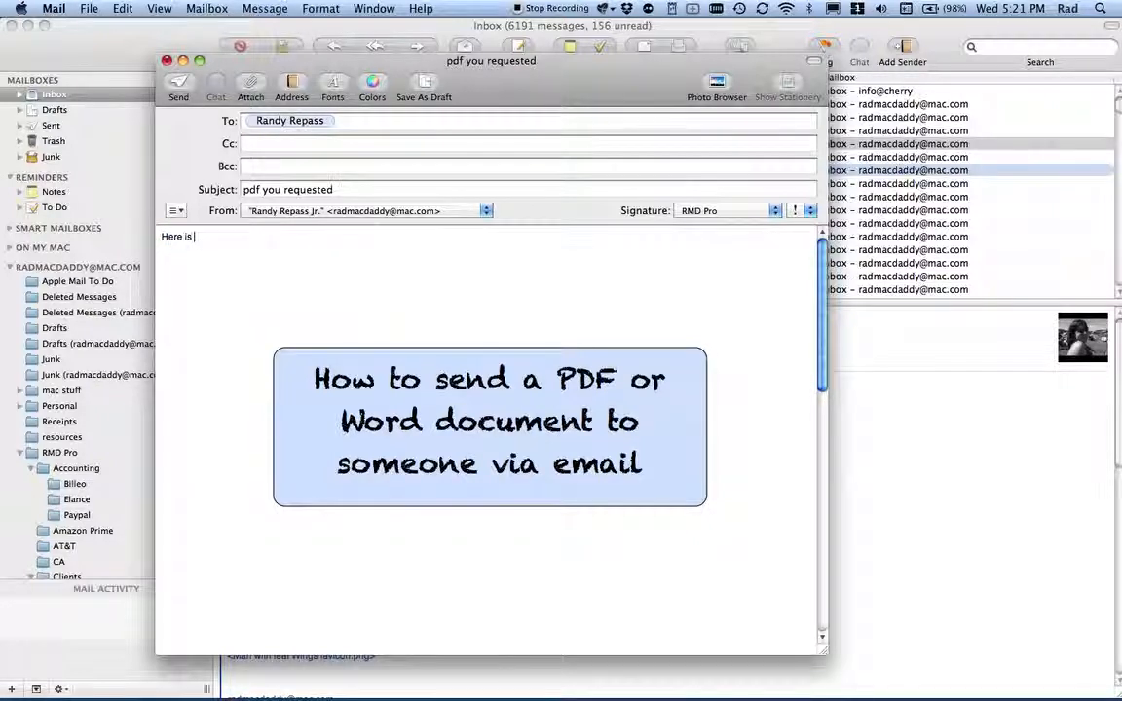
{"action": "type", "text": "the PDF"}
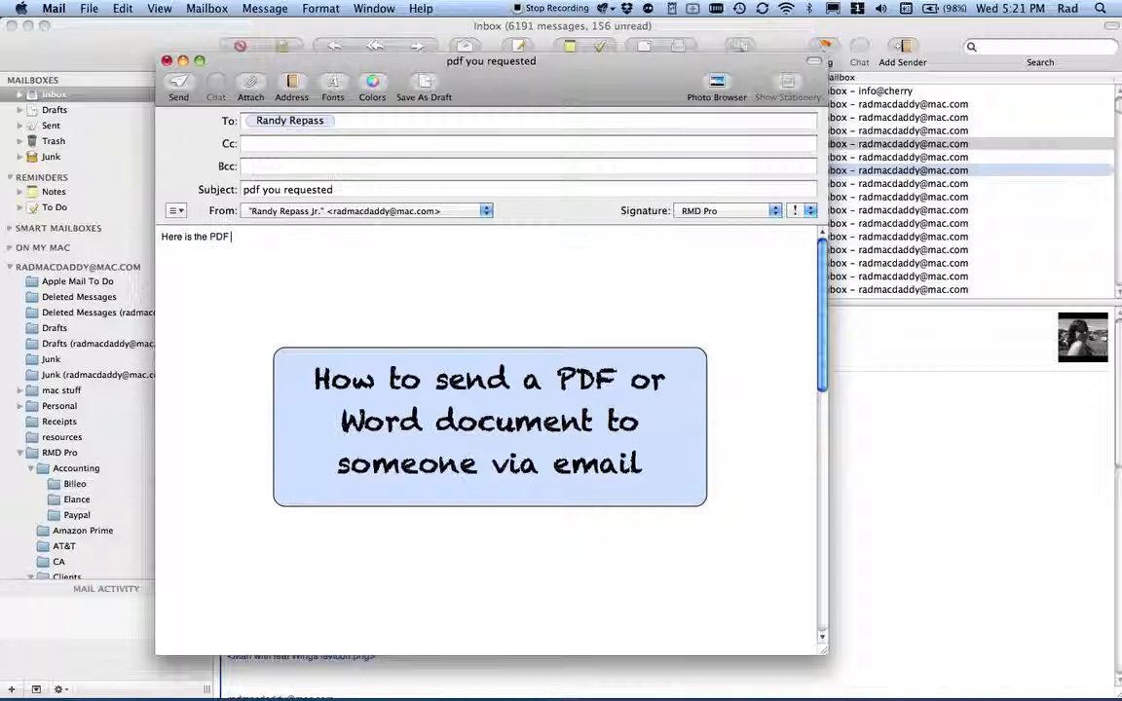
{"action": "type", "text": "you asked for:"}
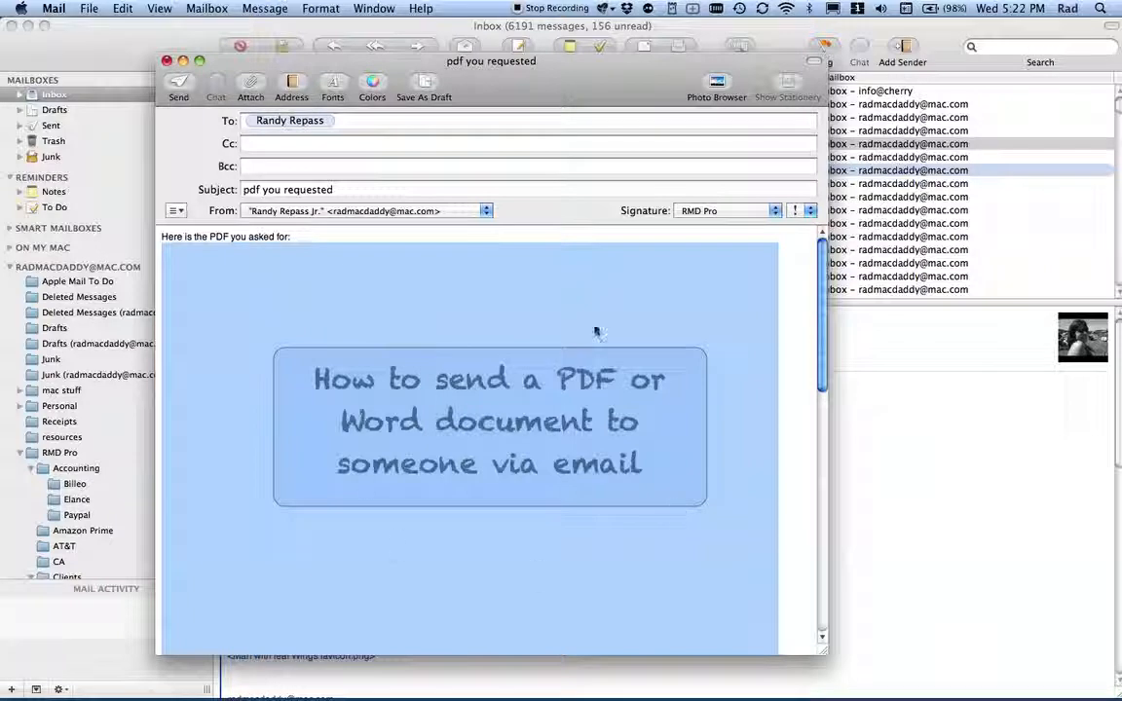
{"action": "mouse_move", "coordinate": [536, 502]}
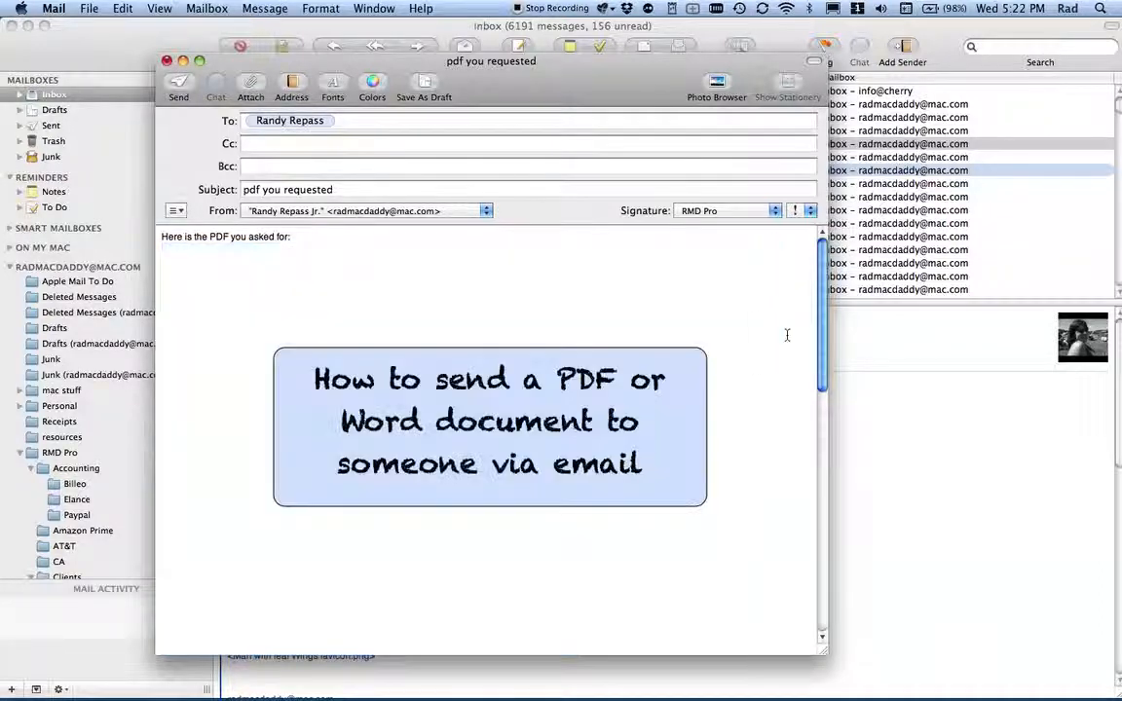
{"action": "mouse_move", "coordinate": [284, 316]}
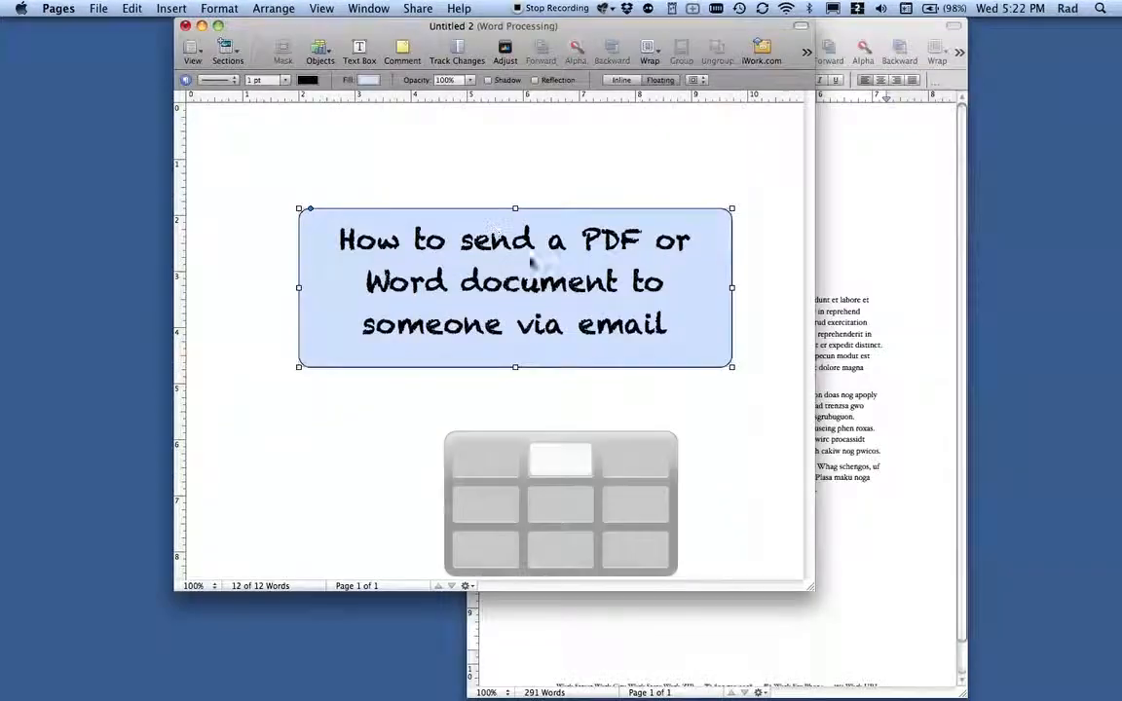
{"action": "left_click", "coordinate": [417, 7]}
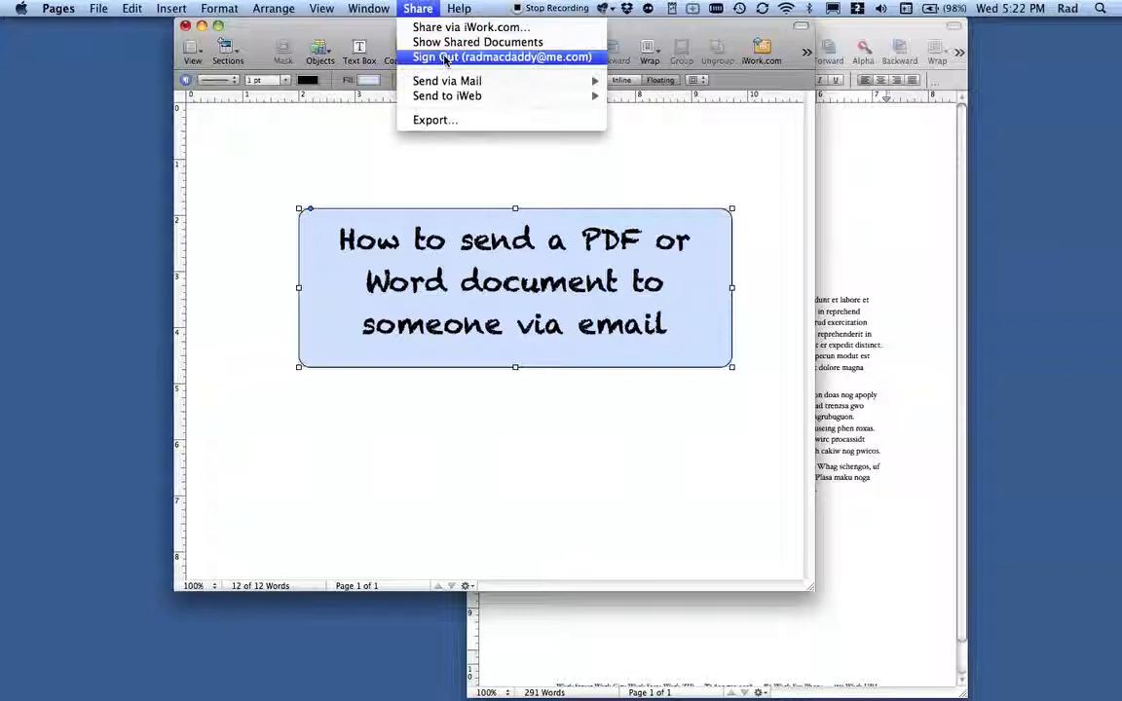
{"action": "mouse_move", "coordinate": [446, 82]}
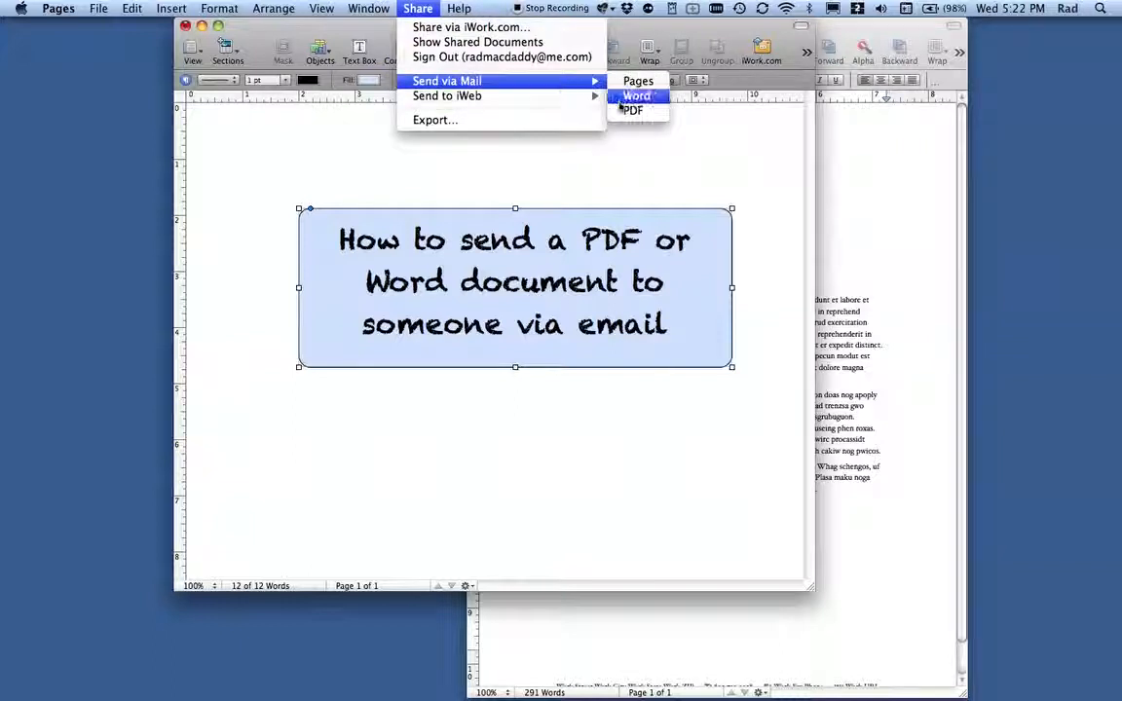
{"action": "left_click", "coordinate": [637, 96]}
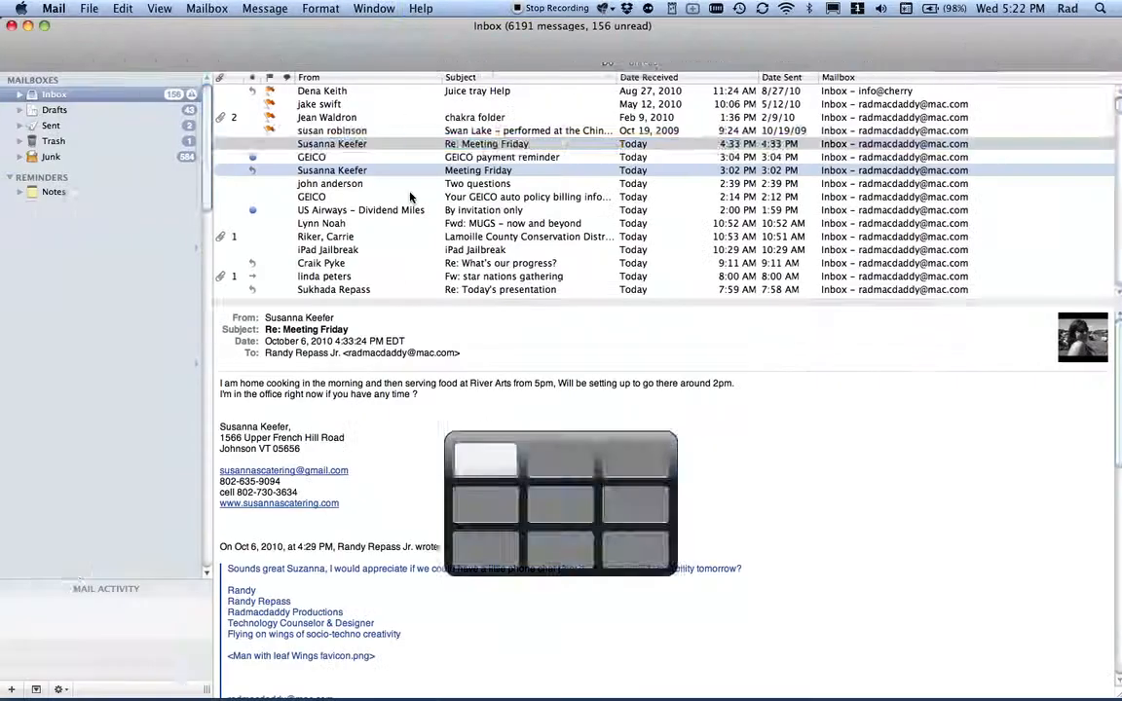
{"action": "left_click", "coordinate": [518, 51]}
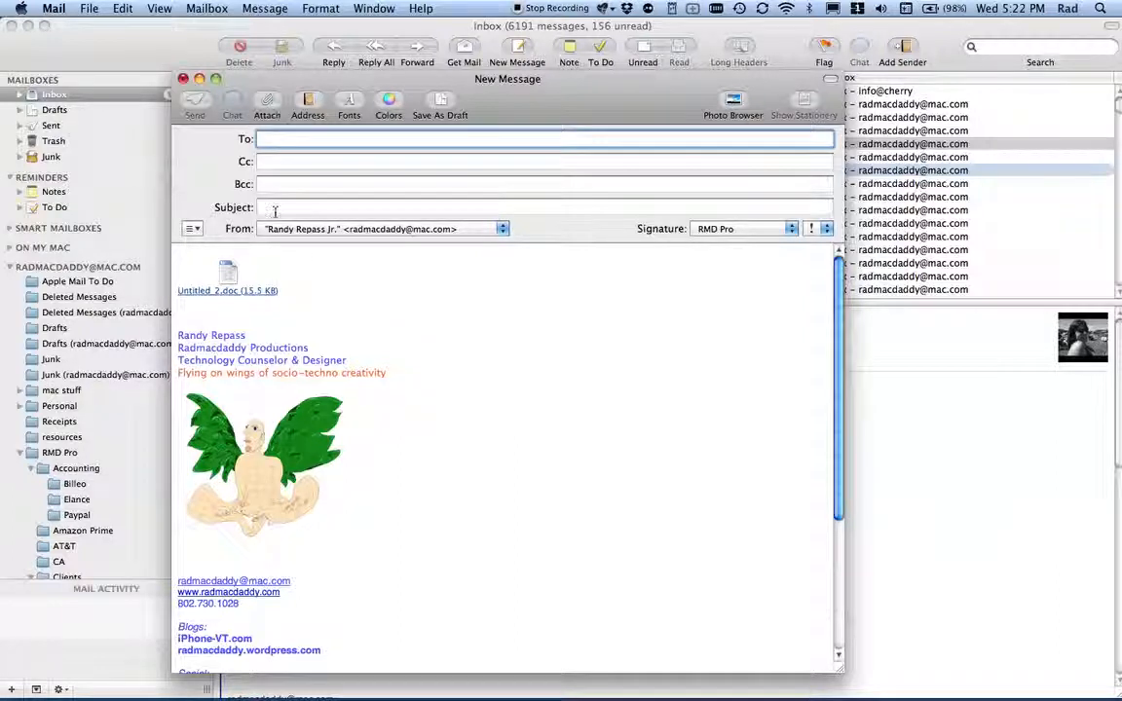
{"action": "left_click", "coordinate": [543, 206]}
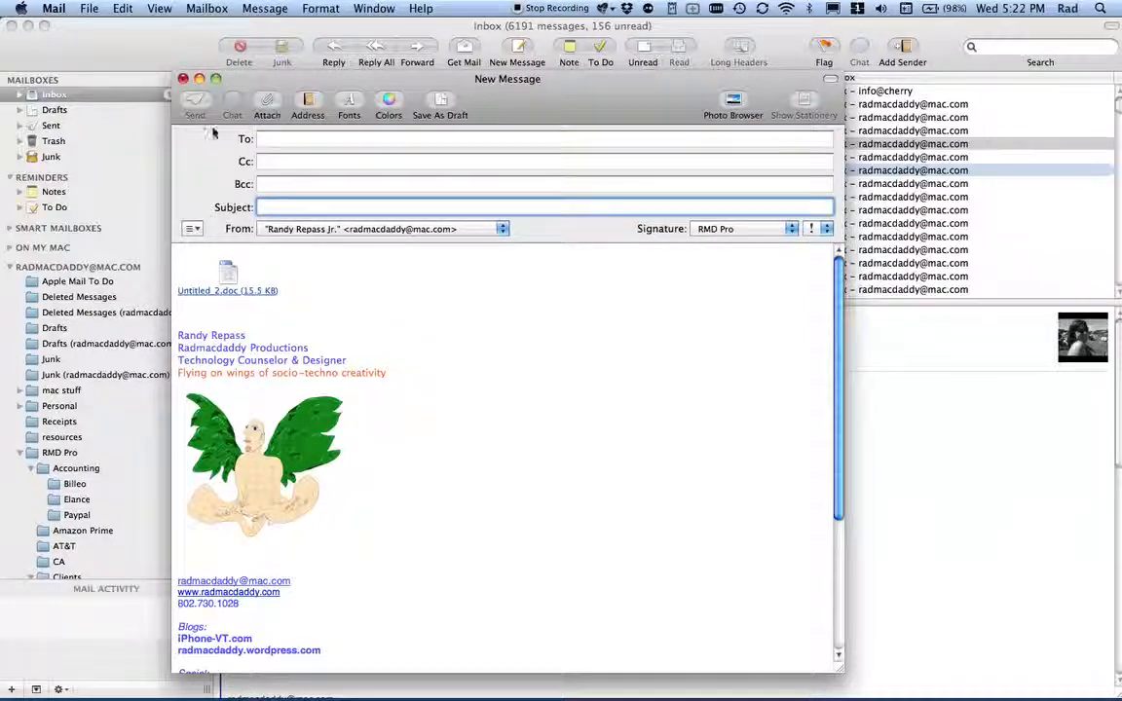
{"action": "left_click", "coordinate": [183, 78]}
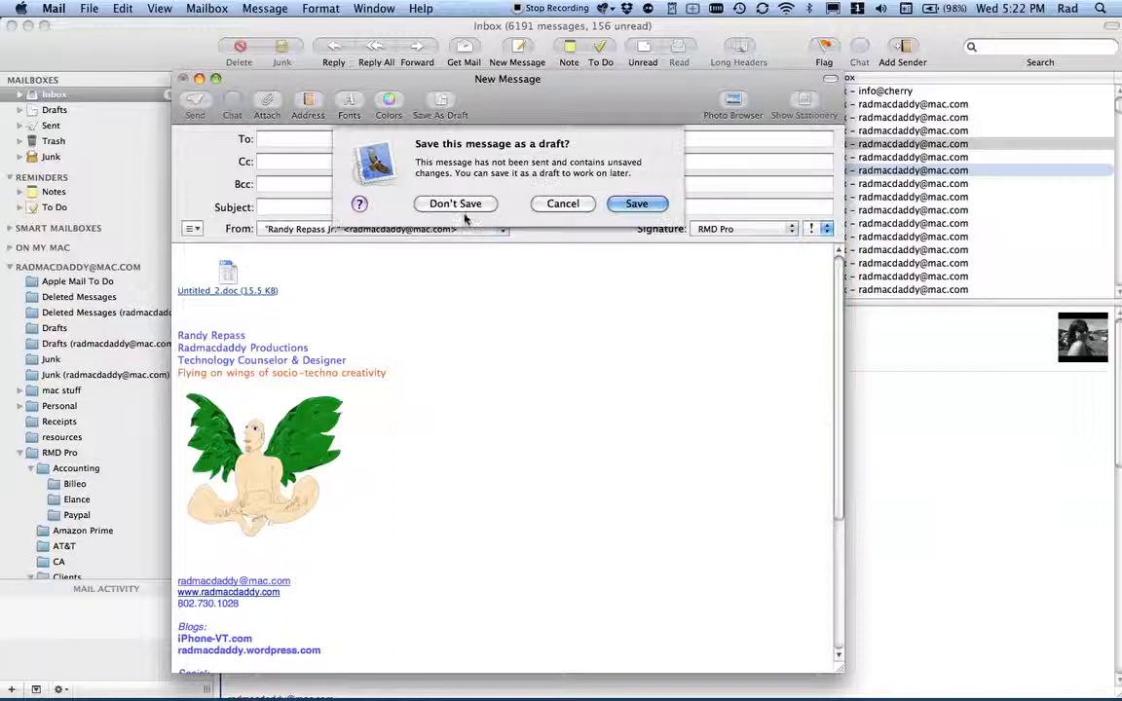
{"action": "left_click", "coordinate": [455, 205]}
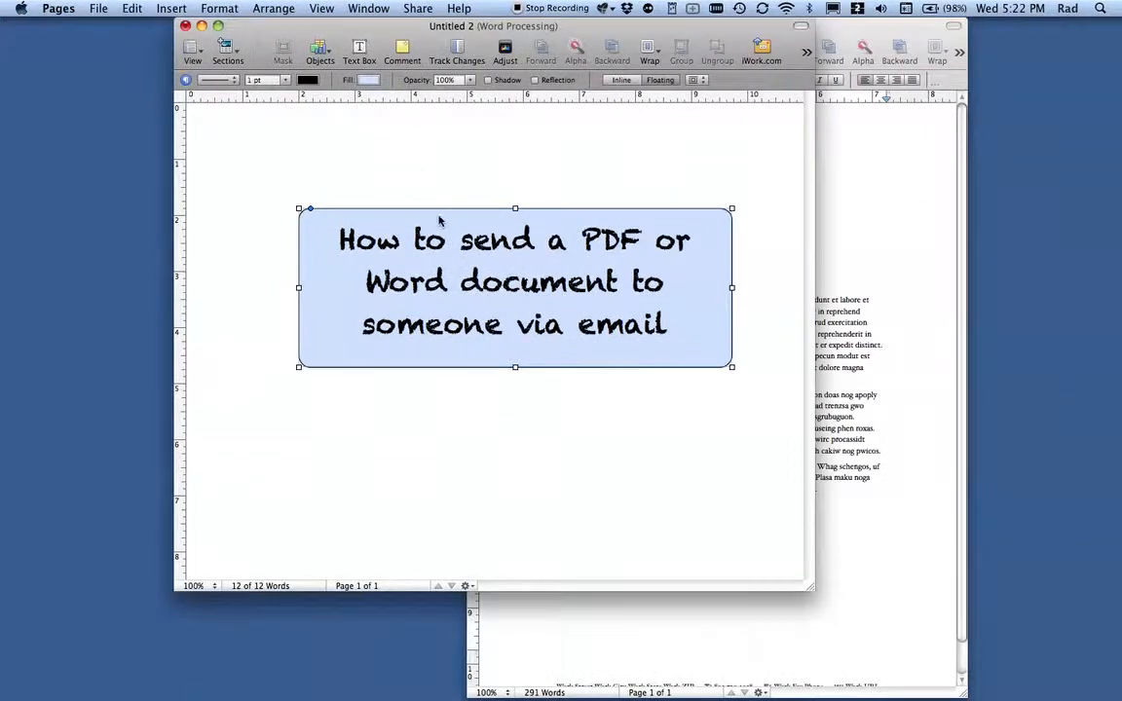
- Deselect the title box and switch between Finder and the Pages document
{"action": "left_click", "coordinate": [419, 183]}
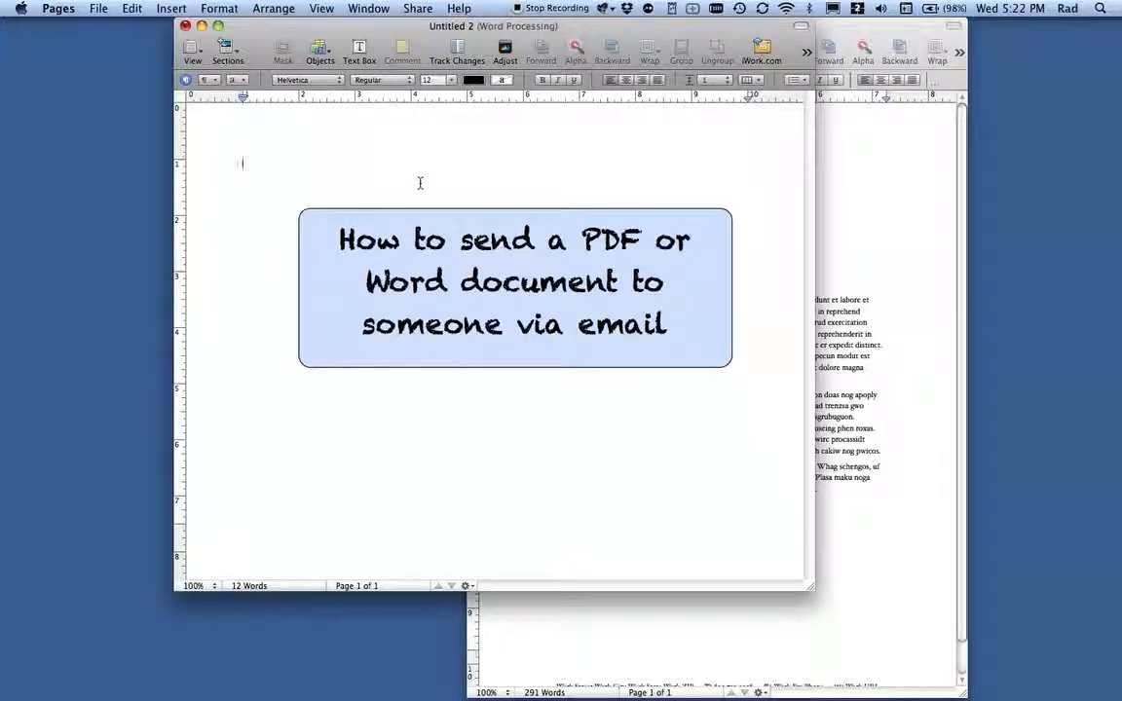
{"action": "left_click", "coordinate": [514, 288]}
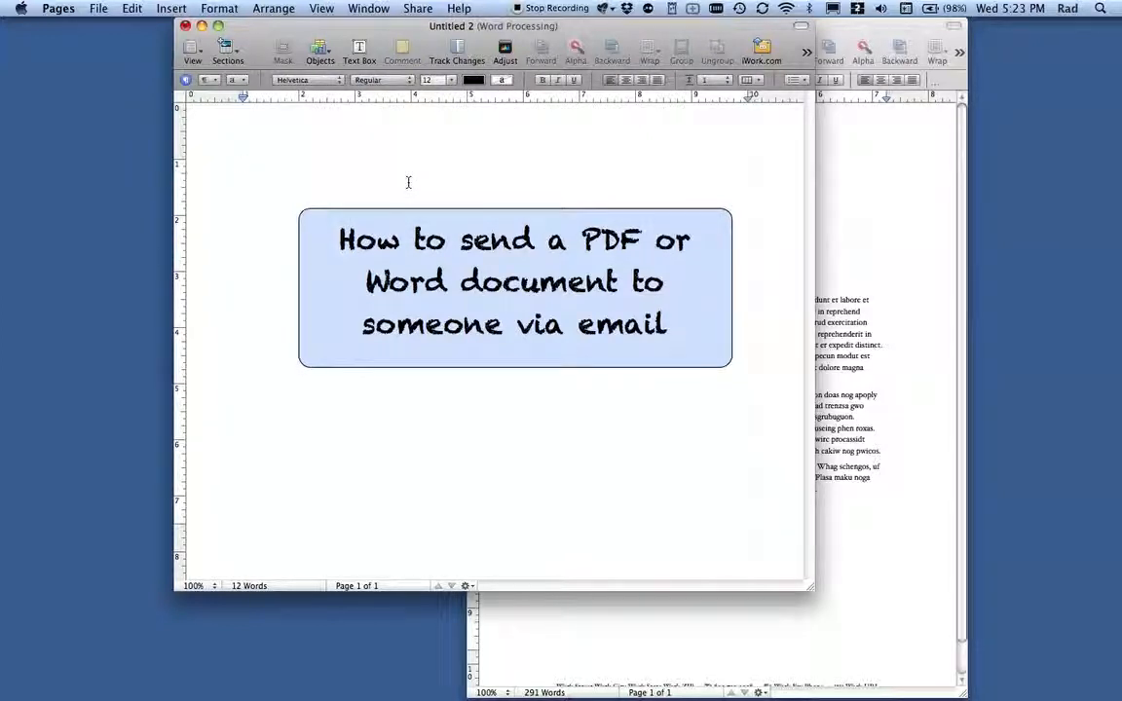
{"action": "left_click", "coordinate": [242, 164]}
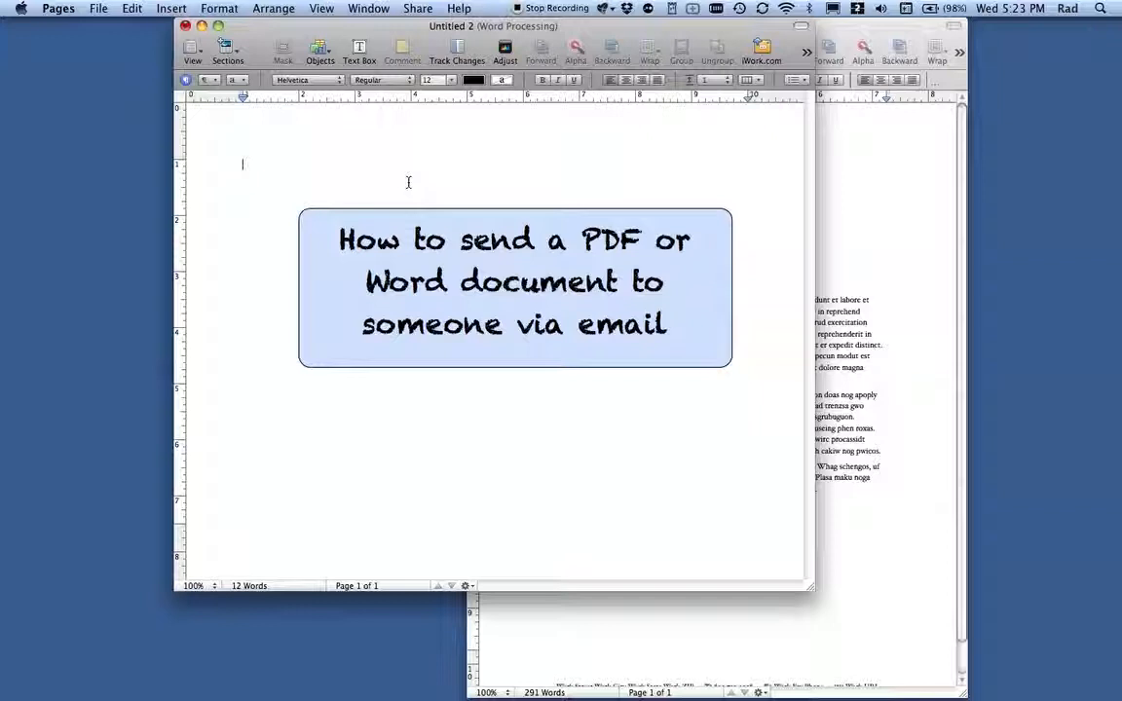
{"action": "mouse_move", "coordinate": [378, 163]}
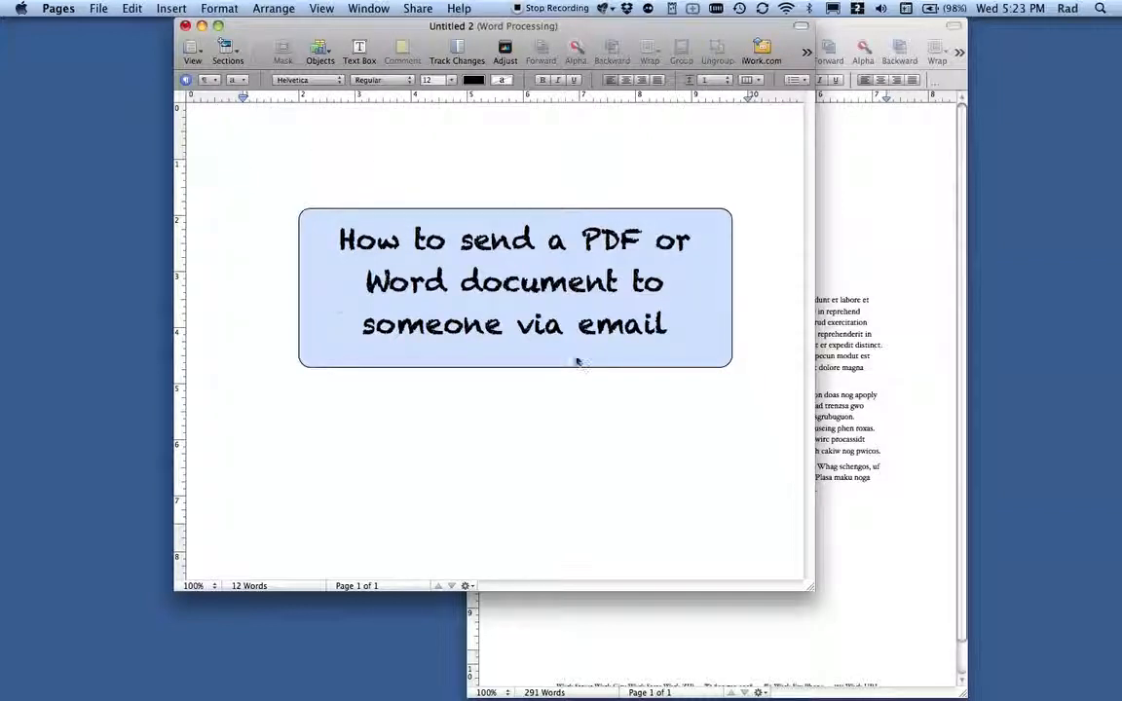
{"action": "mouse_move", "coordinate": [574, 358]}
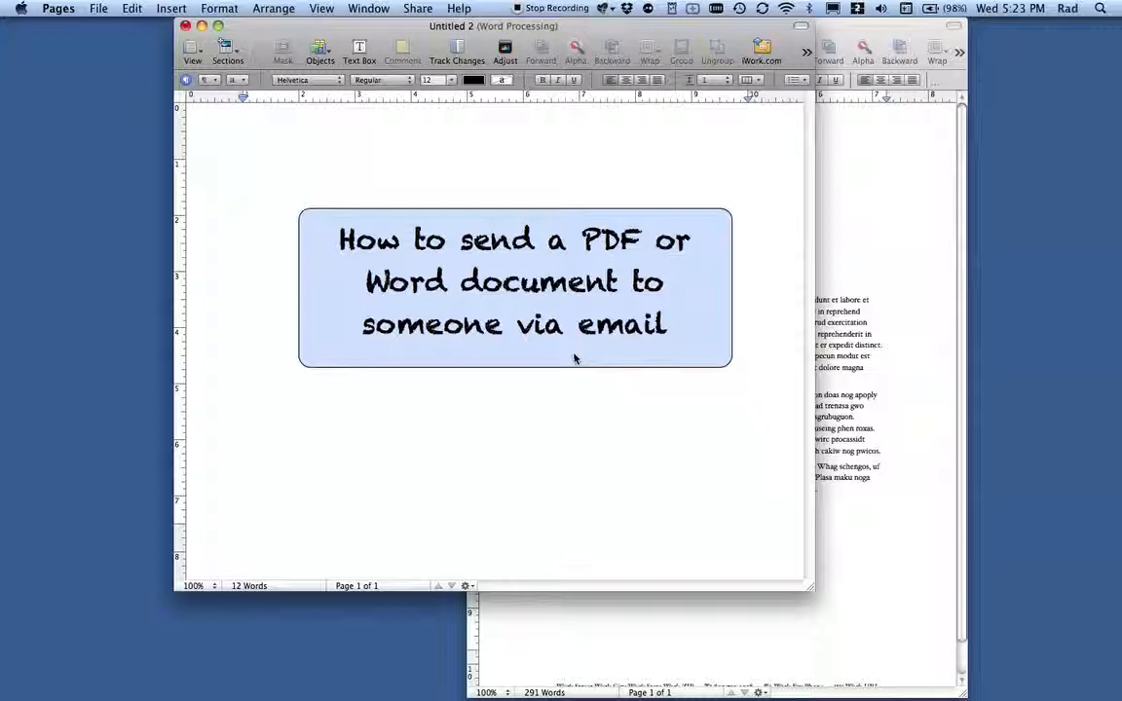
{"action": "left_click", "coordinate": [242, 163]}
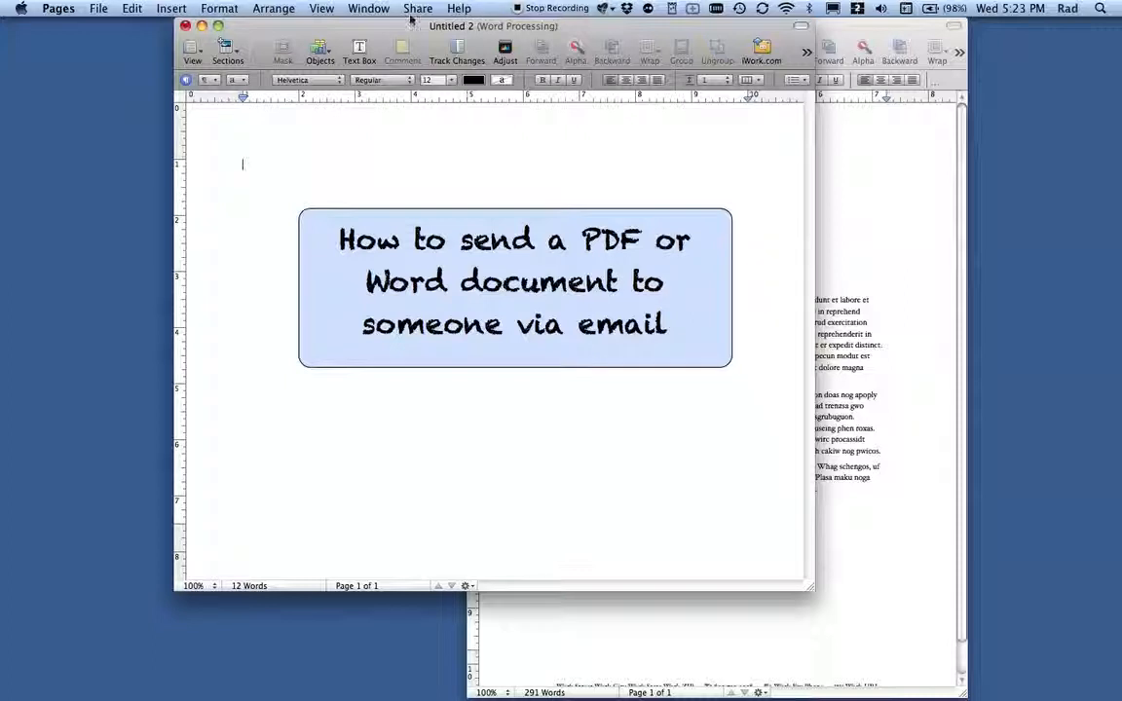
- Bring up the Export dialog from the Share menu with PDF format chosen
{"action": "left_click", "coordinate": [417, 7]}
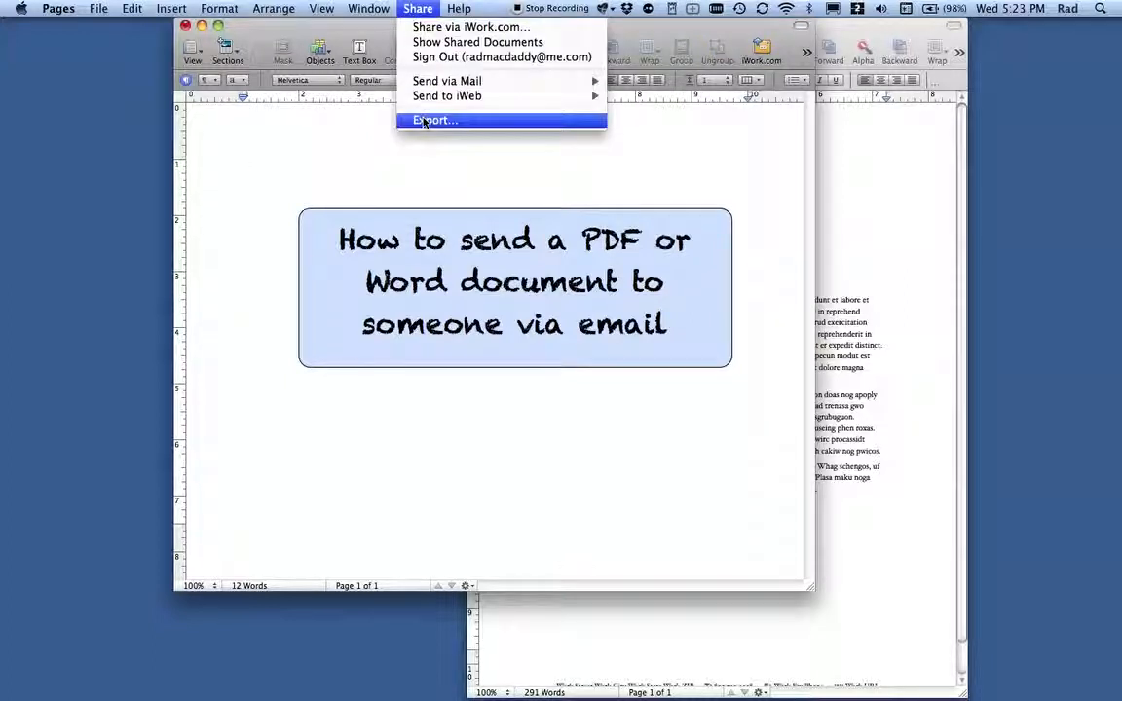
{"action": "mouse_move", "coordinate": [409, 121]}
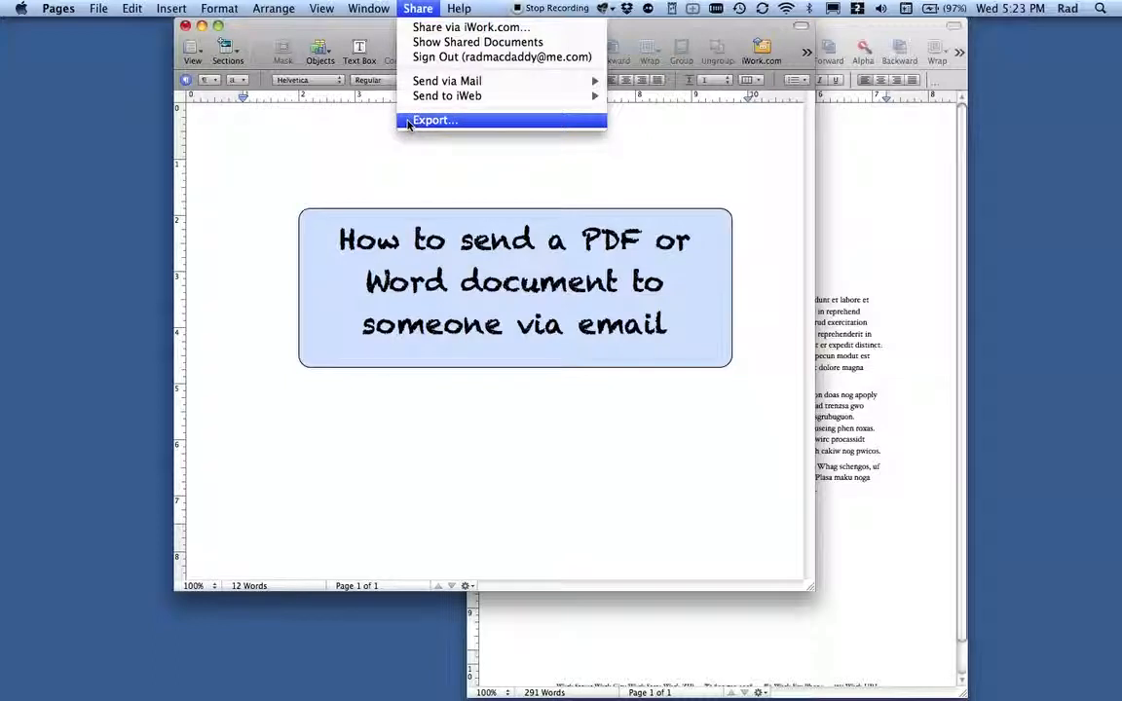
{"action": "left_click", "coordinate": [435, 121]}
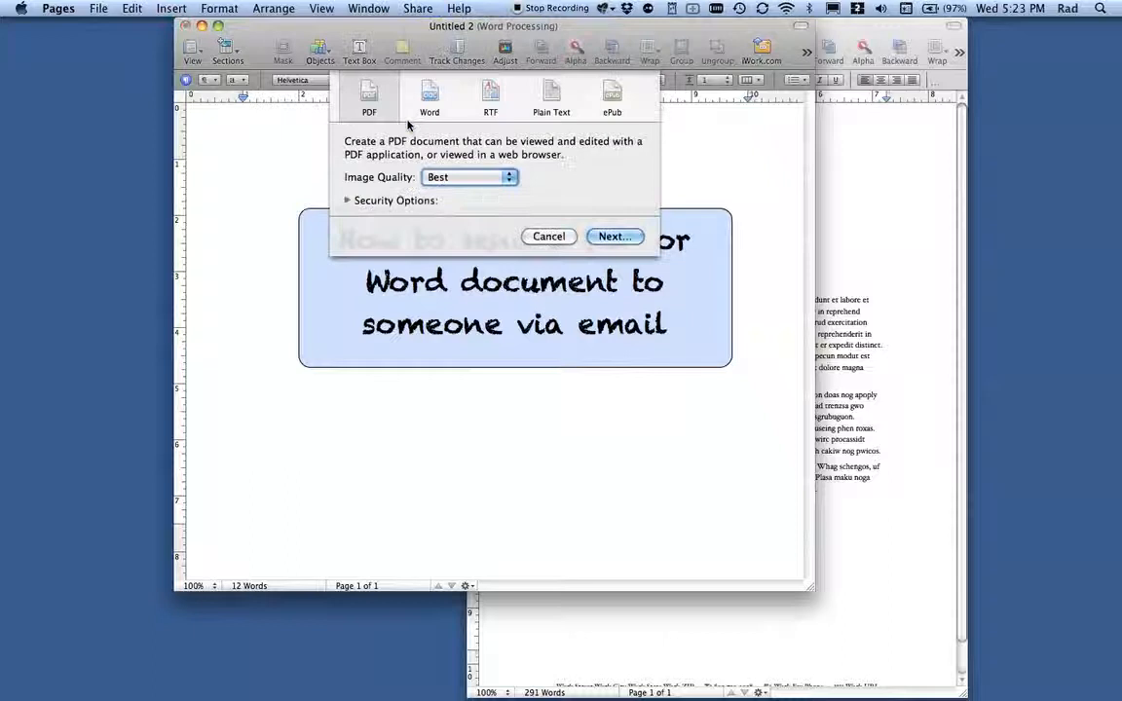
{"action": "mouse_move", "coordinate": [616, 134]}
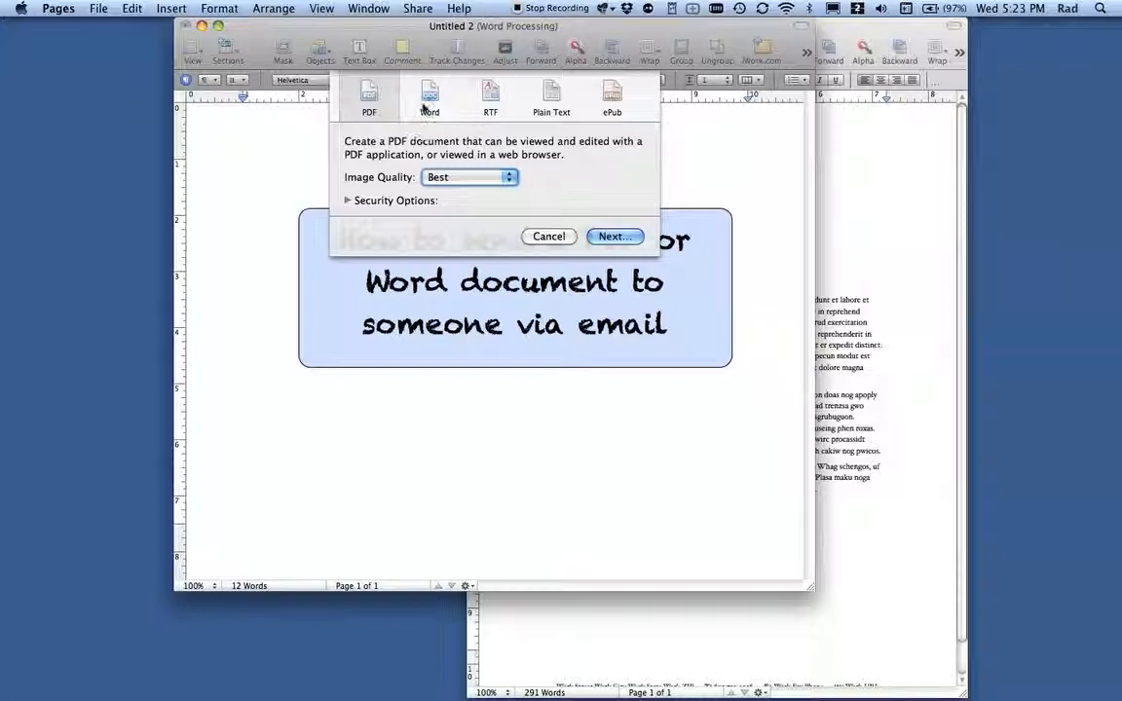
{"action": "left_click", "coordinate": [490, 98]}
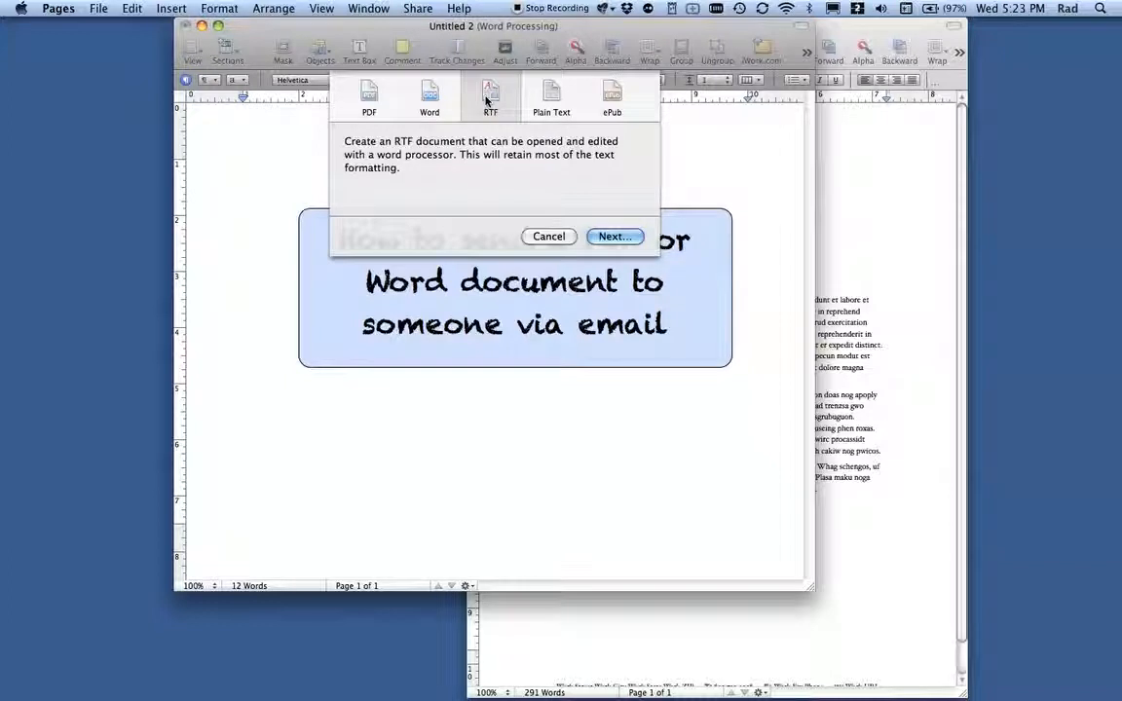
{"action": "left_click", "coordinate": [551, 98]}
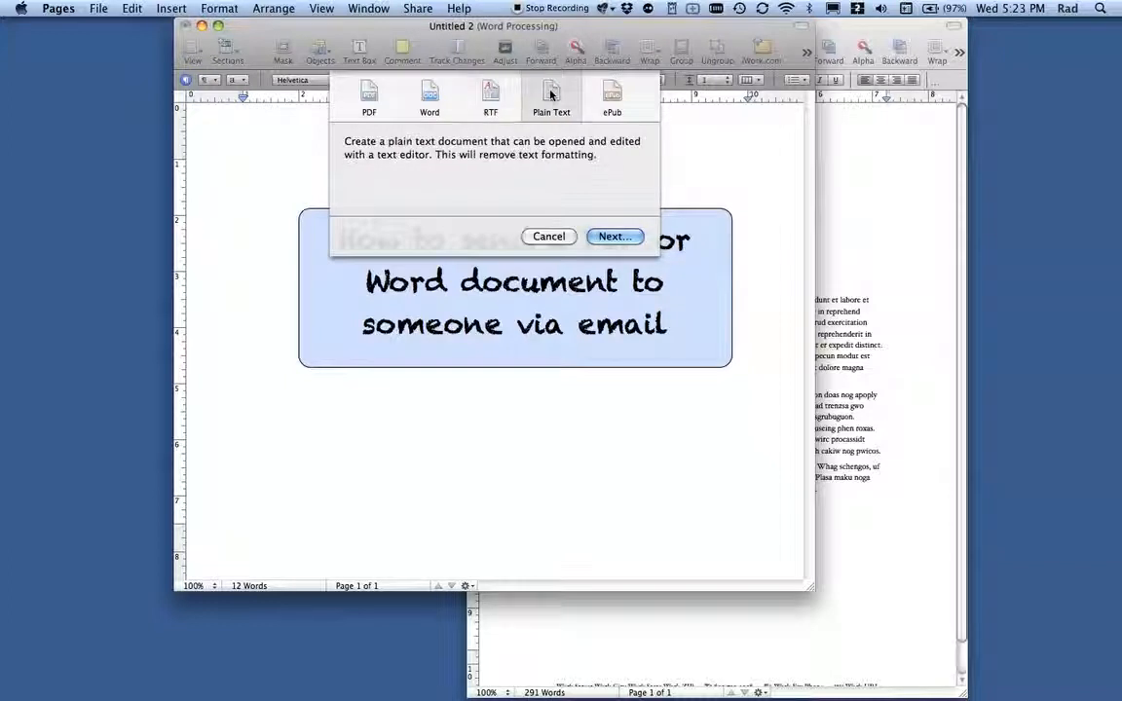
{"action": "mouse_move", "coordinate": [721, 243]}
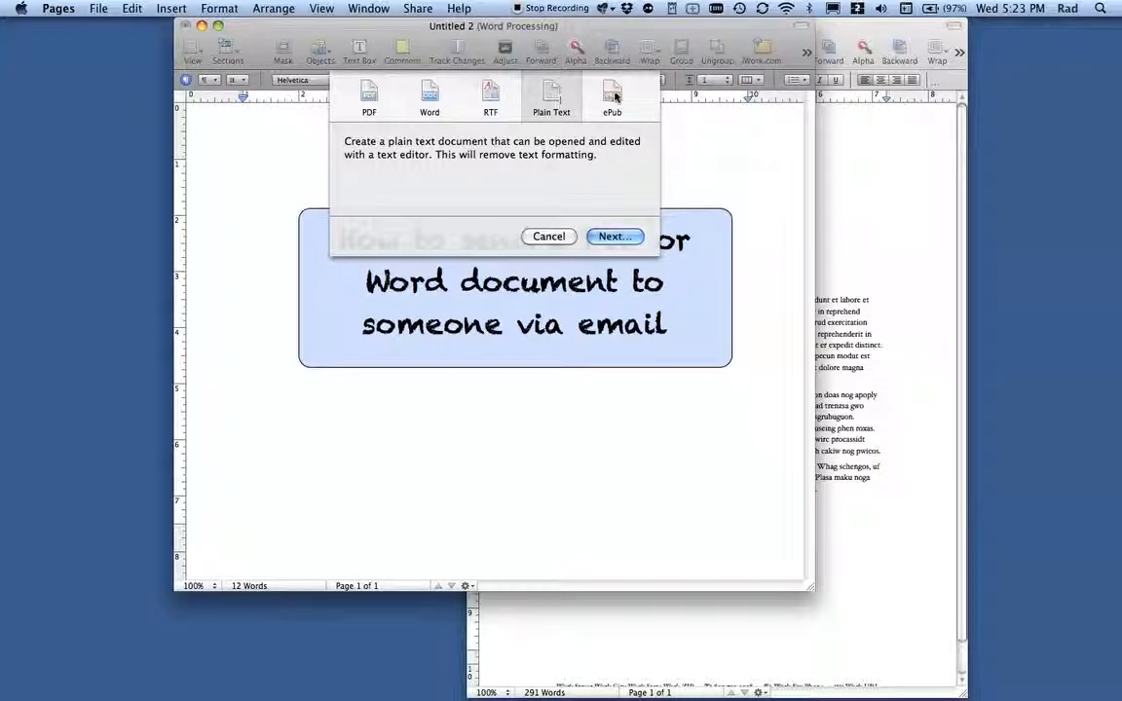
{"action": "left_click", "coordinate": [612, 98]}
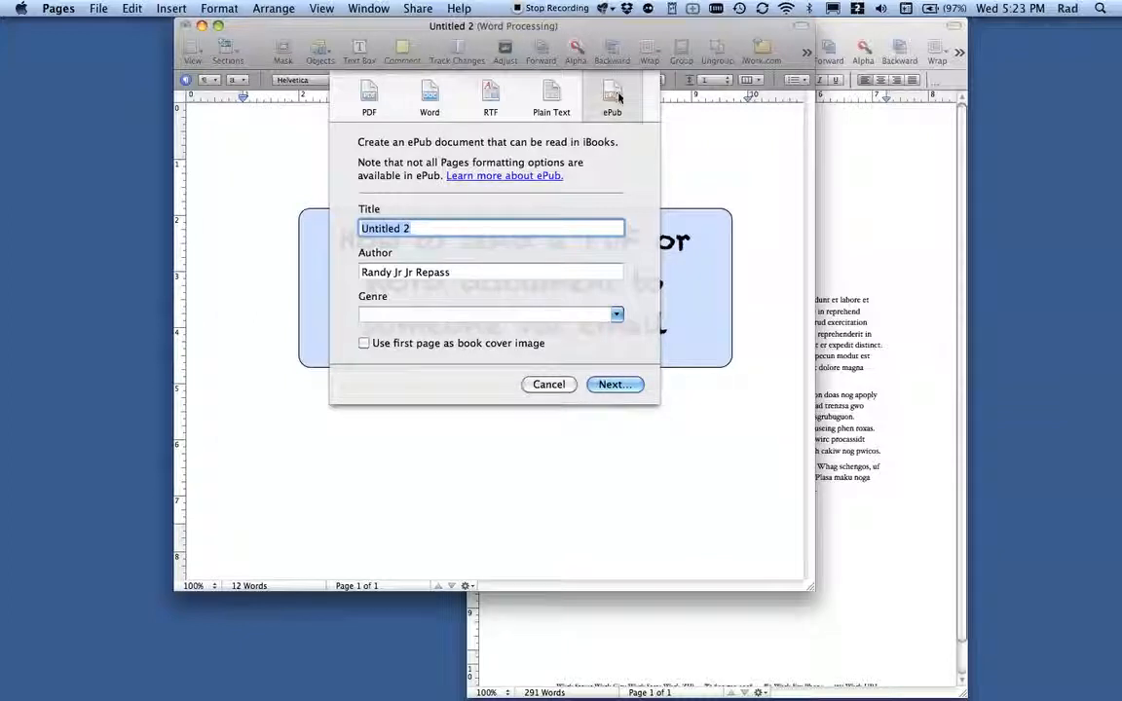
{"action": "mouse_move", "coordinate": [619, 129]}
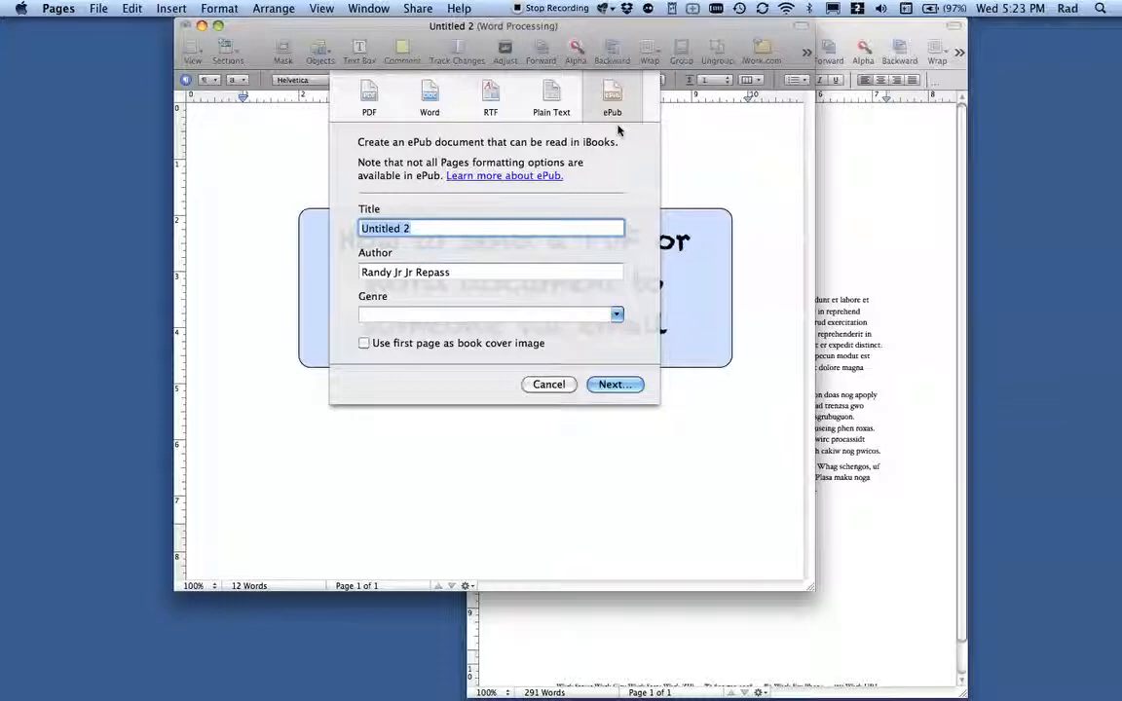
{"action": "mouse_move", "coordinate": [627, 115]}
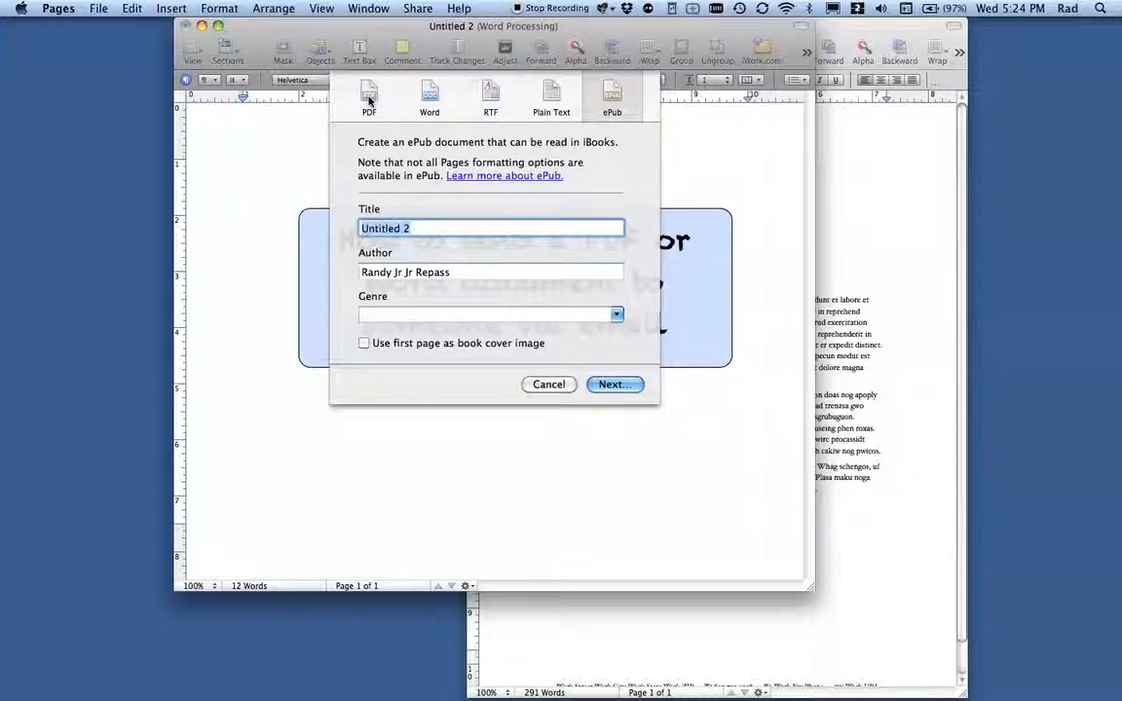
{"action": "left_click", "coordinate": [368, 96]}
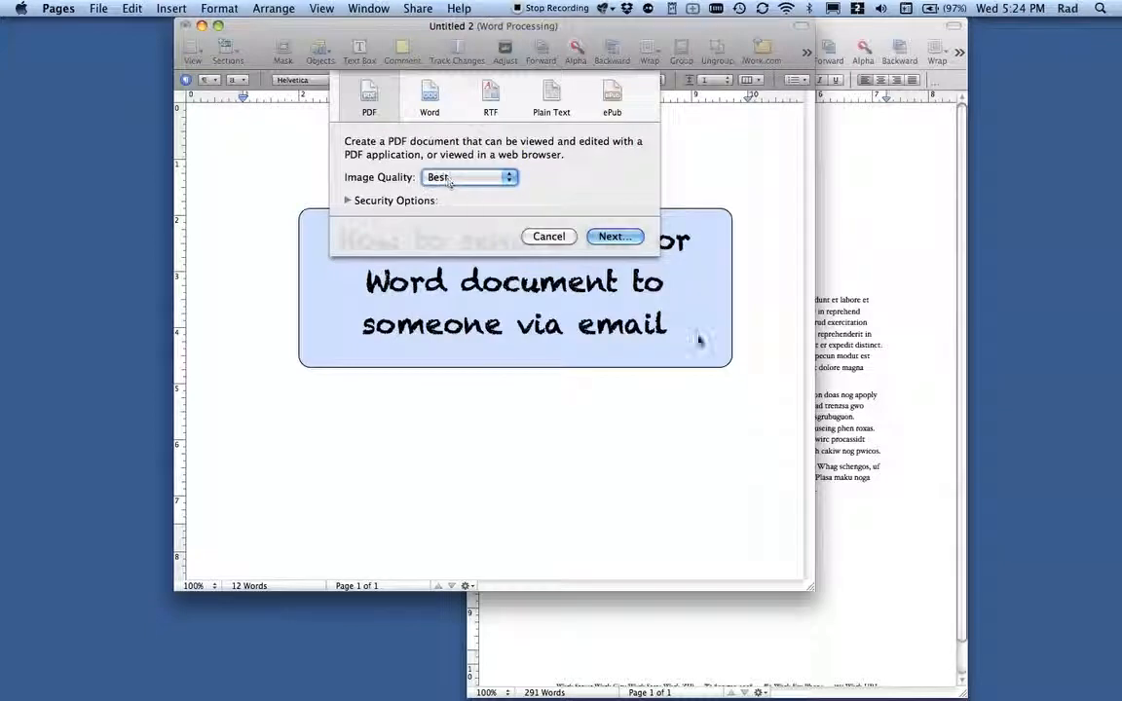
- Keep Best image quality, try then drop the open-password option, and continue to the save location
{"action": "left_click", "coordinate": [471, 175]}
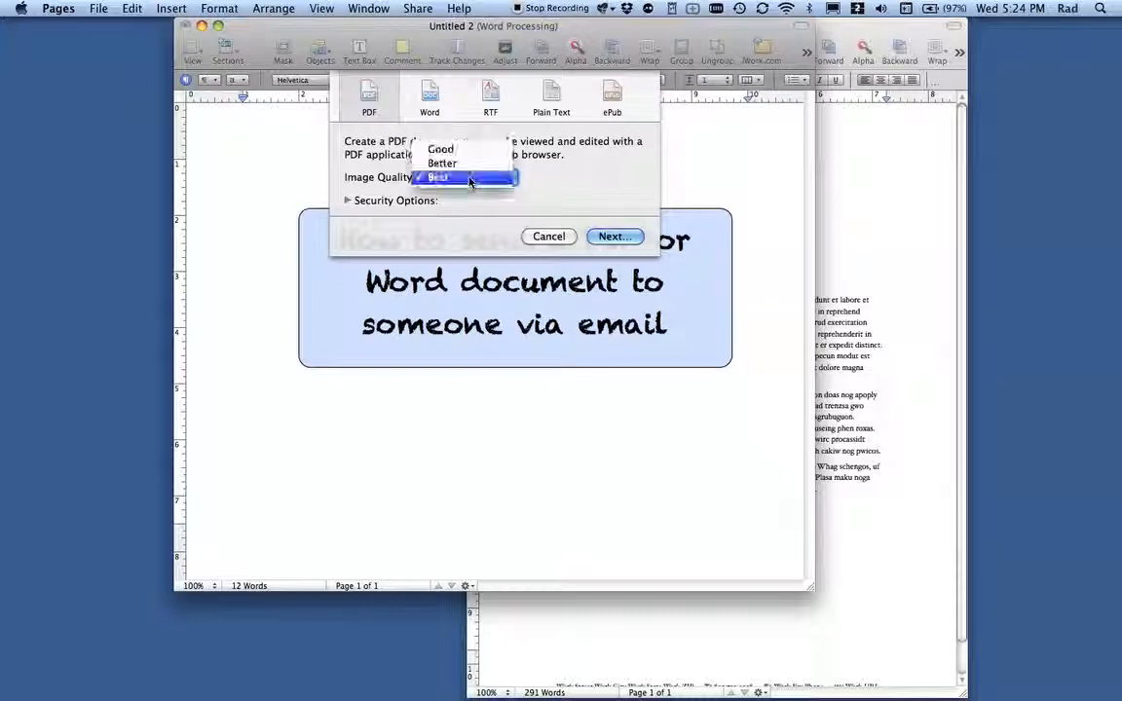
{"action": "mouse_move", "coordinate": [441, 148]}
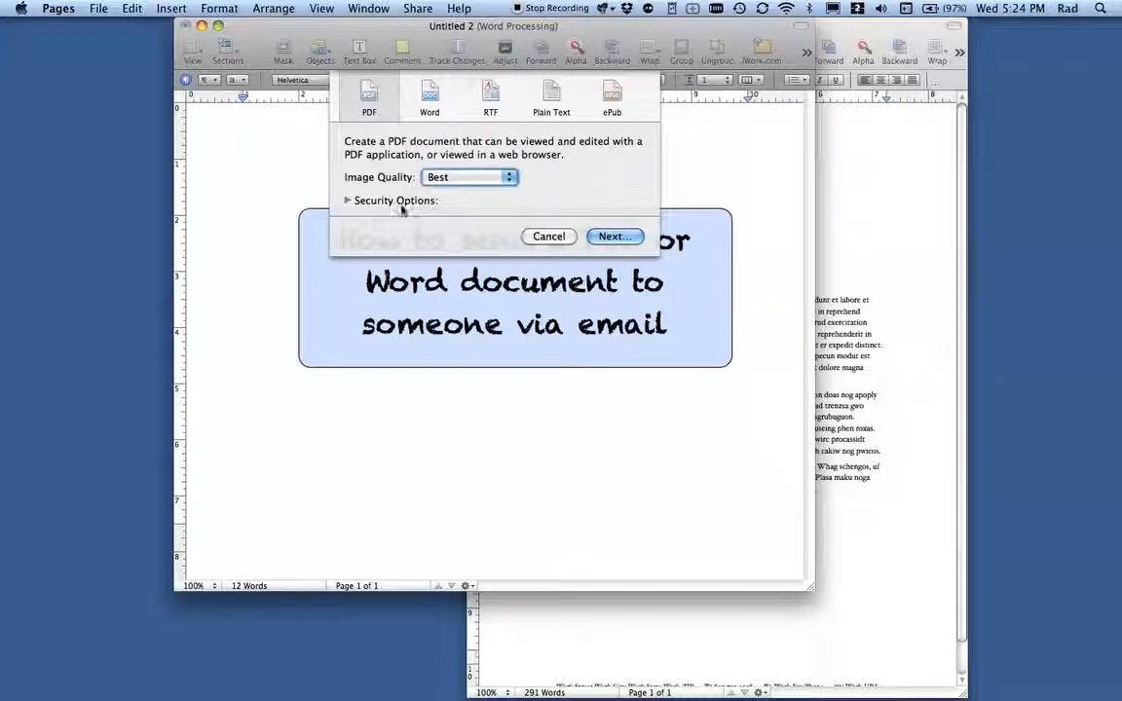
{"action": "left_click", "coordinate": [347, 199]}
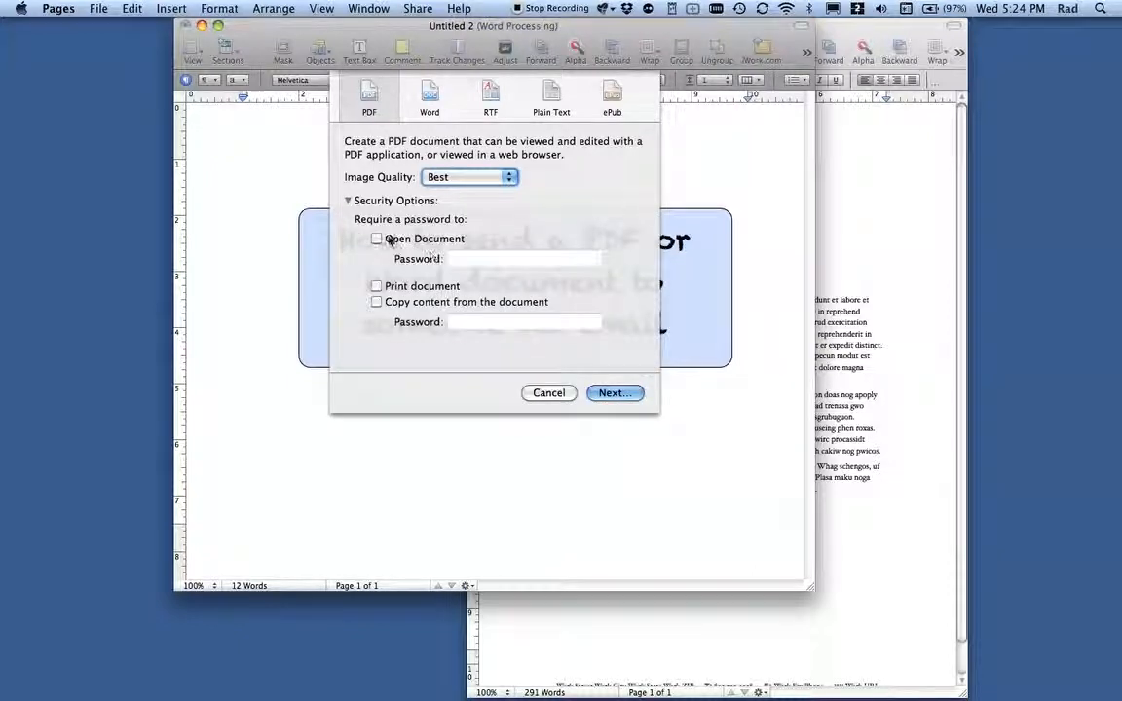
{"action": "left_click", "coordinate": [375, 238]}
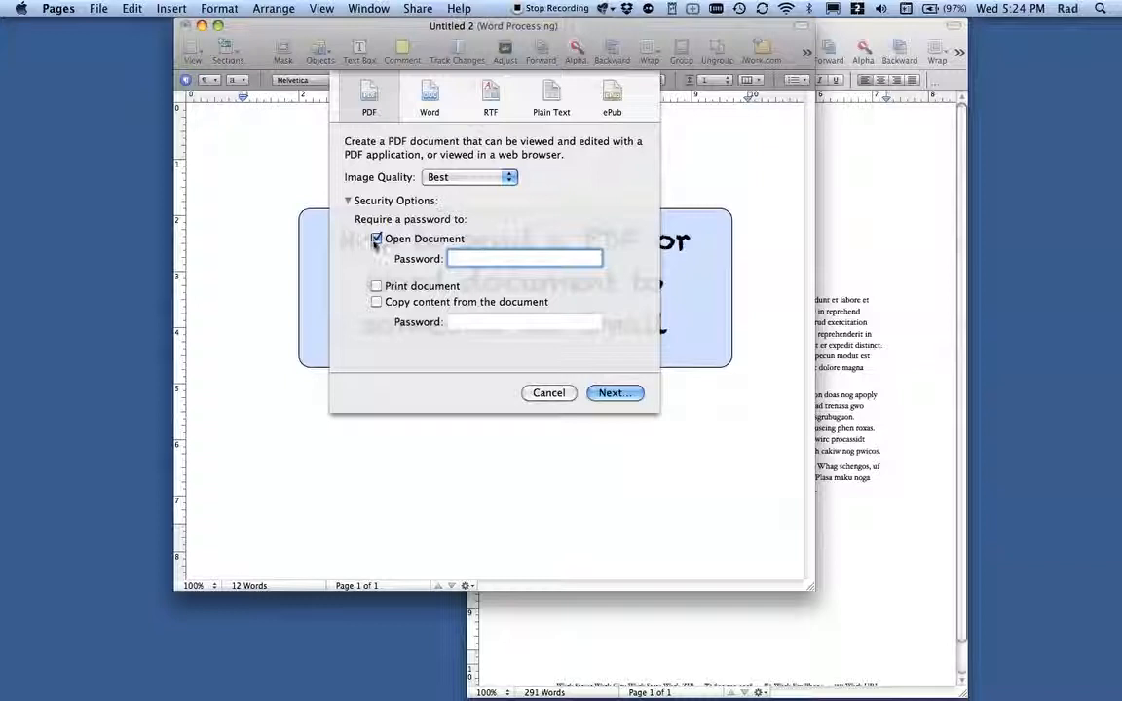
{"action": "left_click", "coordinate": [376, 238]}
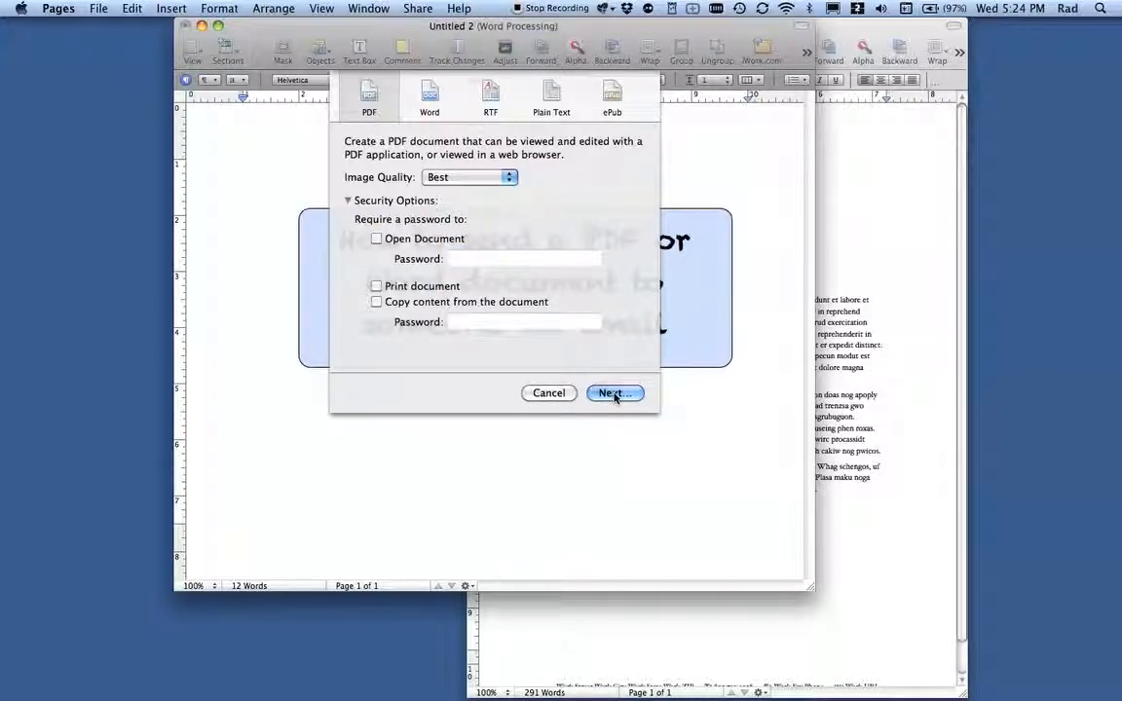
{"action": "left_click", "coordinate": [549, 393]}
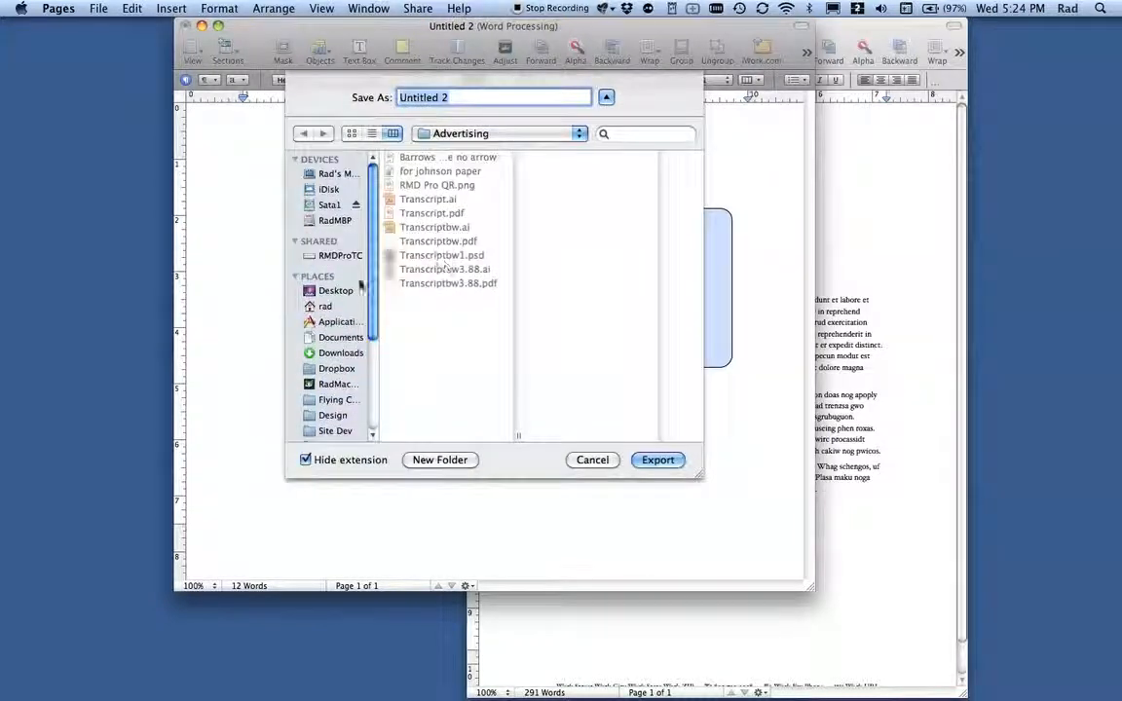
- Create a new 'Tutorial test' folder inside Documents
{"action": "left_click", "coordinate": [339, 337]}
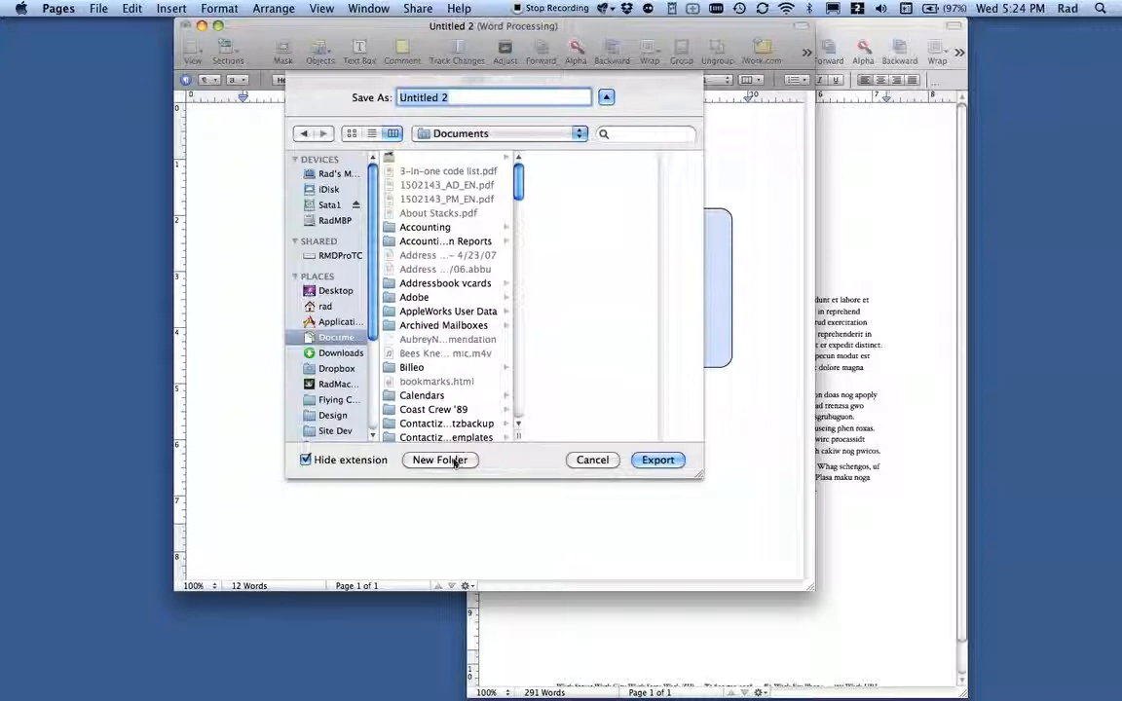
{"action": "left_click", "coordinate": [440, 460]}
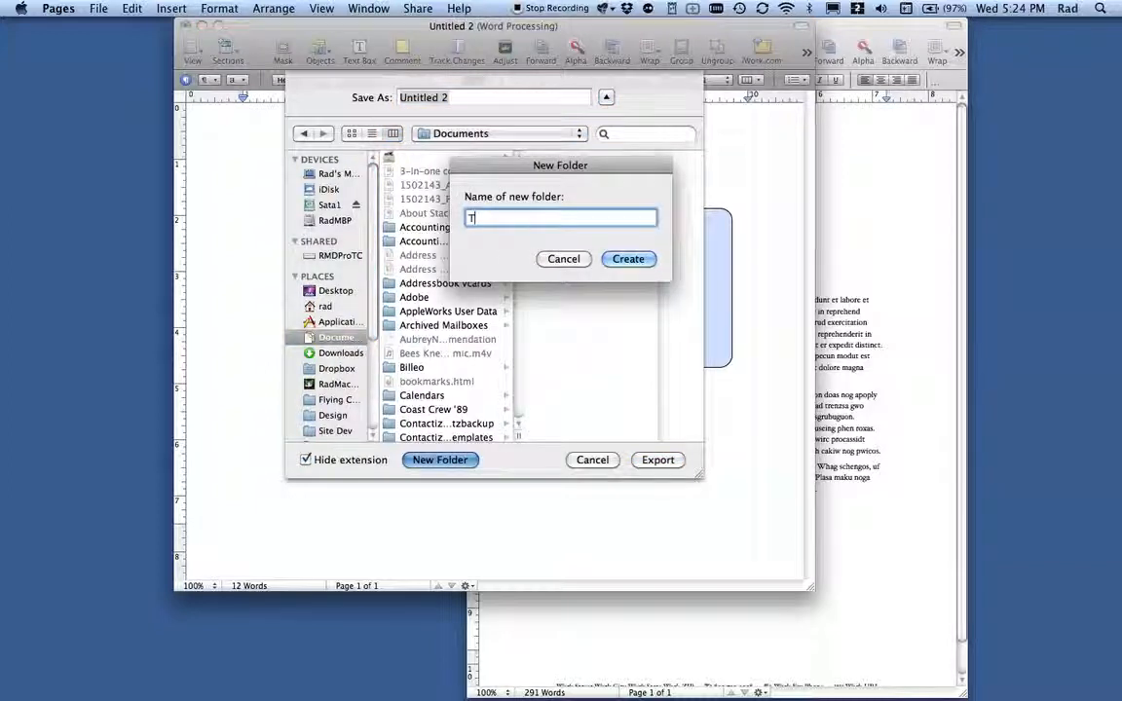
{"action": "type", "text": "Tutorial test"}
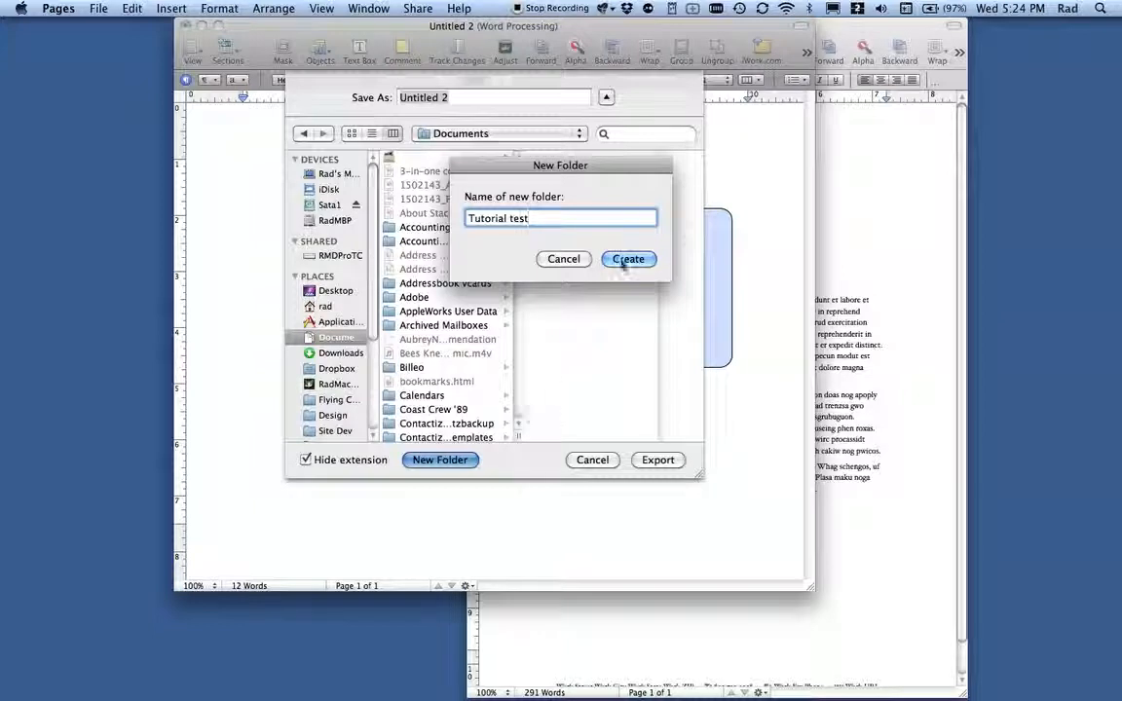
{"action": "left_click", "coordinate": [627, 258]}
{"action": "type", "text": "Test"}
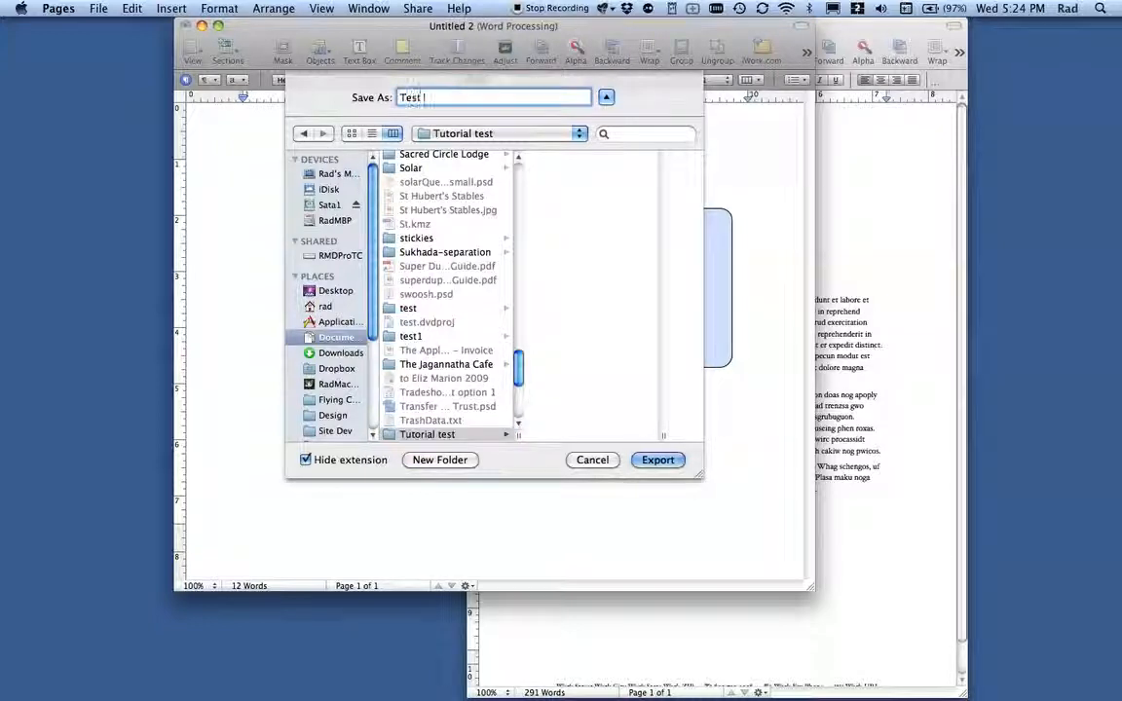
- Export the file as 'Test PDF for email' into the new folder
{"action": "type", "text": "PDF"}
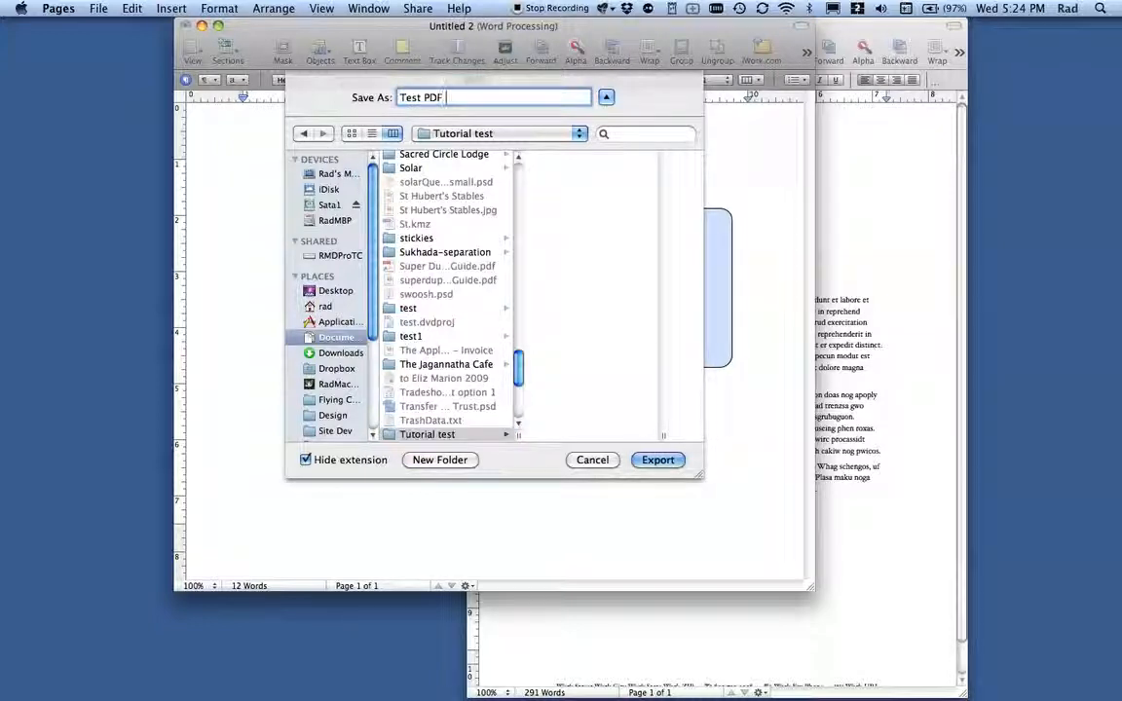
{"action": "type", "text": "for email"}
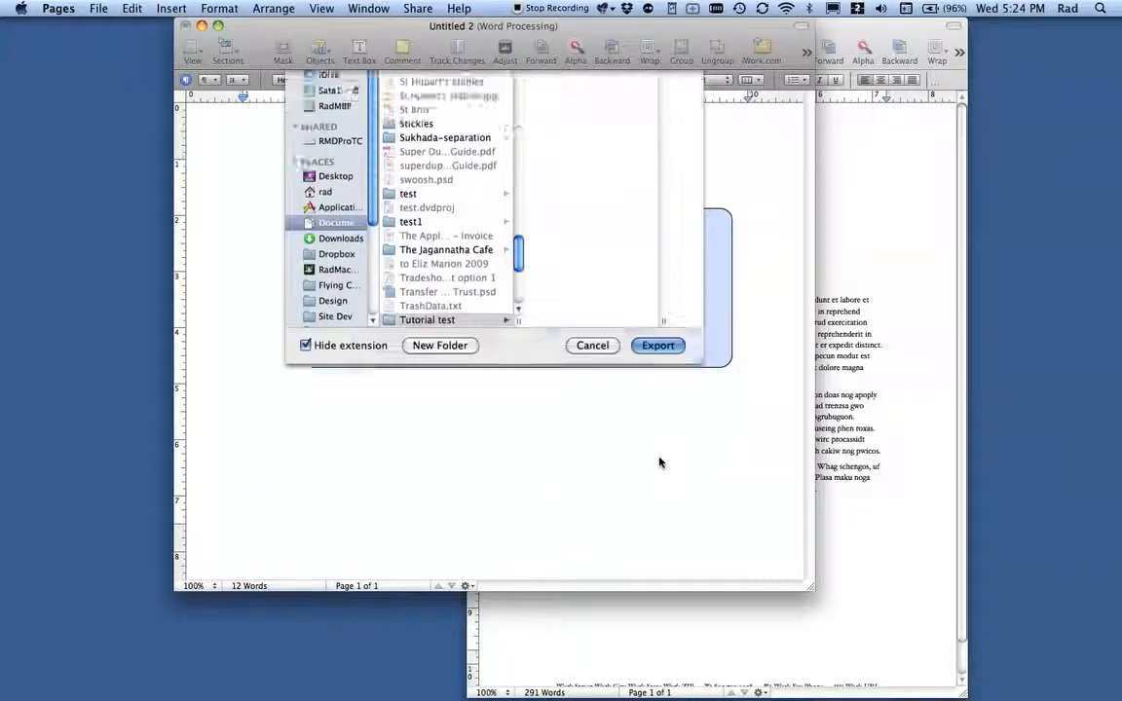
{"action": "left_click", "coordinate": [592, 344]}
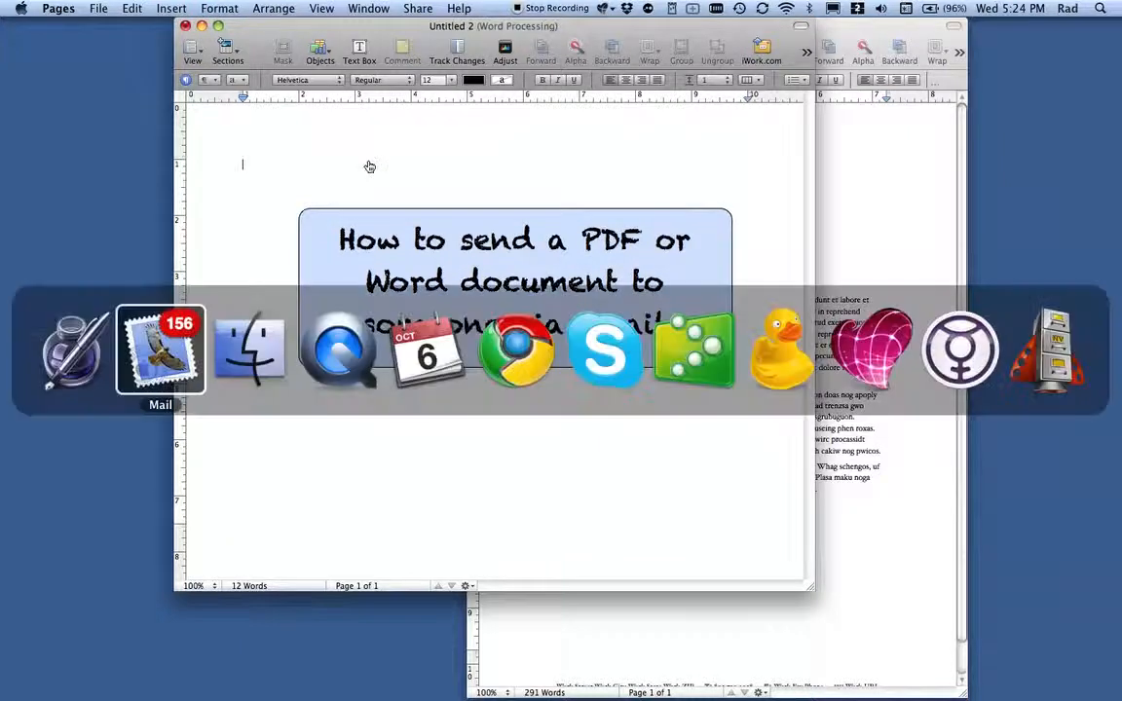
{"action": "left_click", "coordinate": [160, 350]}
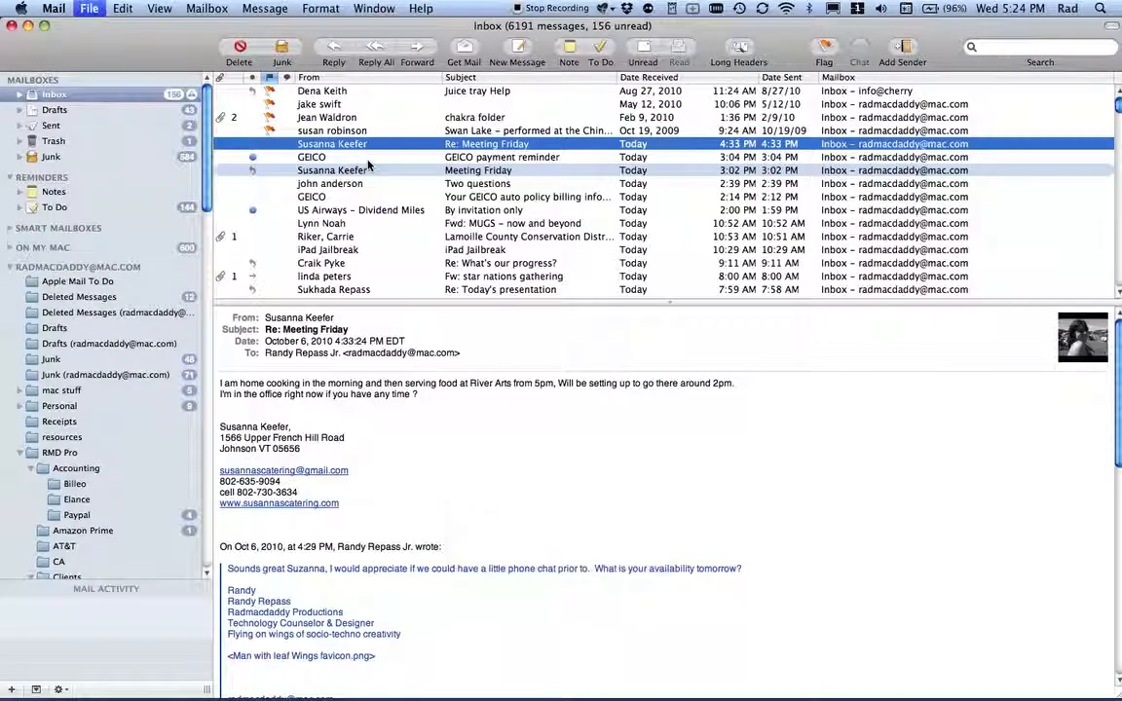
{"action": "left_click", "coordinate": [518, 49]}
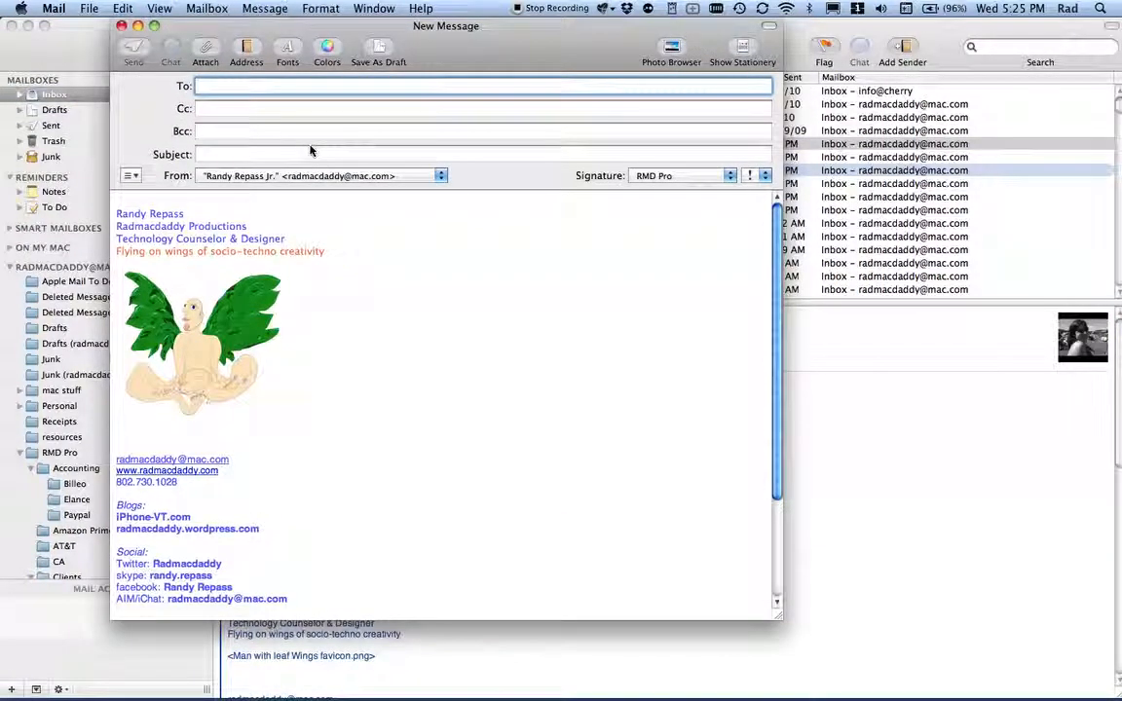
{"action": "type", "text": "ra"}
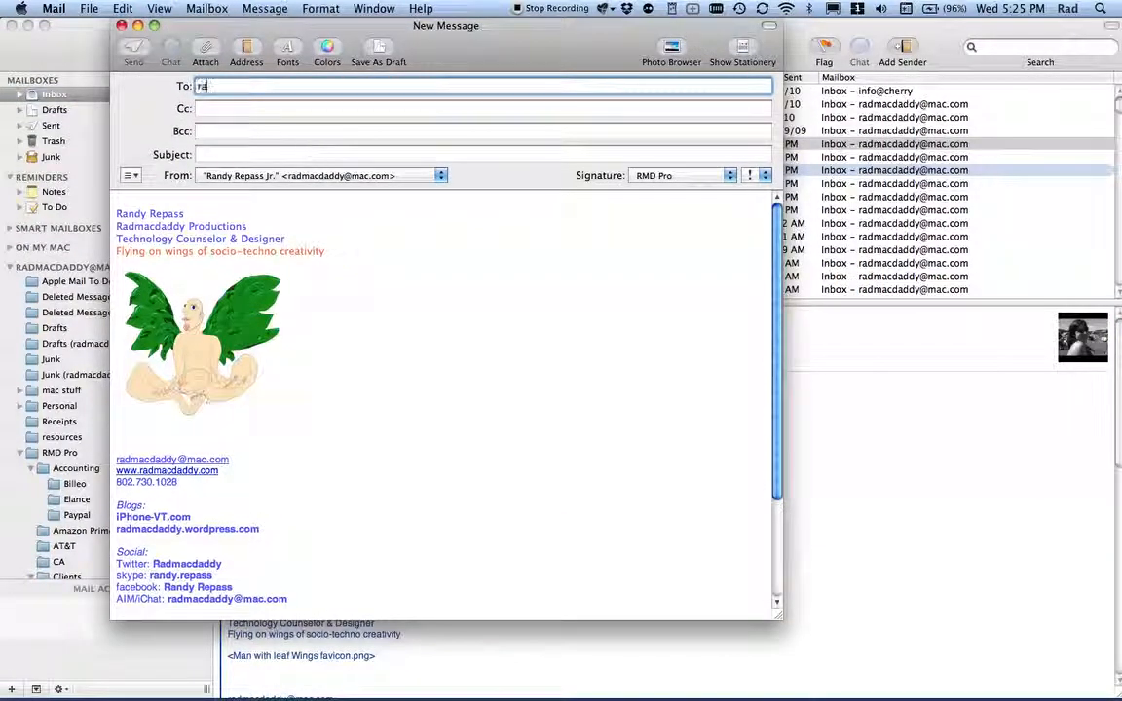
{"action": "type", "text": "Randy Repass"}
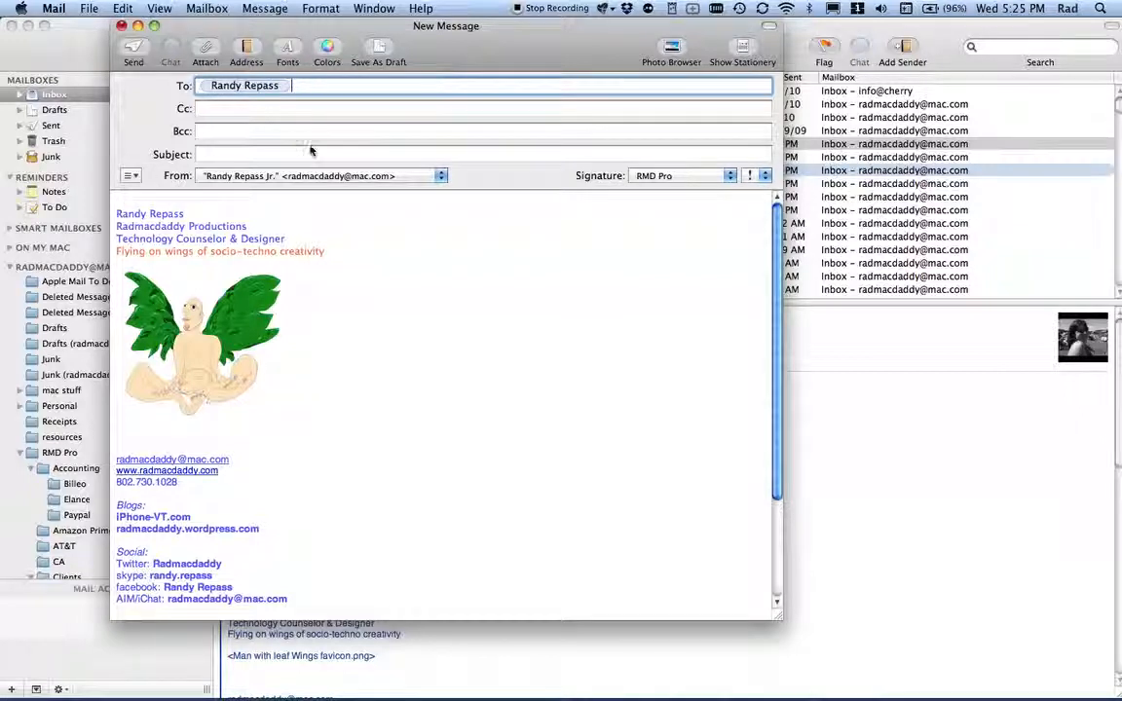
- Finish the subject so it reads 'here is the PDF you requested'
{"action": "type", "text": "here is the PDF you reque"}
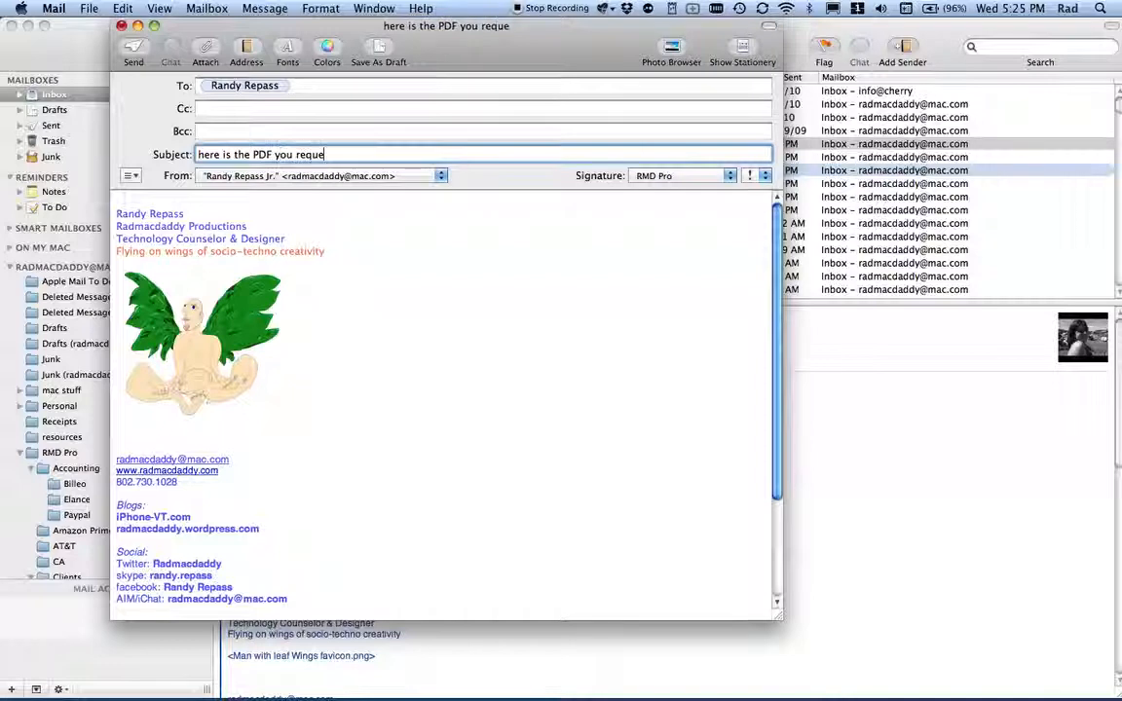
{"action": "type", "text": "sted"}
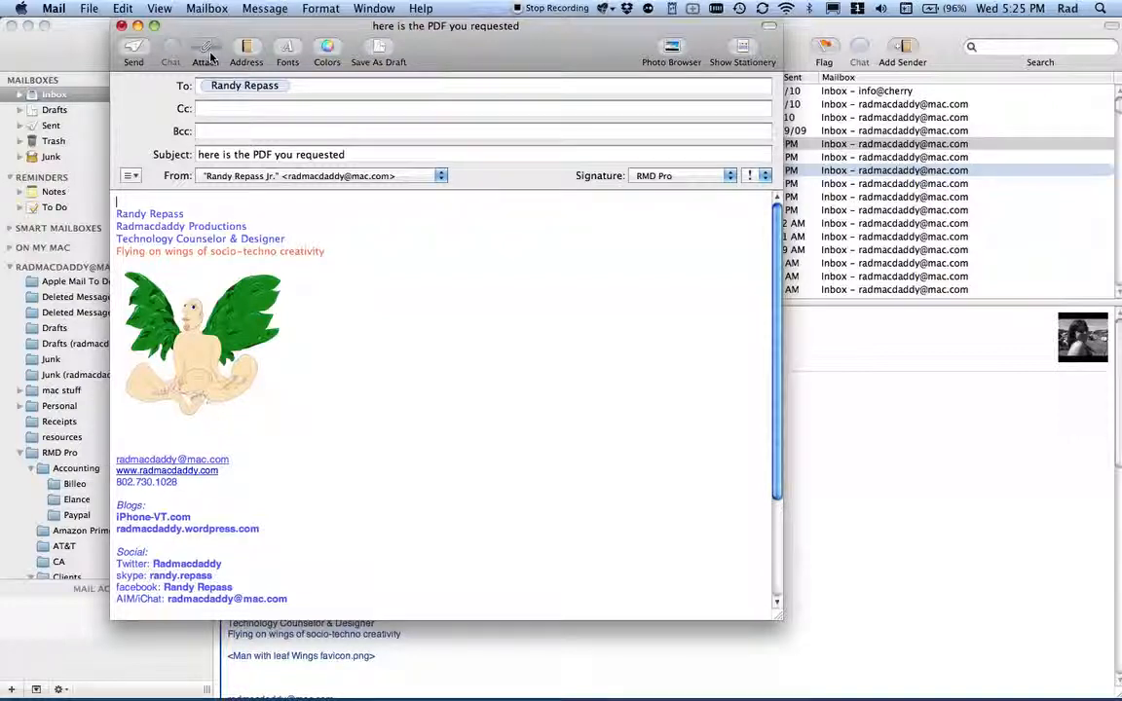
- Attach the 'Test PDF for email' file from the Tutorial test folder to the Mail message
{"action": "left_click", "coordinate": [206, 49]}
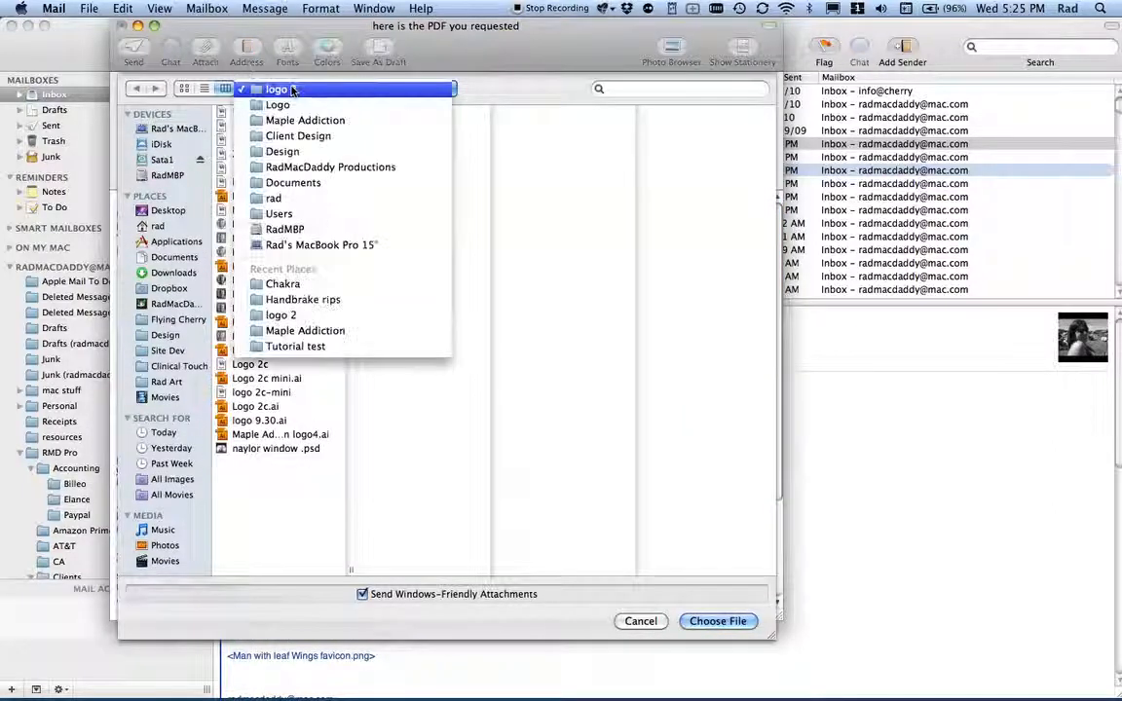
{"action": "left_click", "coordinate": [280, 315]}
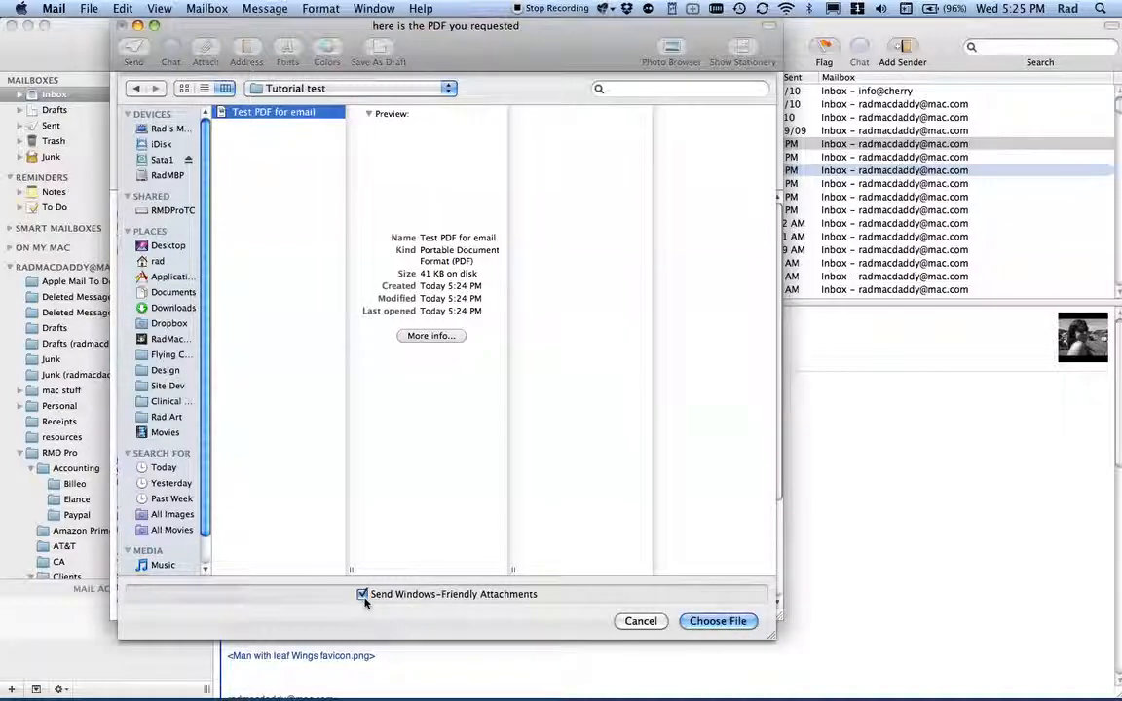
{"action": "left_click", "coordinate": [717, 621]}
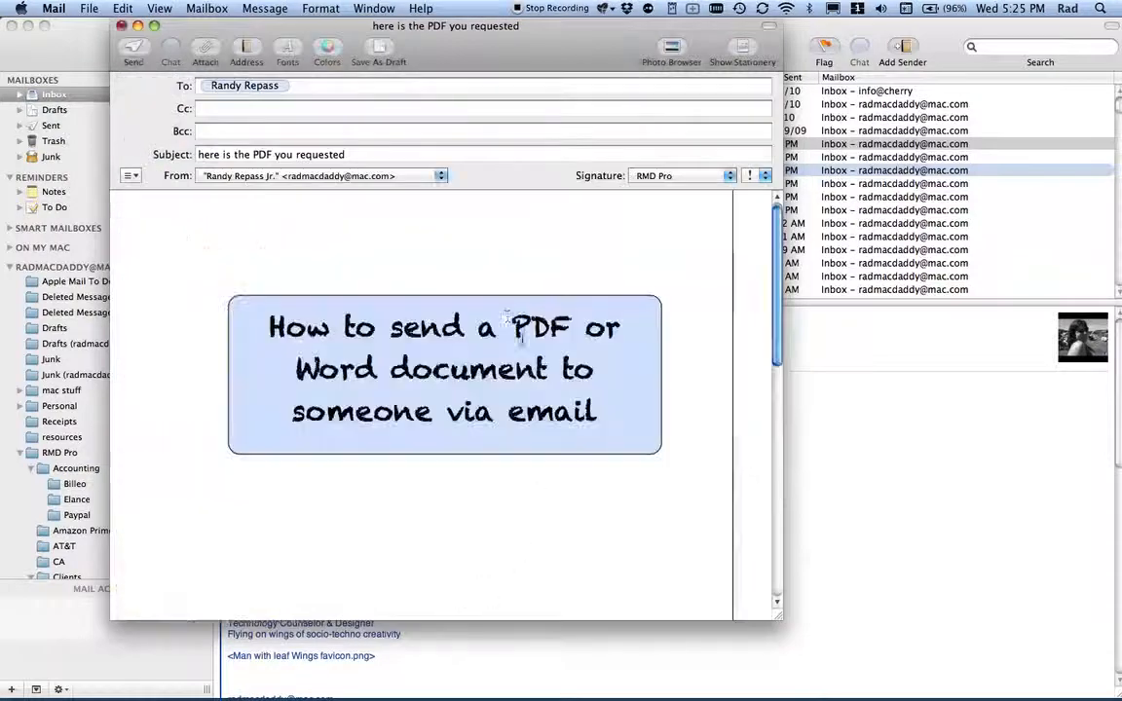
{"action": "mouse_move", "coordinate": [423, 282]}
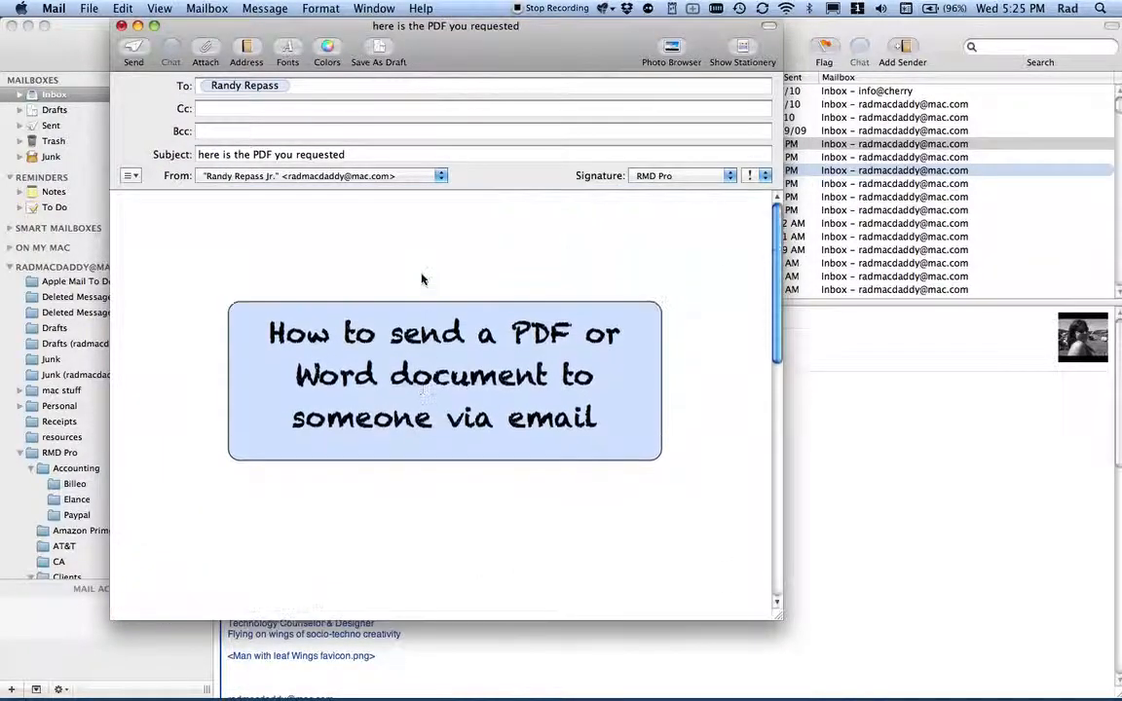
{"action": "mouse_move", "coordinate": [343, 242]}
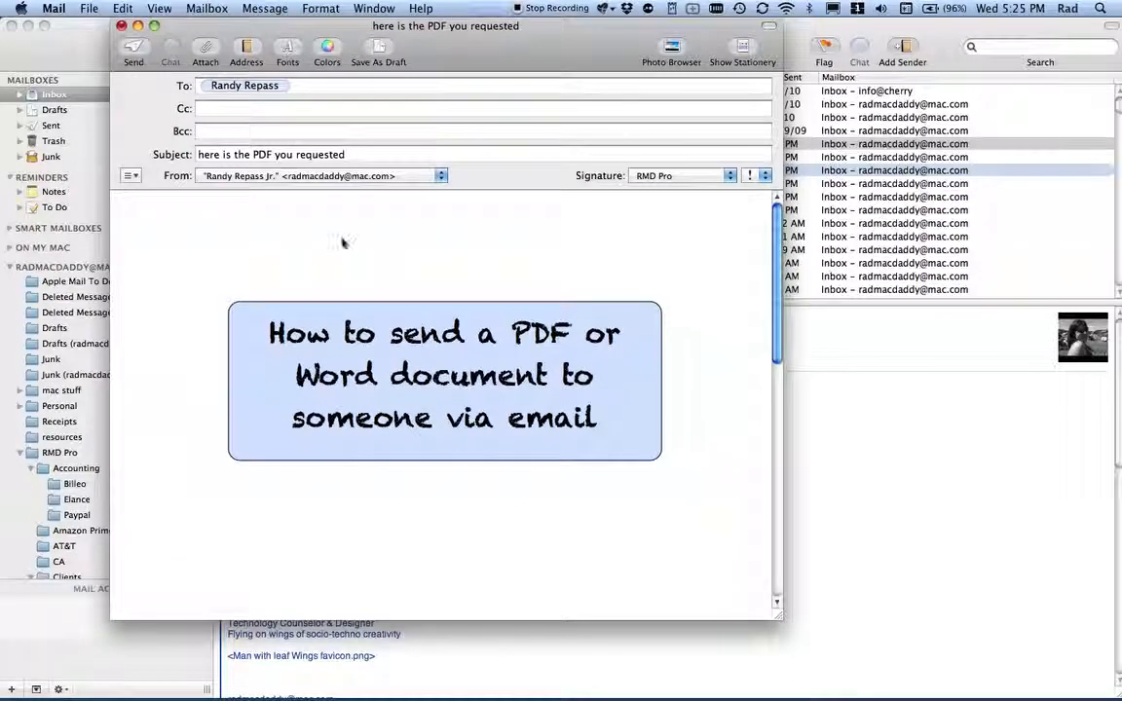
{"action": "mouse_move", "coordinate": [288, 234]}
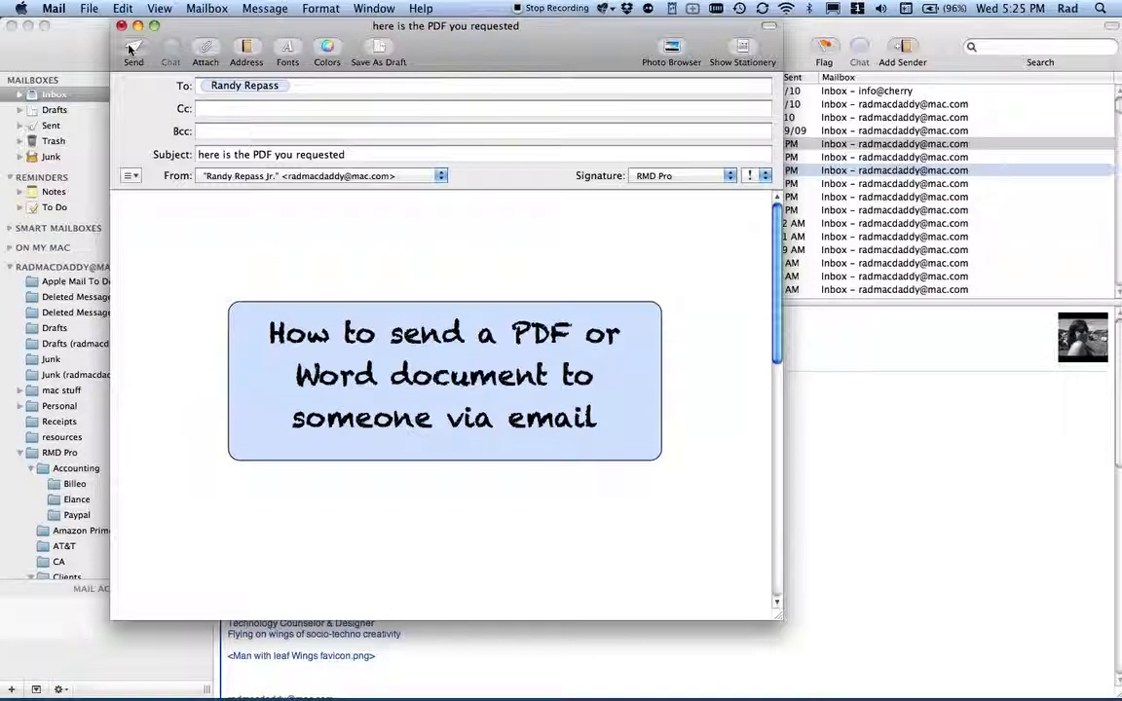
{"action": "mouse_move", "coordinate": [132, 48]}
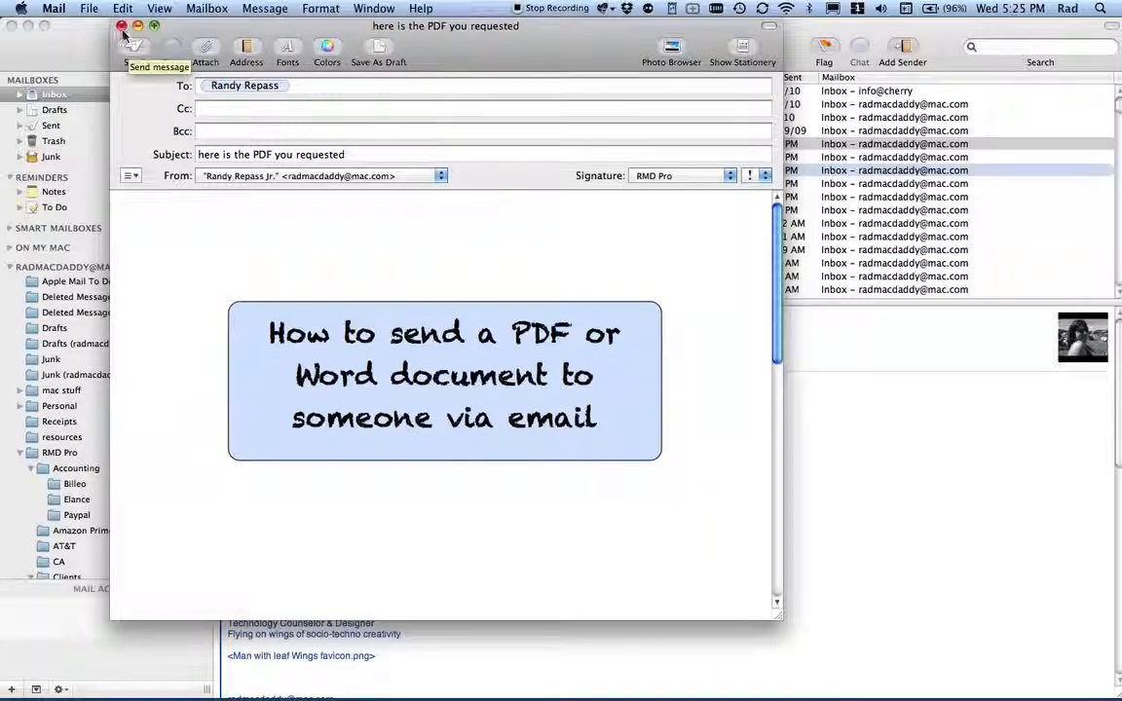
{"action": "mouse_move", "coordinate": [283, 273]}
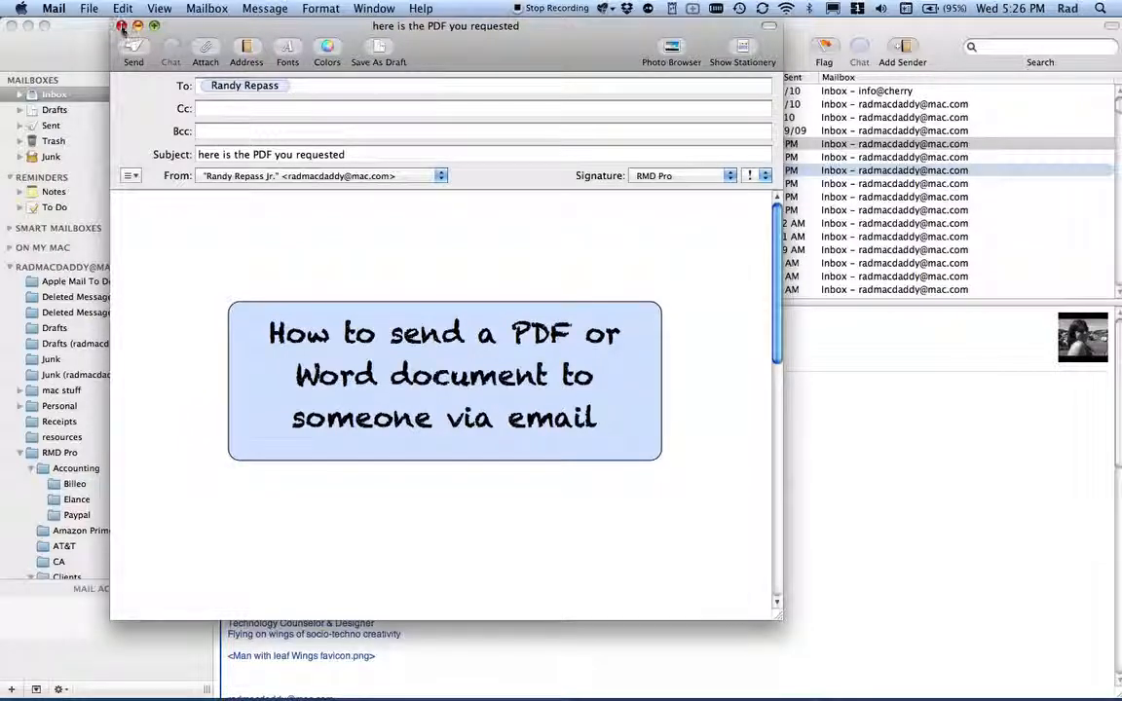
- Close the unsent message choosing Don't Save and bring the Pages document back to the front
{"action": "left_click", "coordinate": [121, 25]}
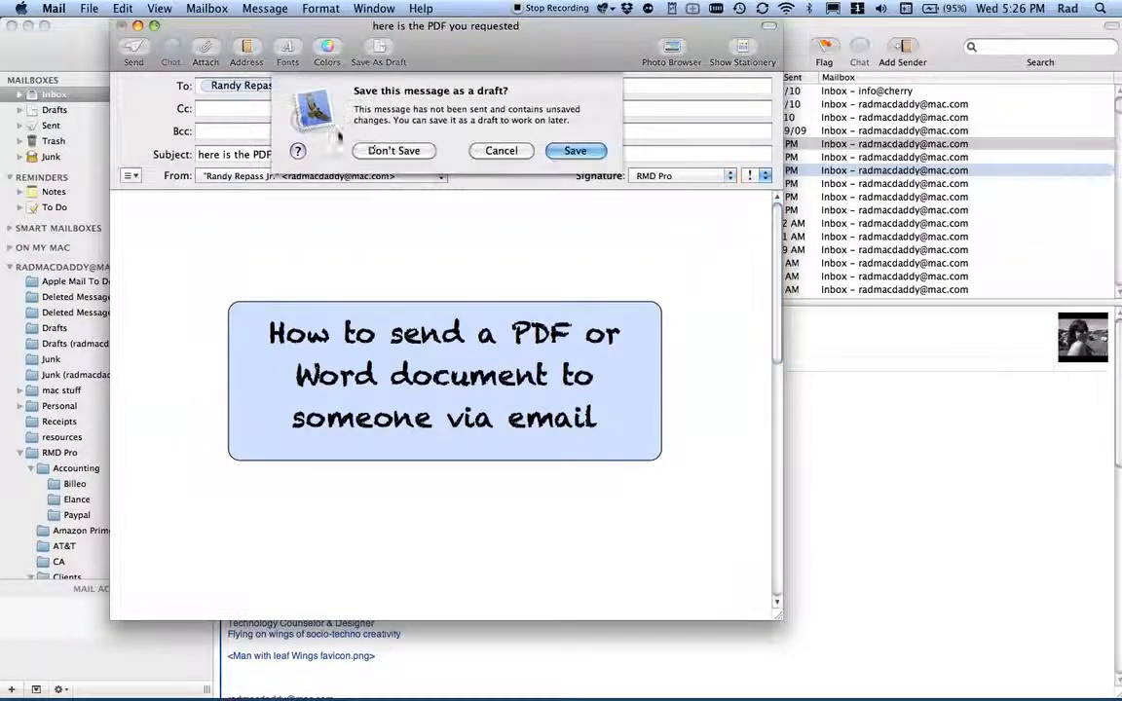
{"action": "left_click", "coordinate": [393, 150]}
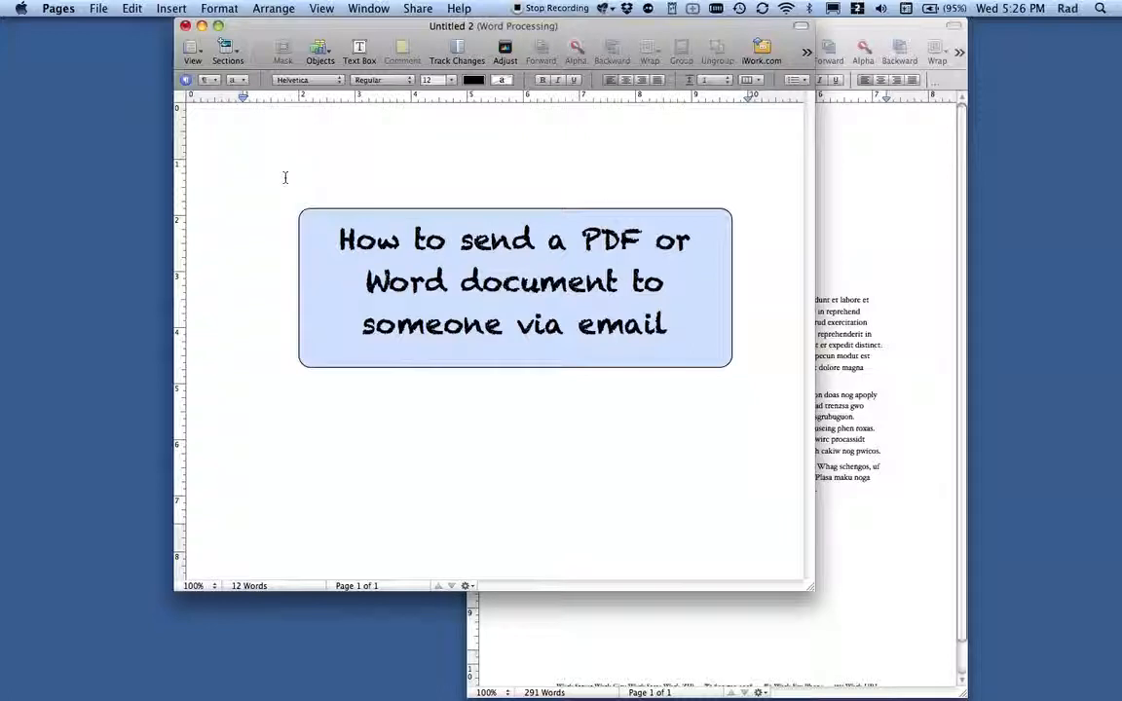
{"action": "left_click", "coordinate": [242, 164]}
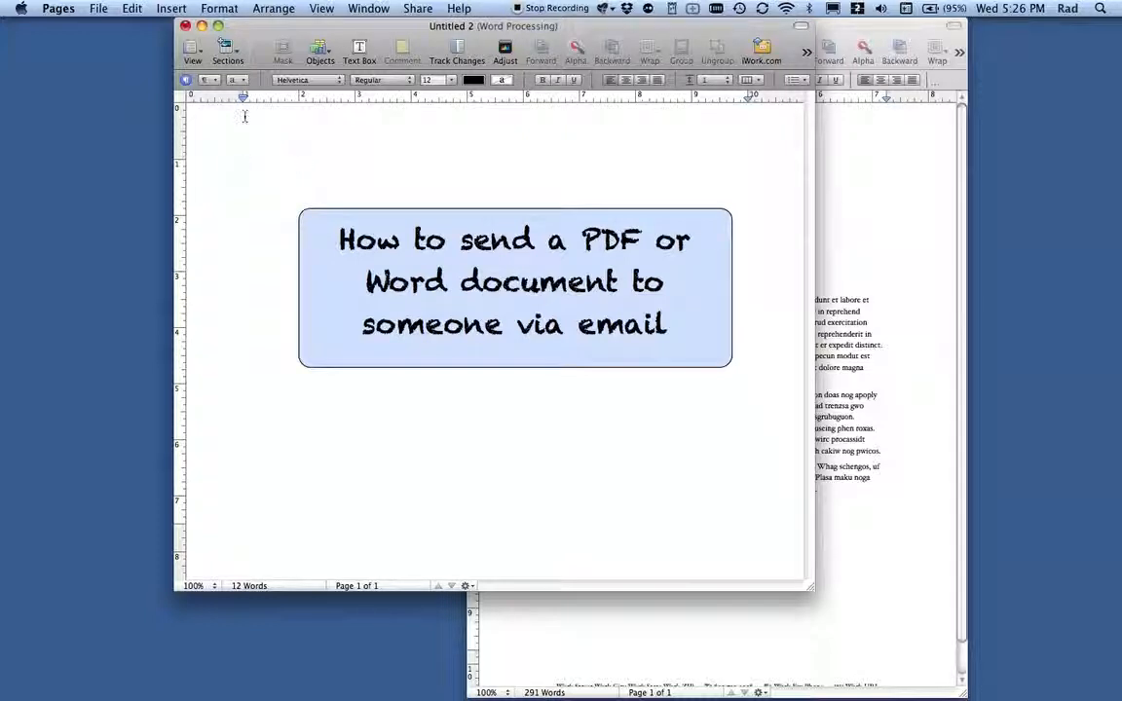
- From File > Print, use the PDF button's Mail PDF option to send the document to Mail
{"action": "left_click", "coordinate": [97, 8]}
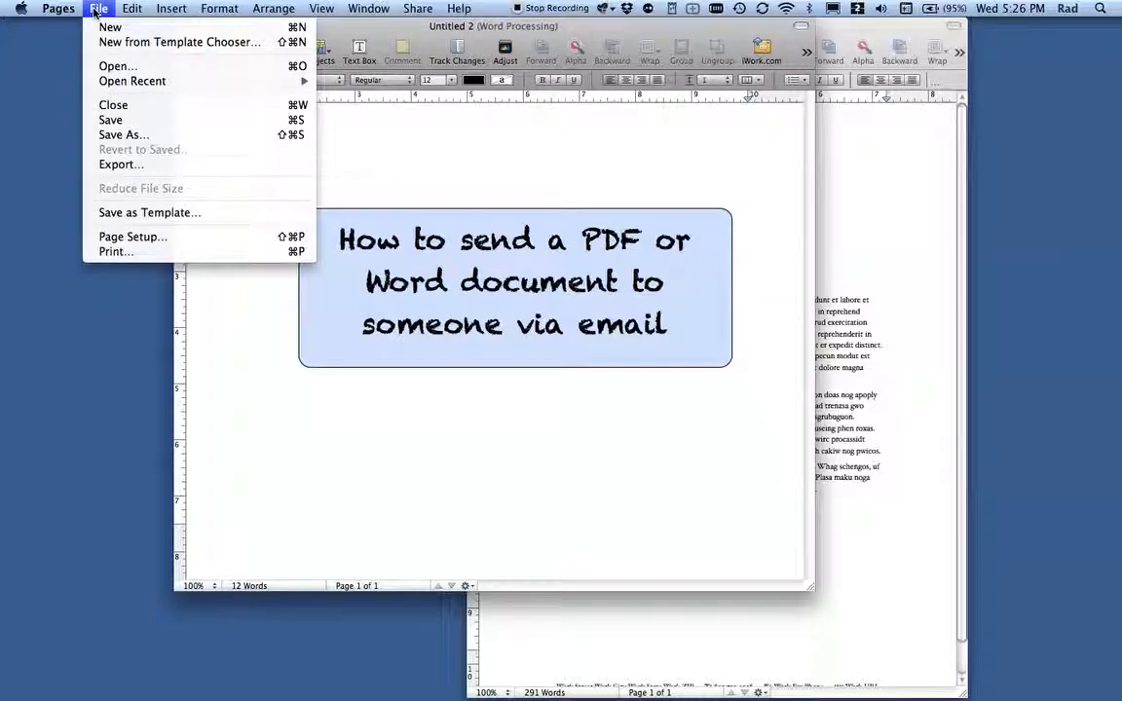
{"action": "mouse_move", "coordinate": [132, 238]}
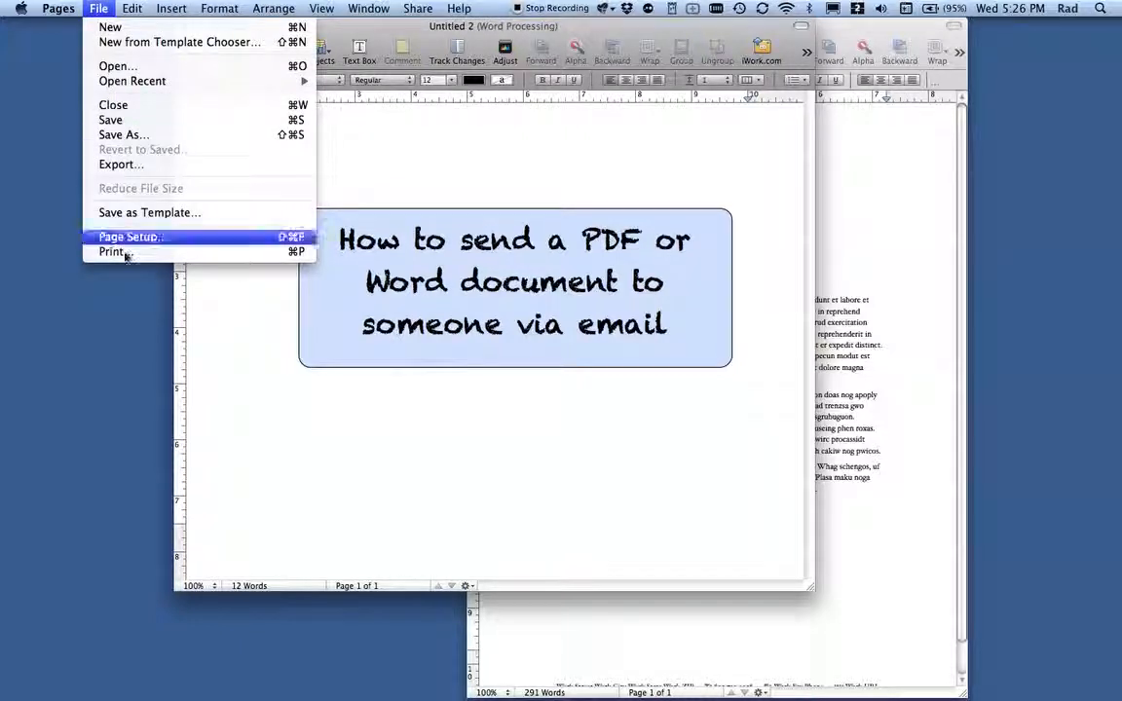
{"action": "mouse_move", "coordinate": [115, 251]}
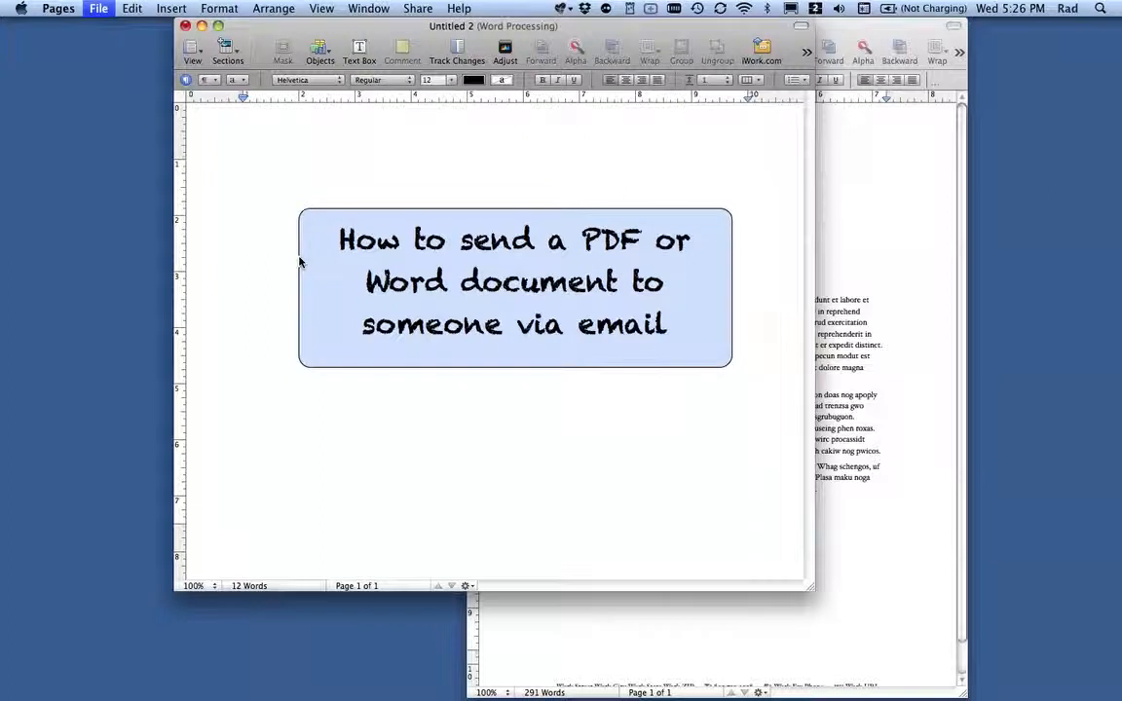
{"action": "left_click", "coordinate": [97, 8]}
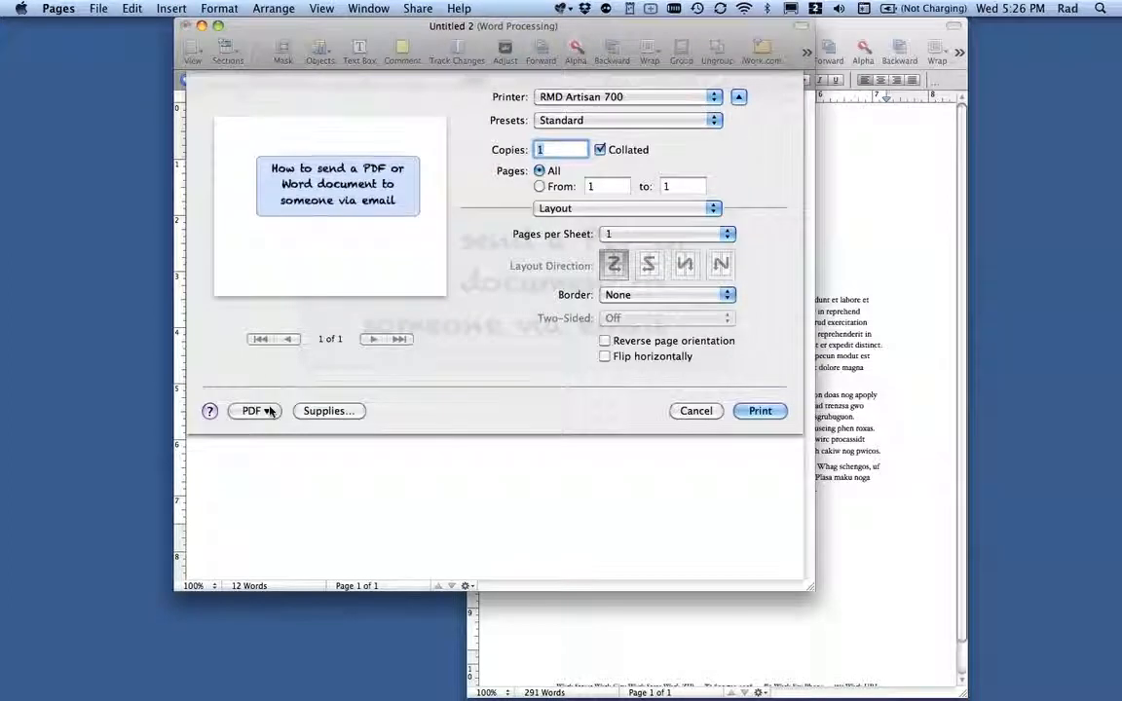
{"action": "left_click", "coordinate": [253, 409]}
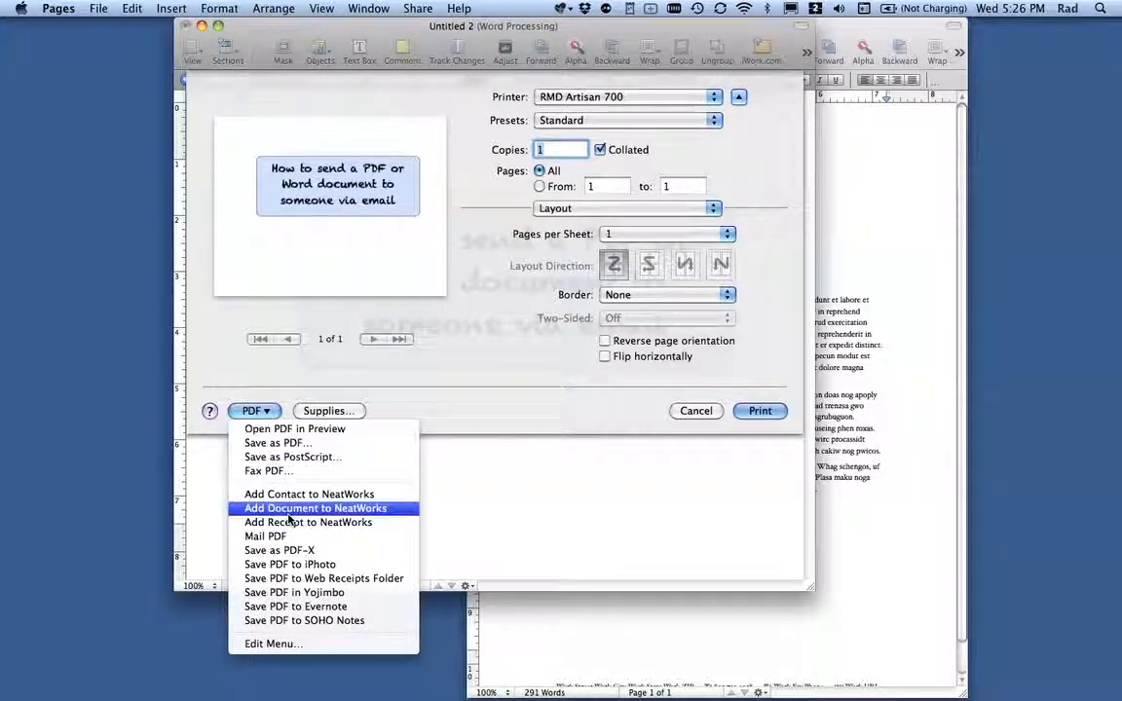
{"action": "mouse_move", "coordinate": [265, 535]}
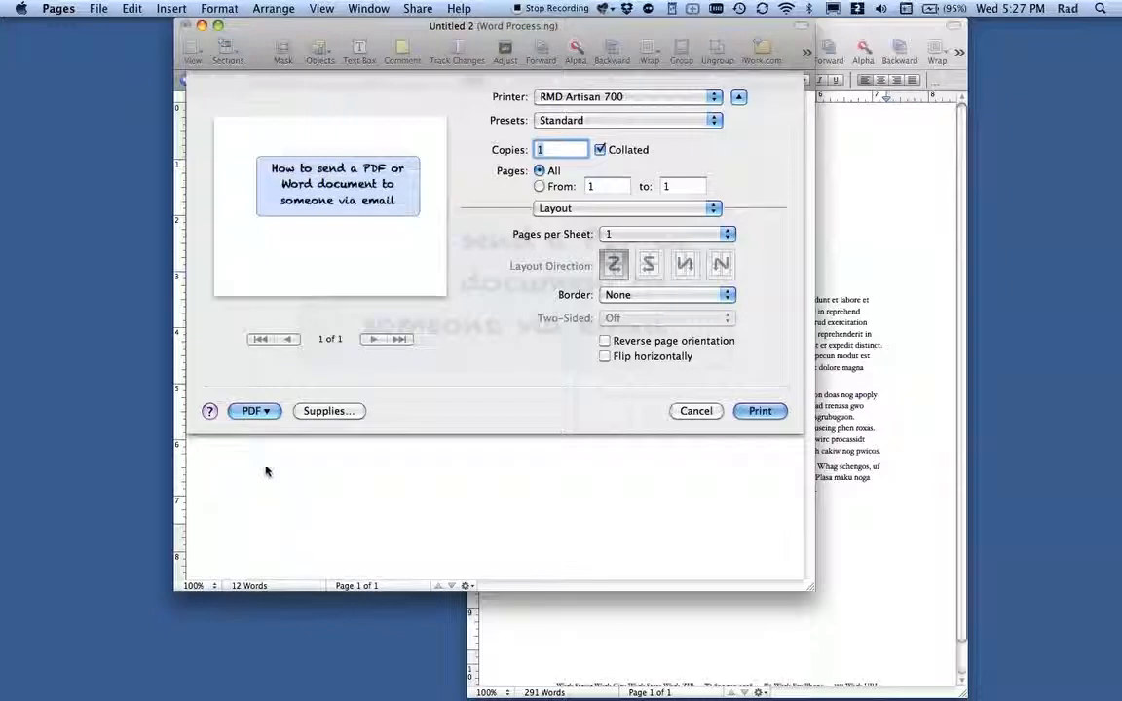
{"action": "left_click", "coordinate": [695, 409]}
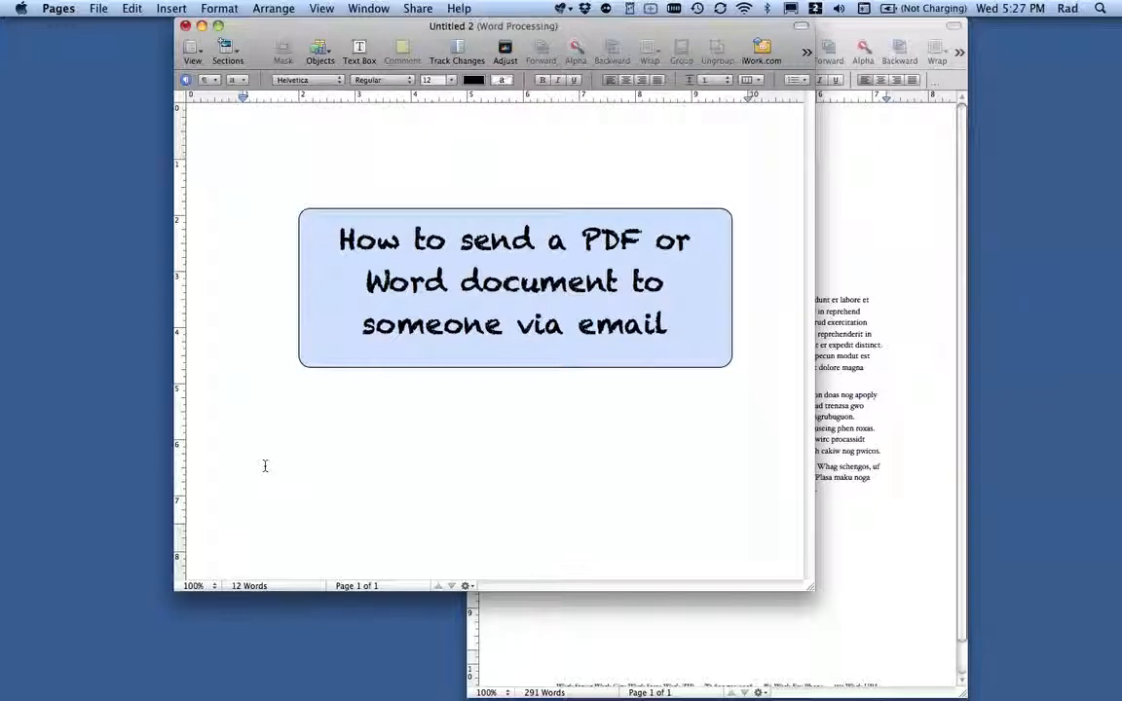
- Return focus to the Pages document window while Mail comes forward with the inbox
{"action": "left_click", "coordinate": [242, 164]}
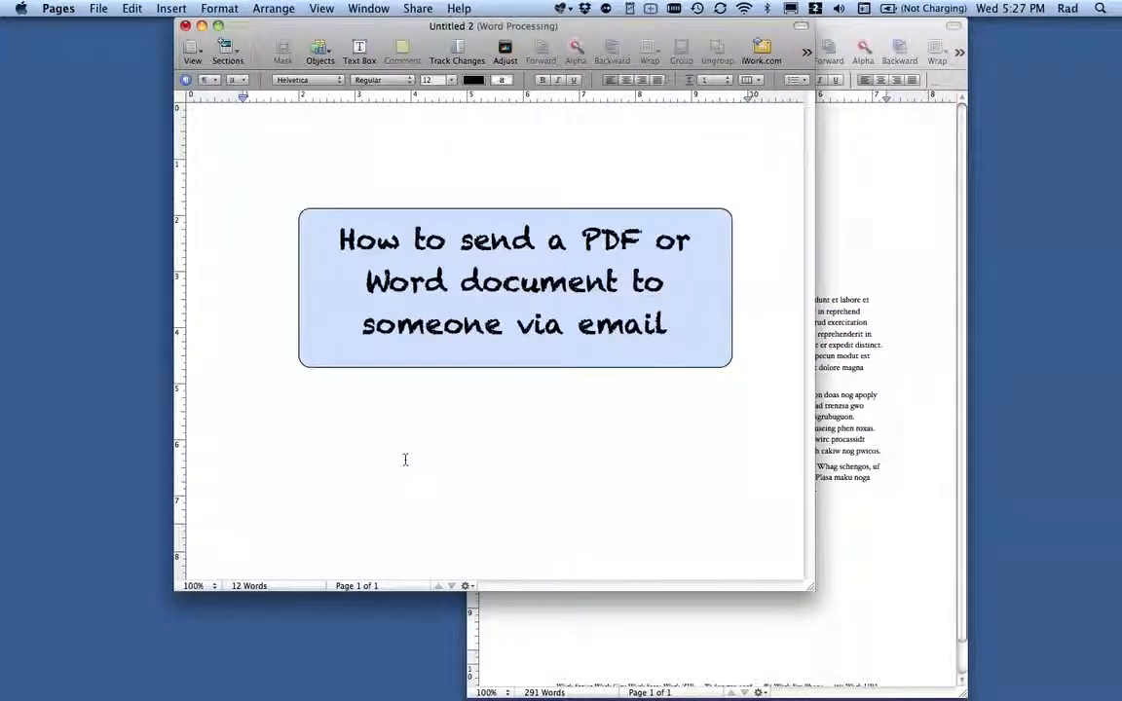
{"action": "mouse_move", "coordinate": [577, 460]}
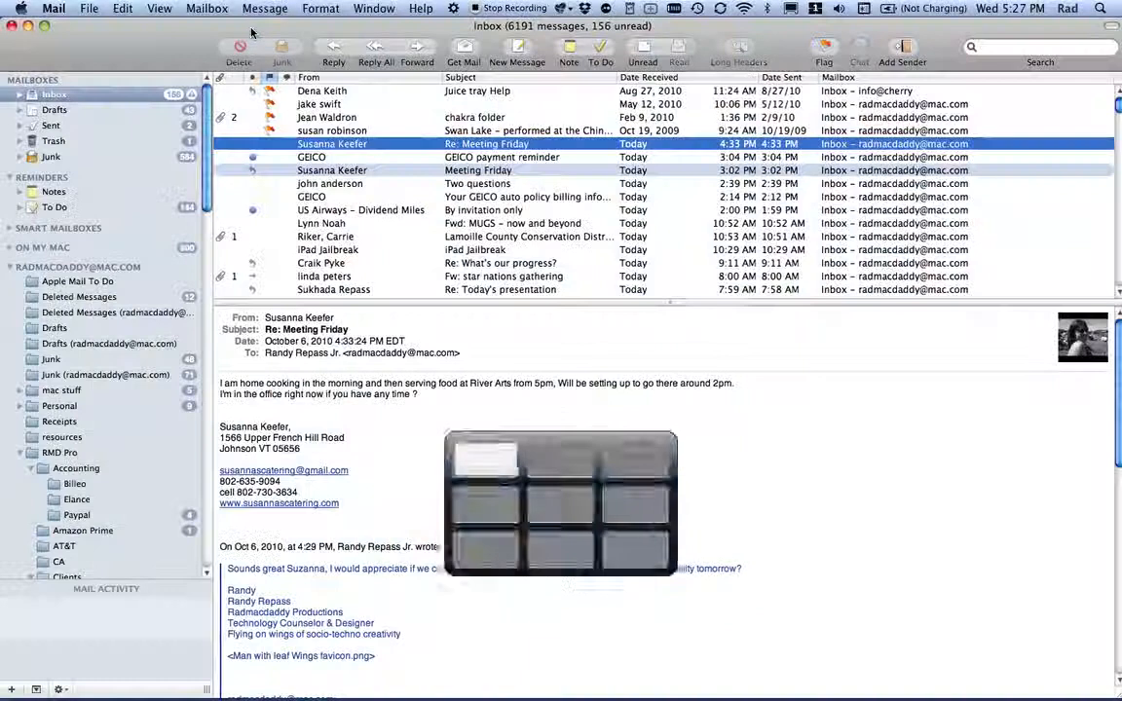
{"action": "left_click", "coordinate": [518, 55]}
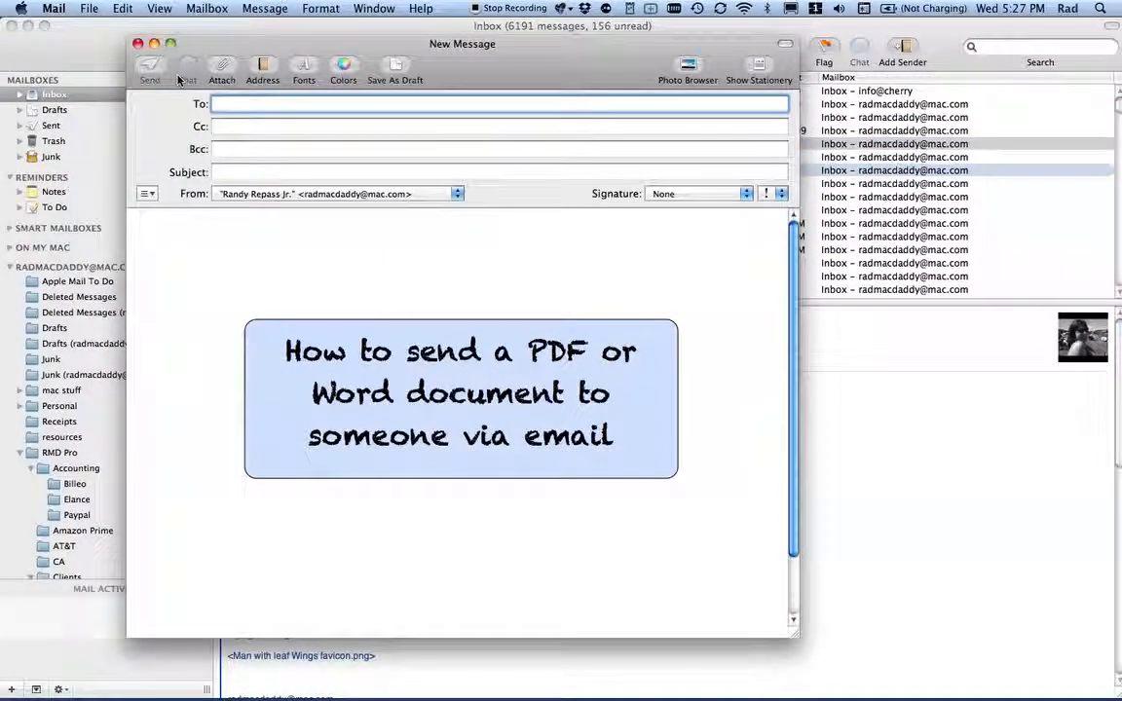
{"action": "left_click", "coordinate": [138, 43]}
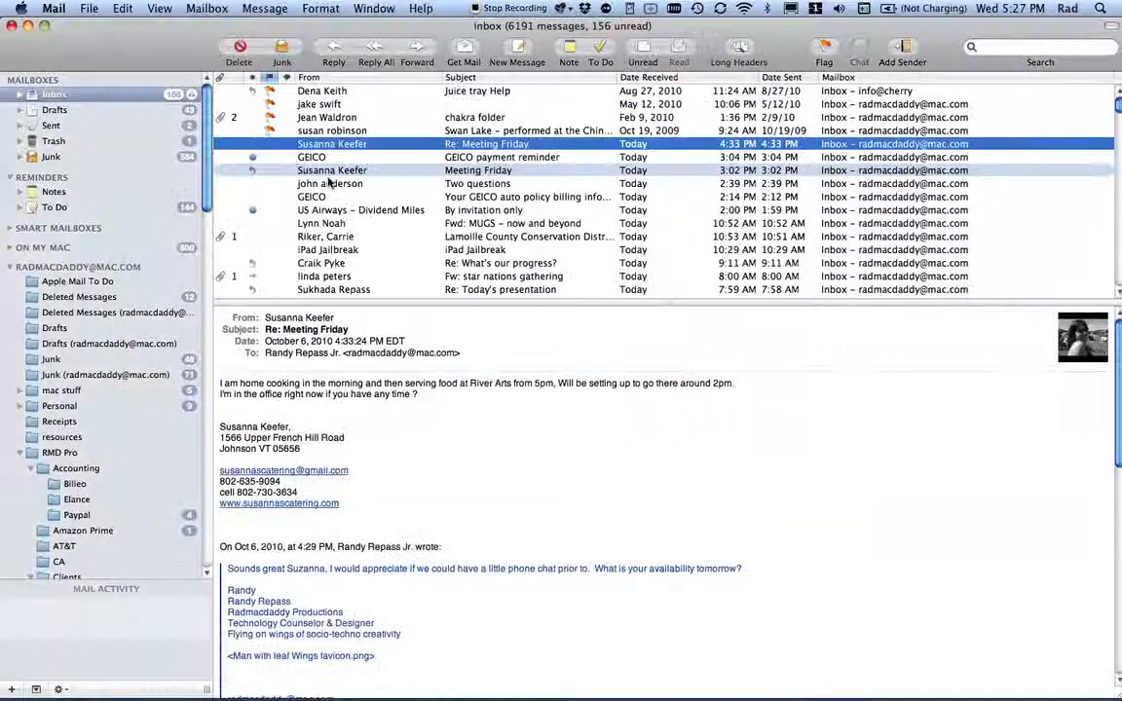